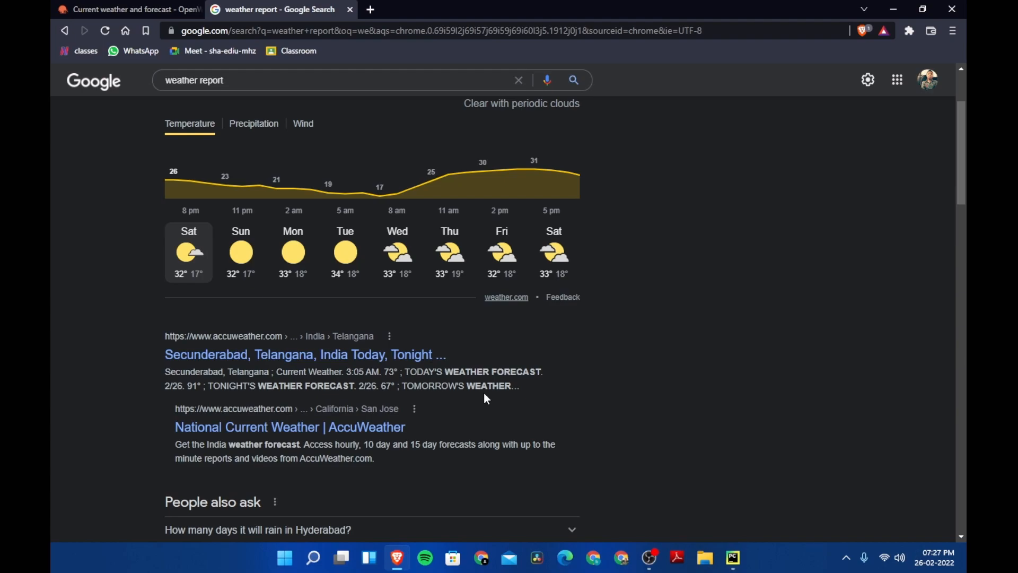
pyautogui.moveTo(846, 136)
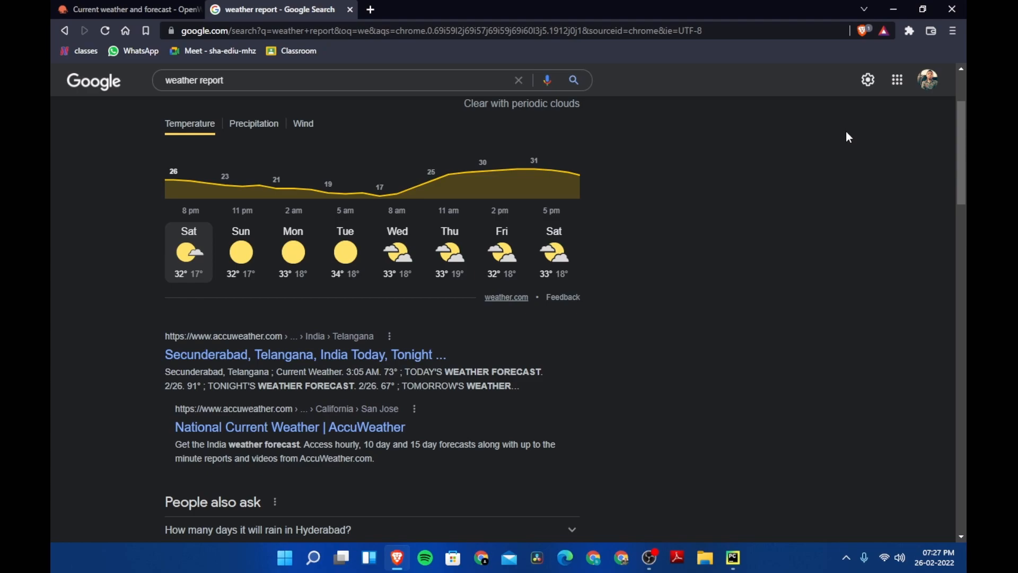
pyautogui.moveTo(845, 185)
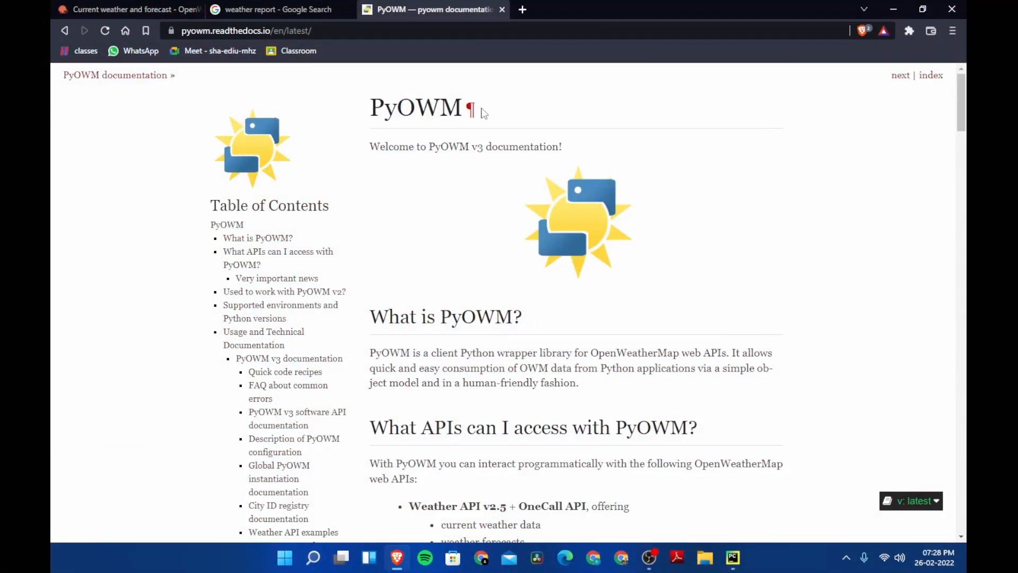
pyautogui.moveTo(968, 252)
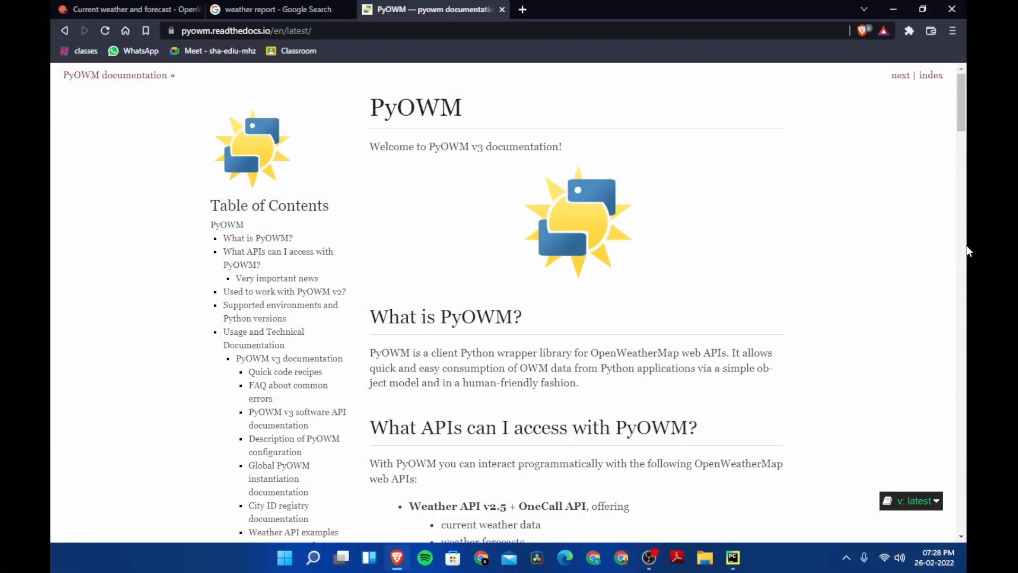
# Step: Bring up the openweathermap.org site and scroll through its landing page
pyautogui.scroll(-3)
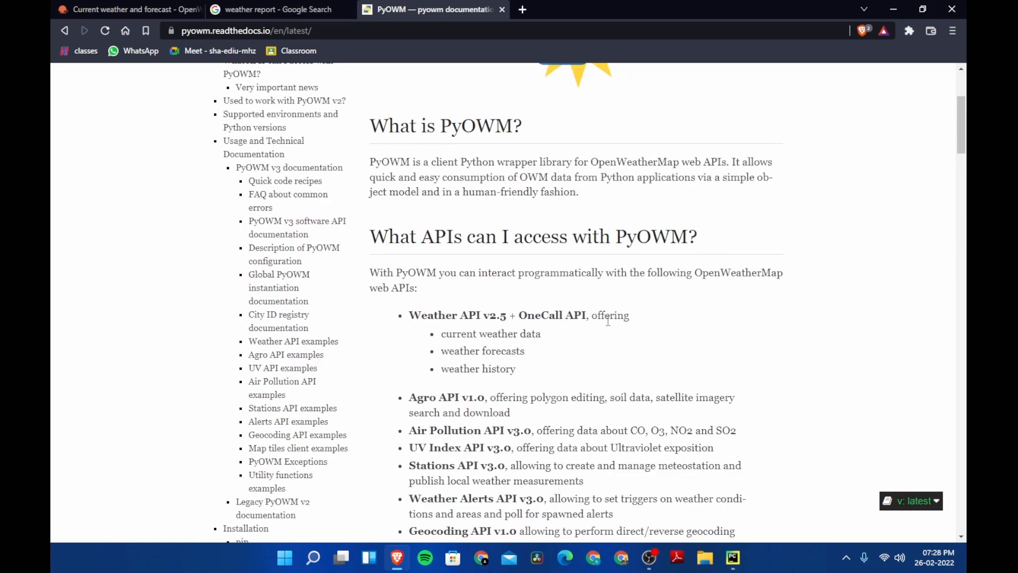
pyautogui.scroll(-3)
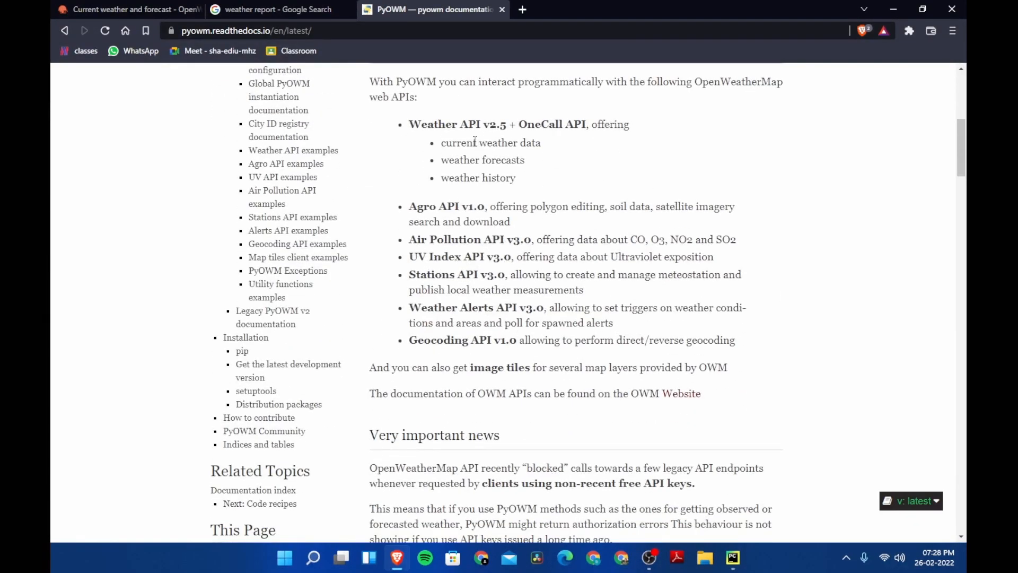
pyautogui.scroll(3)
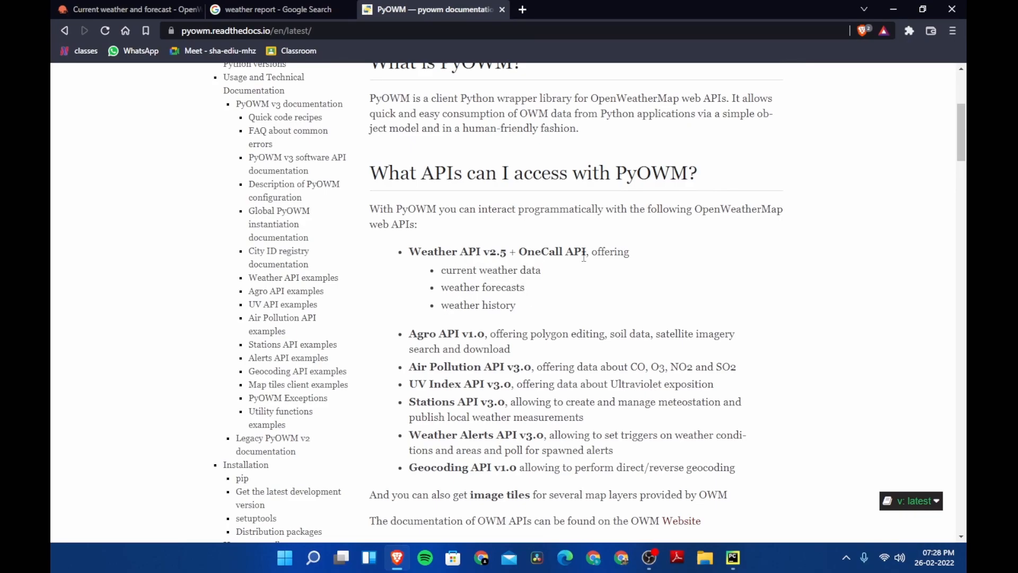
pyautogui.scroll(-3)
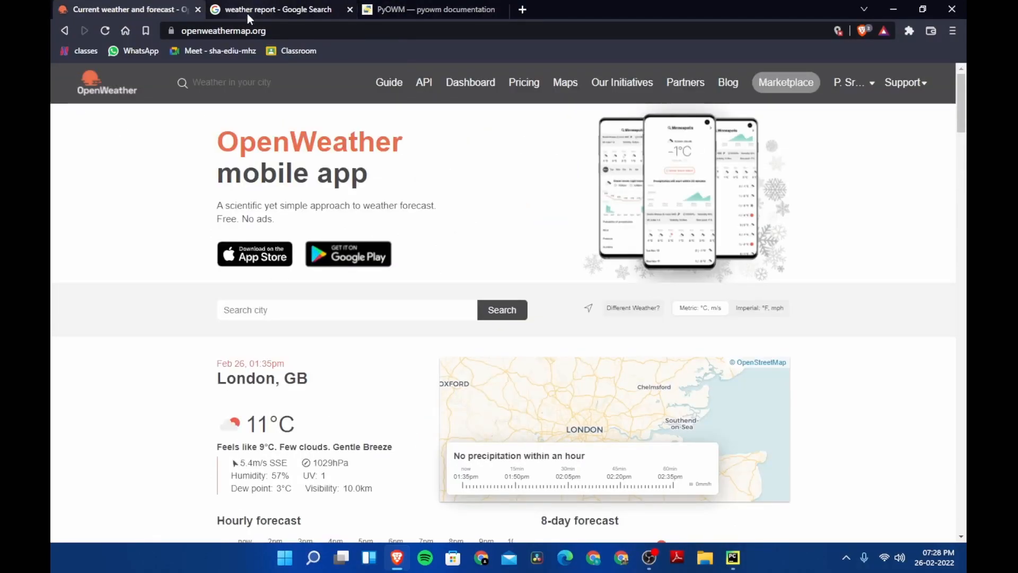
pyautogui.click(255, 31)
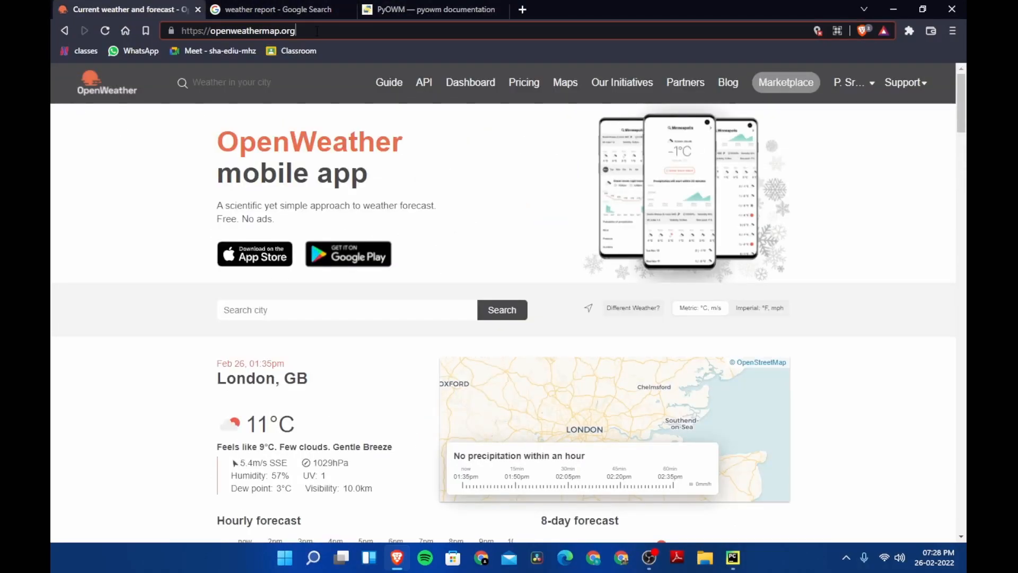
pyautogui.moveTo(644, 330)
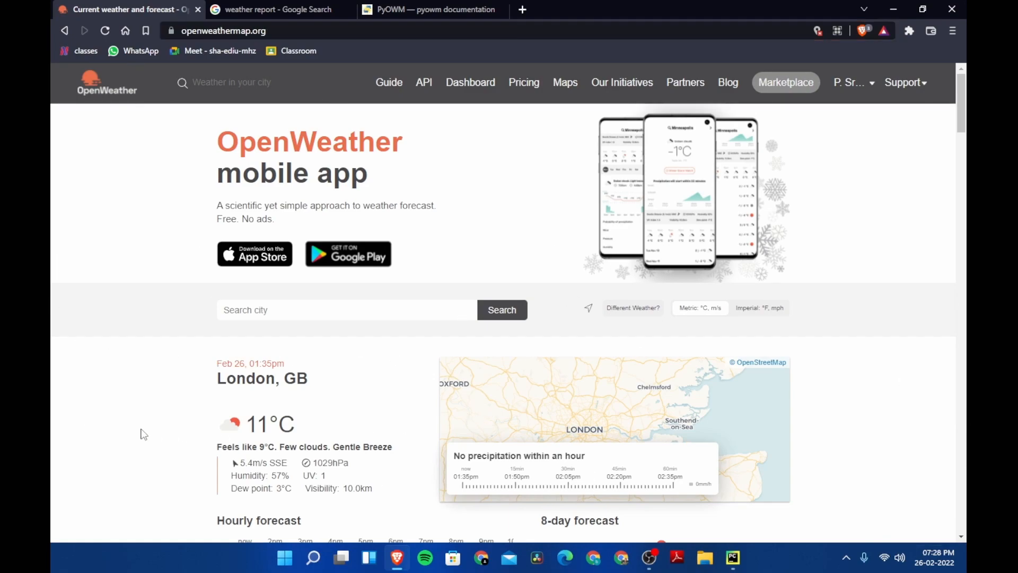
pyautogui.scroll(-3)
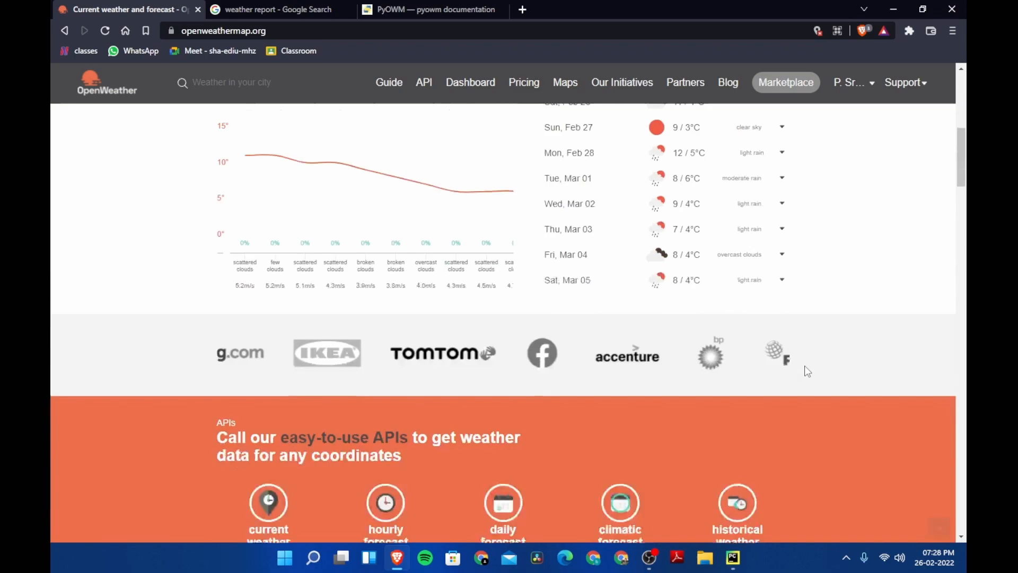
pyautogui.scroll(3)
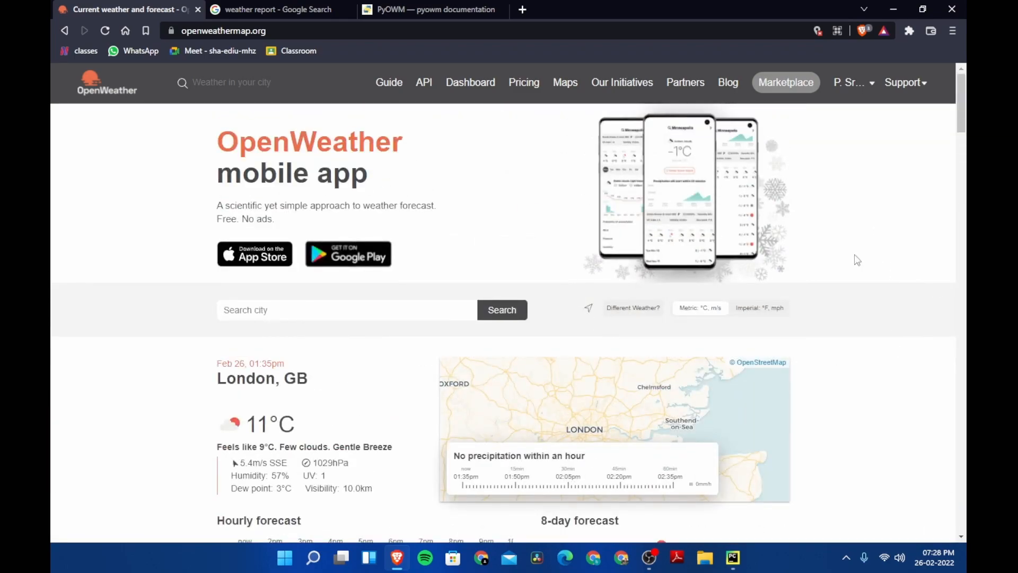
pyautogui.moveTo(813, 234)
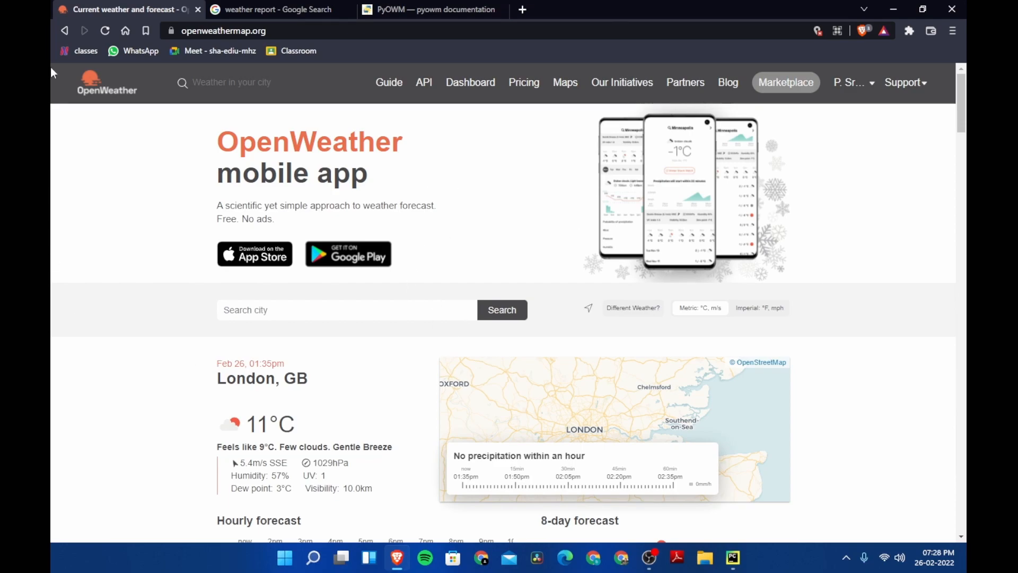
pyautogui.moveTo(489, 199)
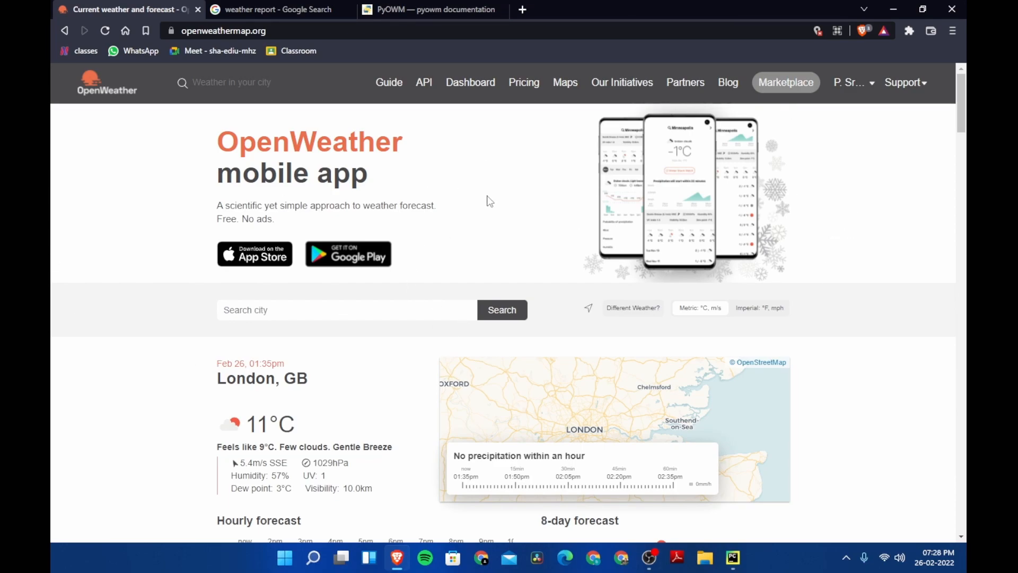
pyautogui.moveTo(503, 224)
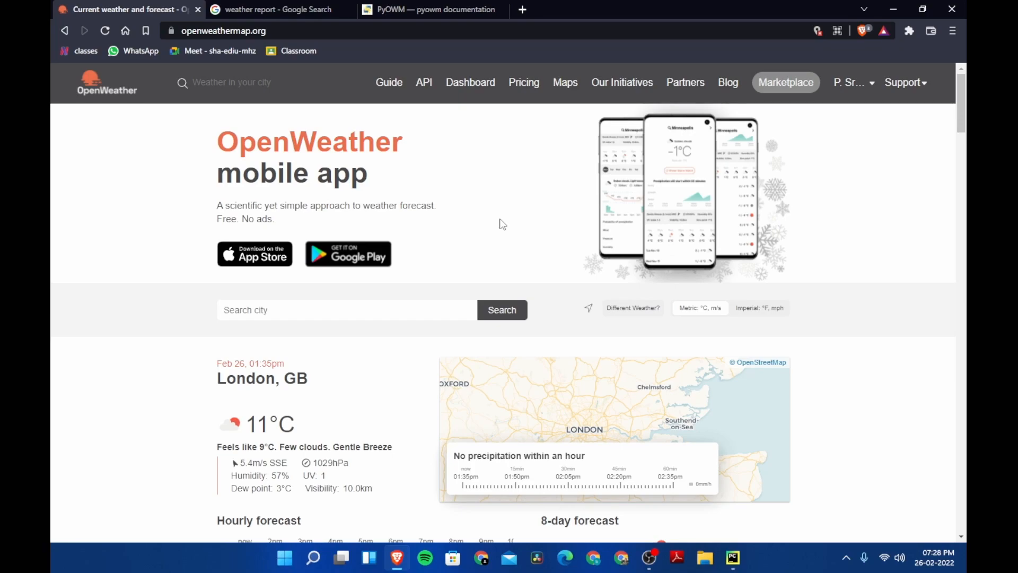
pyautogui.moveTo(823, 364)
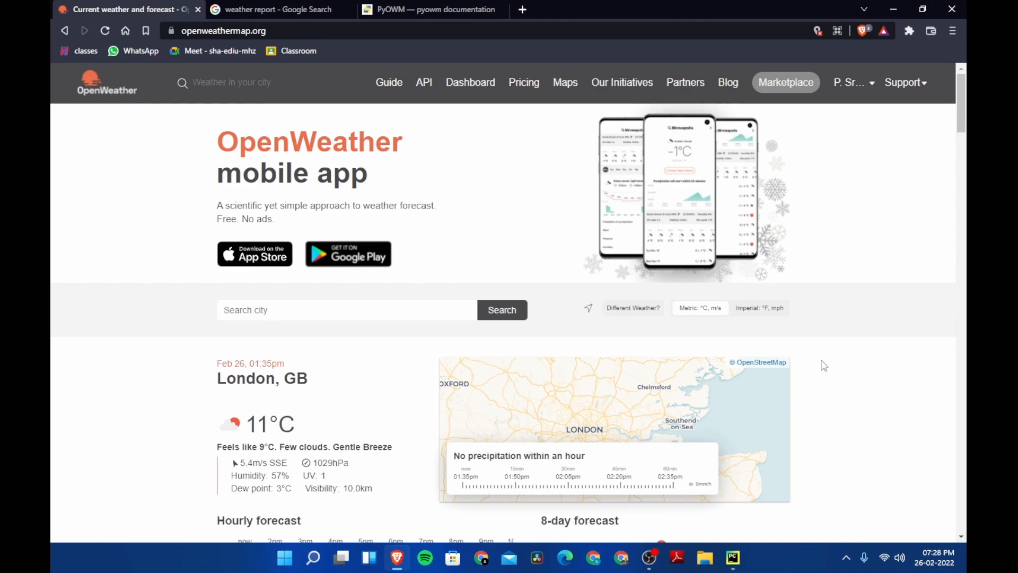
pyautogui.scroll(-3)
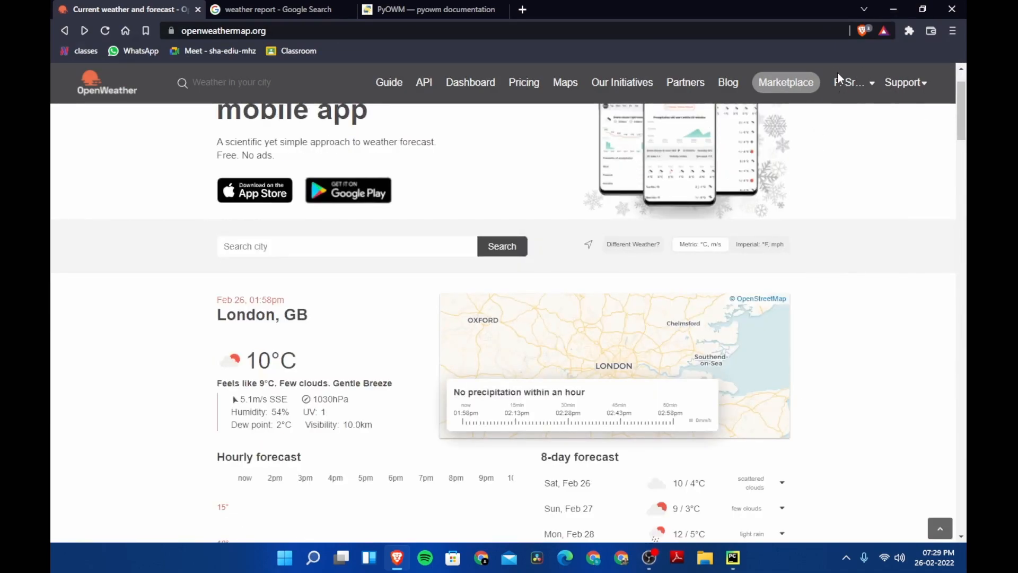
pyautogui.moveTo(852, 85)
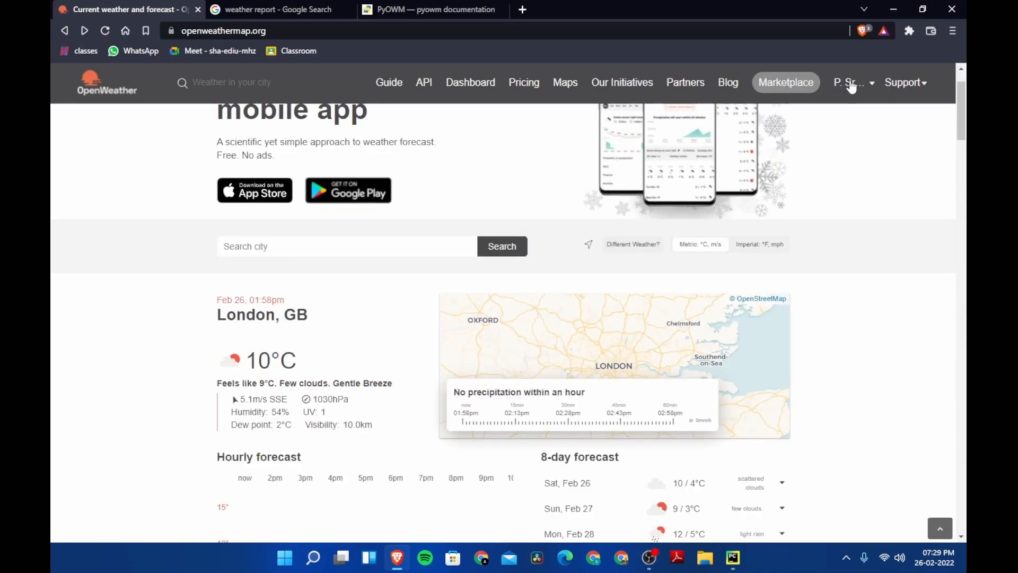
# Step: Go to My API keys from the account menu, landing on the sign-in prompt
pyautogui.click(849, 83)
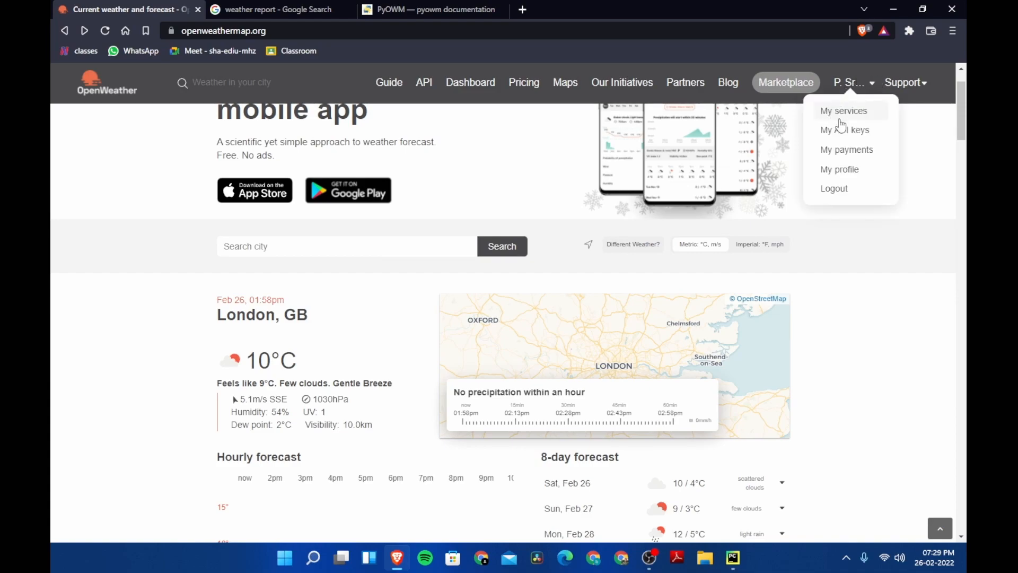
pyautogui.moveTo(859, 131)
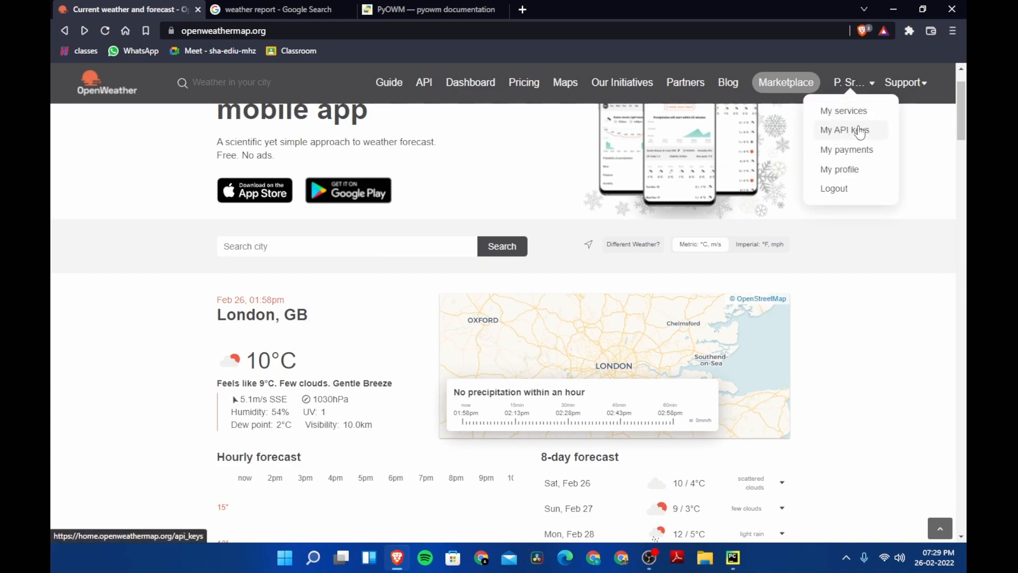
pyautogui.click(844, 129)
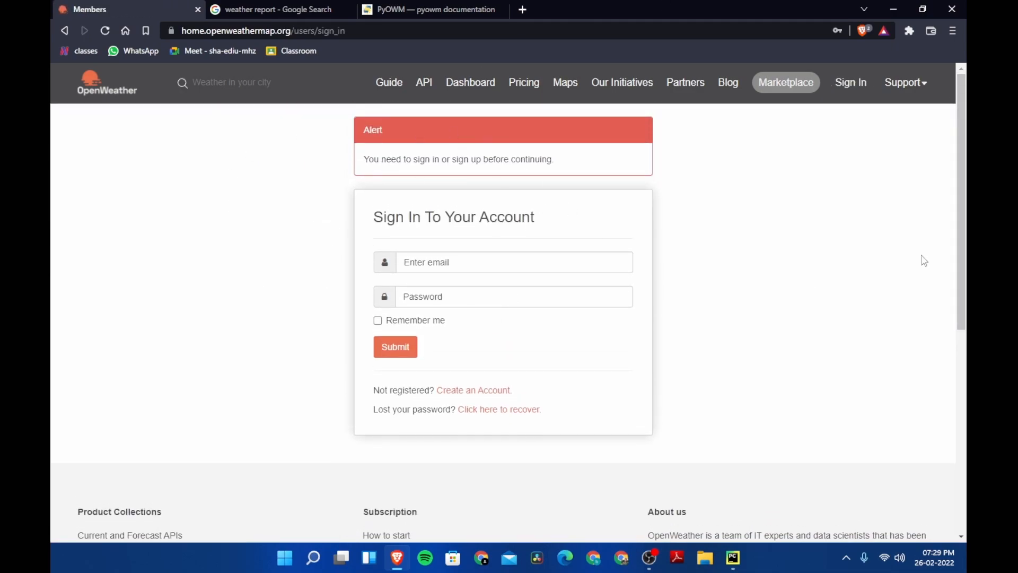
# Step: Sign in to OpenWeather and view the Default and FunWithCode keys on the API keys page
pyautogui.click(514, 262)
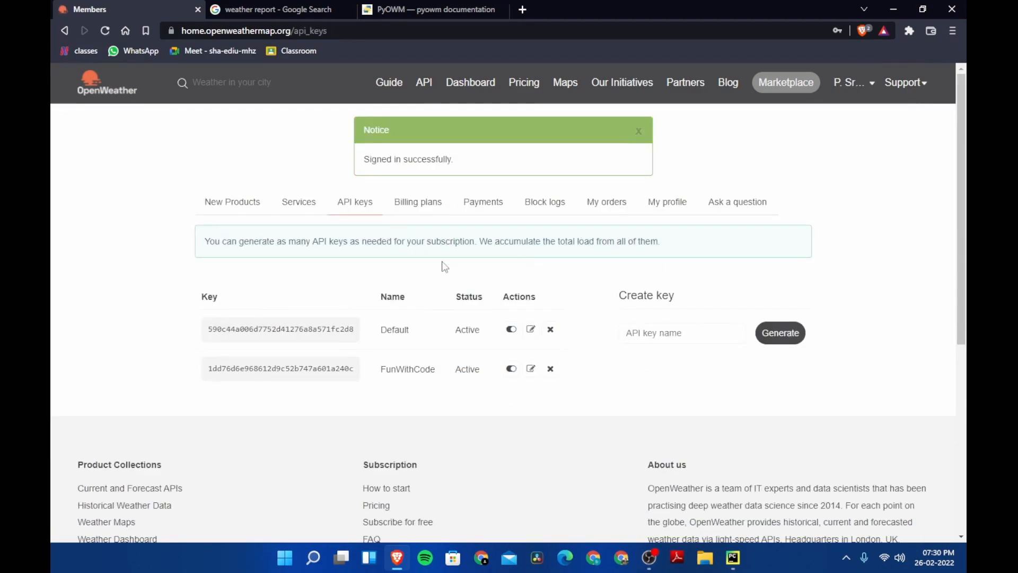
pyautogui.moveTo(900, 320)
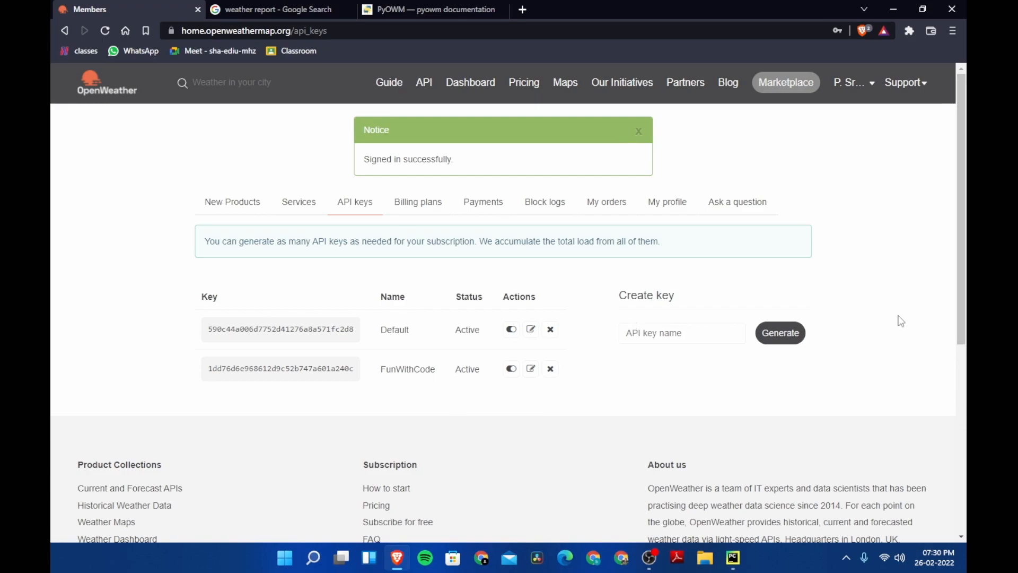
pyautogui.moveTo(219, 312)
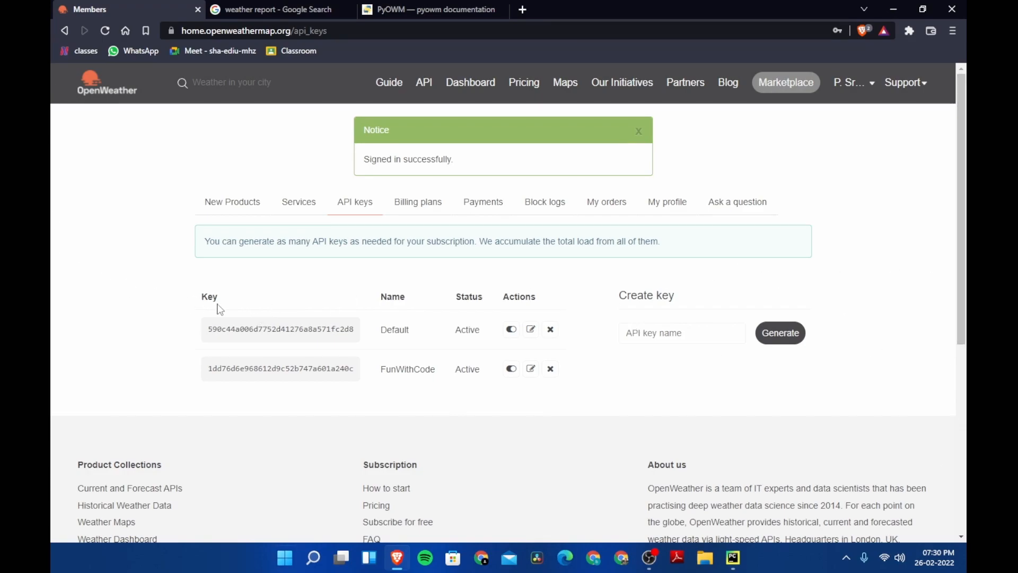
pyautogui.doubleClick(469, 297)
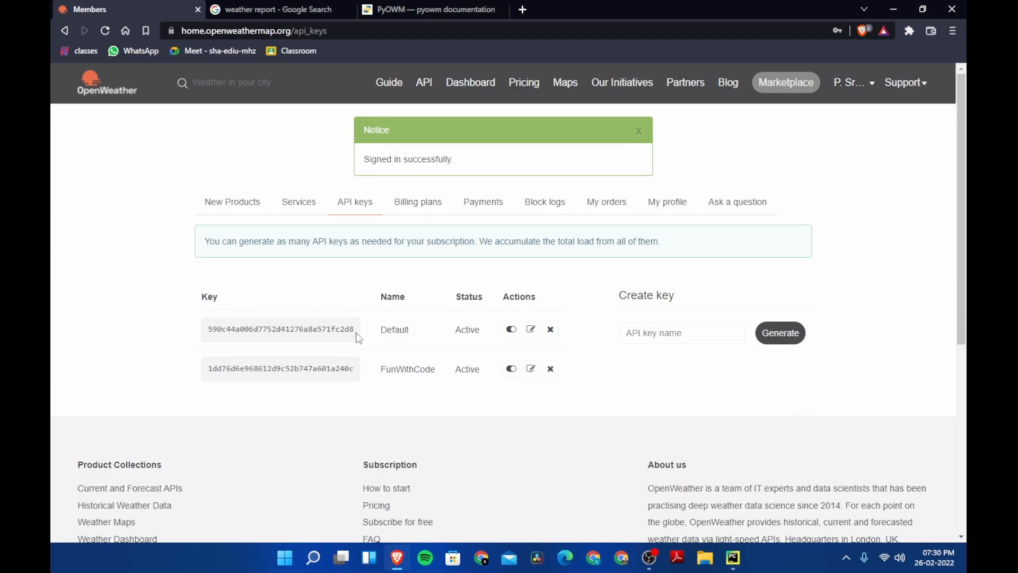
pyautogui.moveTo(728, 316)
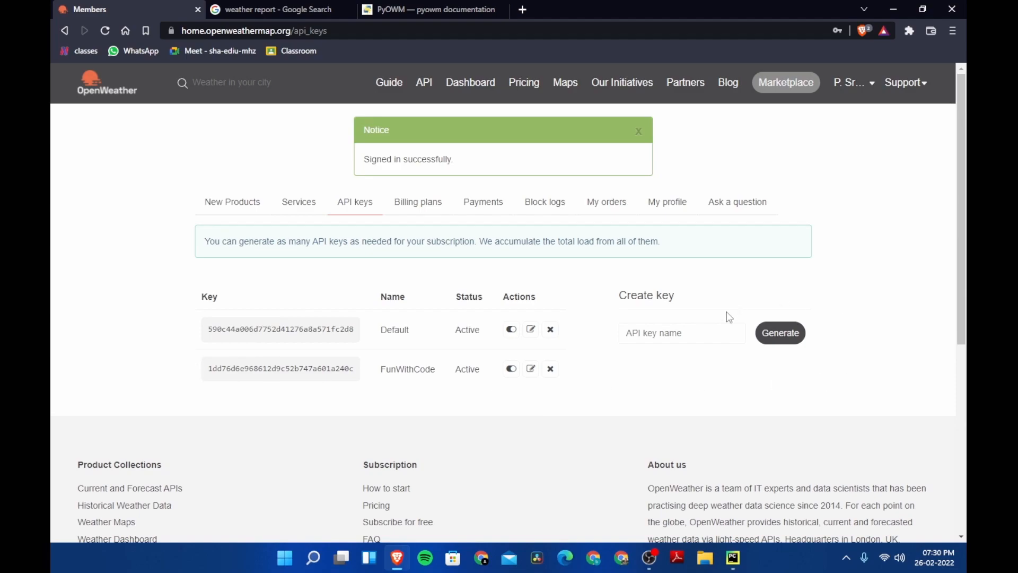
pyautogui.moveTo(203, 379)
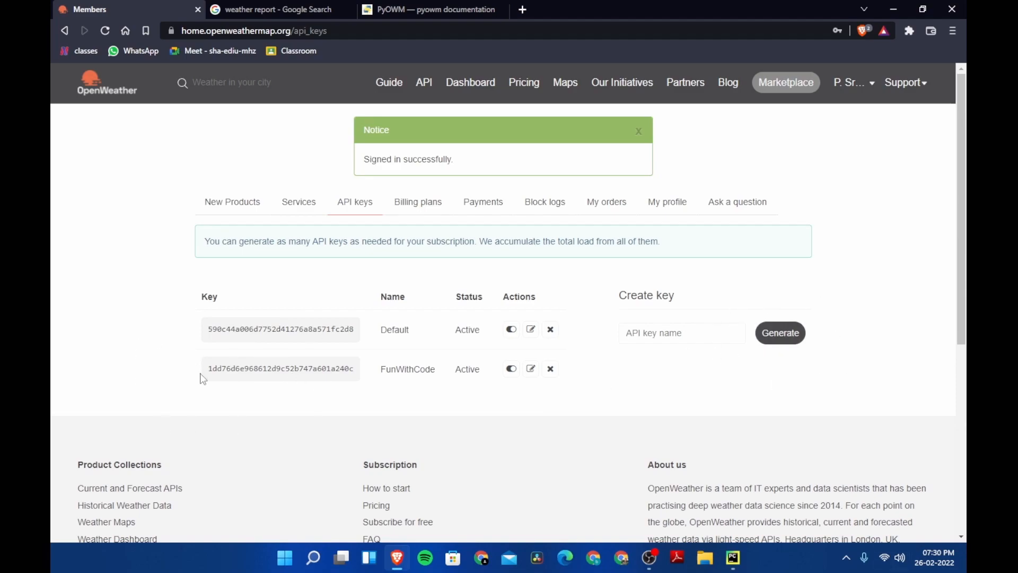
pyautogui.doubleClick(280, 369)
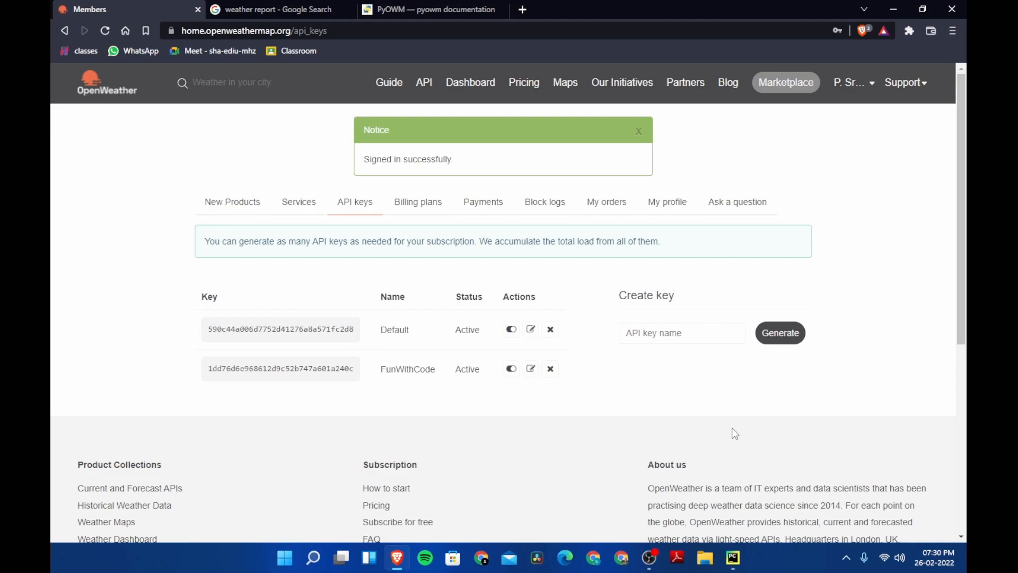
# Step: Begin weather.py with the line 'import pyowm'
pyautogui.click(731, 557)
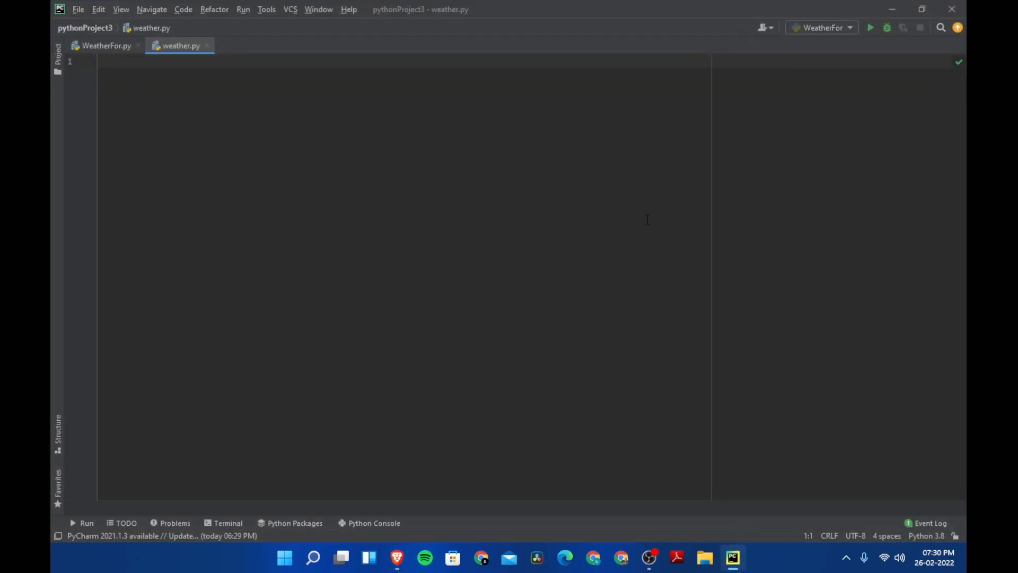
pyautogui.write('import')
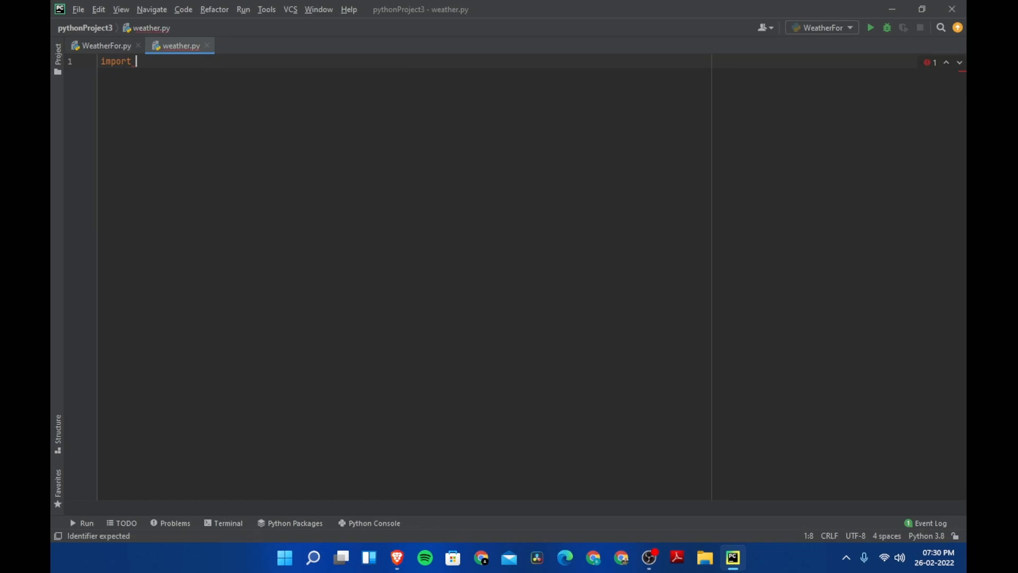
pyautogui.write('pyowm')
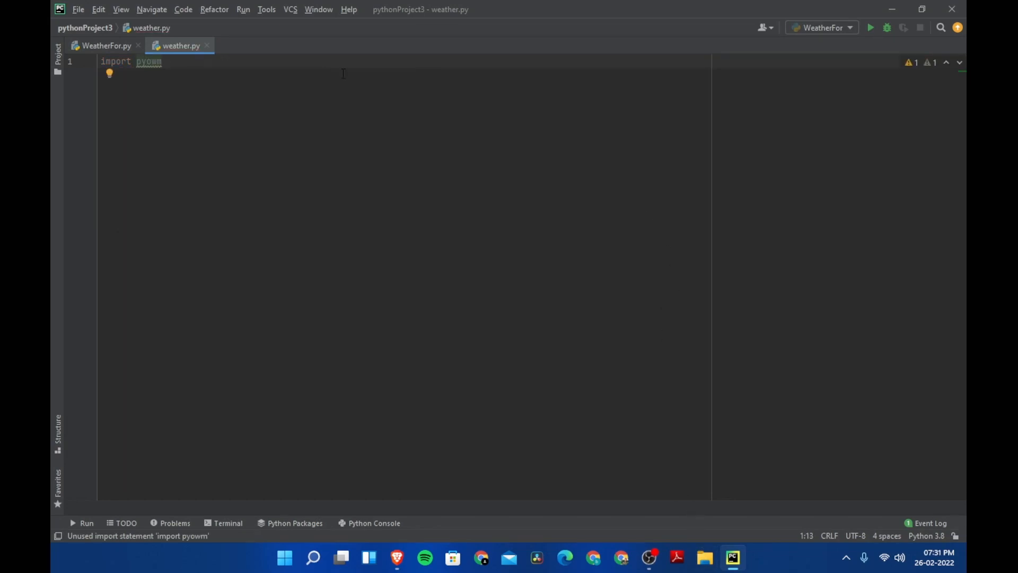
pyautogui.press('Enter')
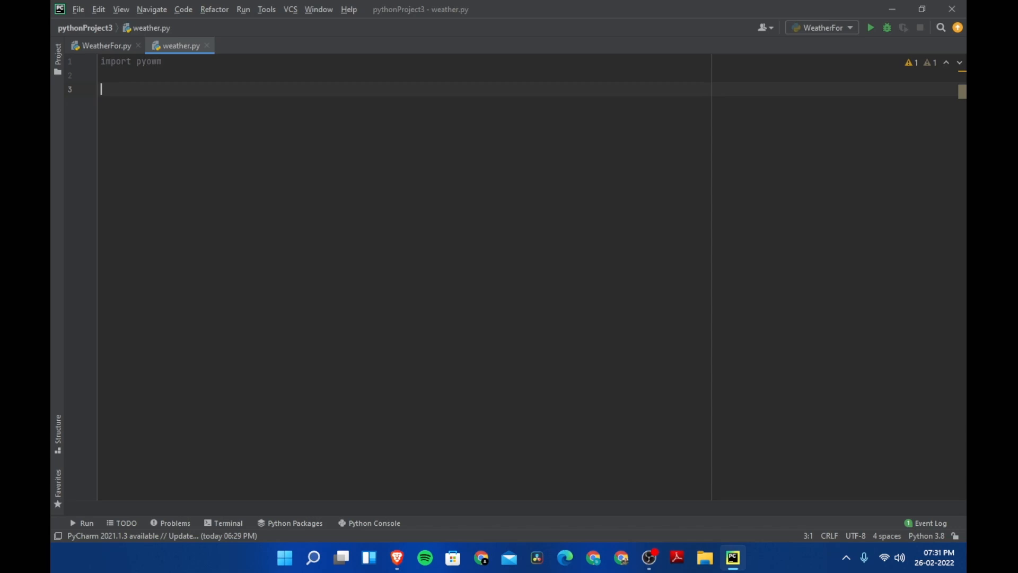
# Step: Add weatherI = pyowm.OWM('') with the key argument still empty
pyautogui.write('wea')
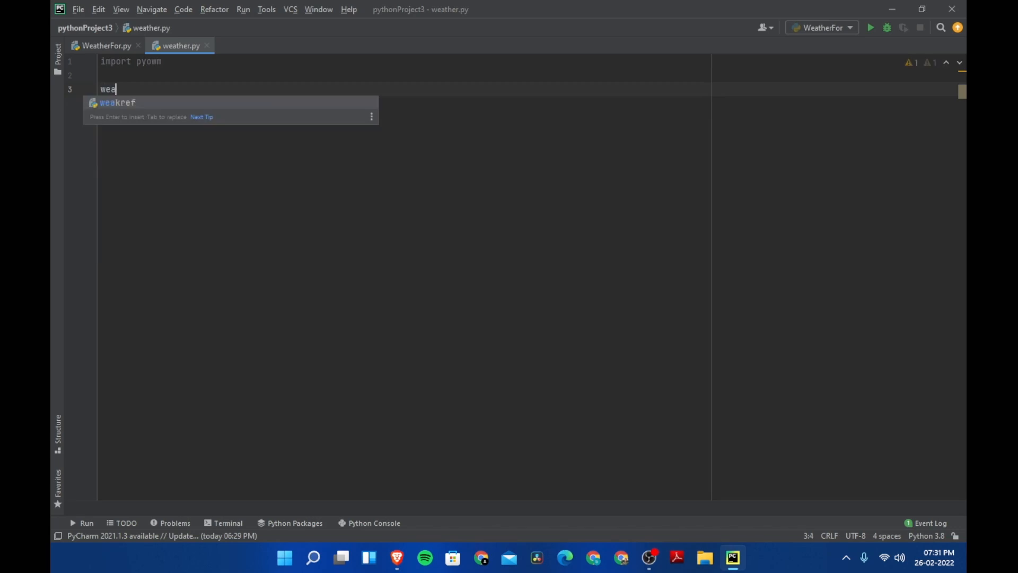
pyautogui.write('therI =')
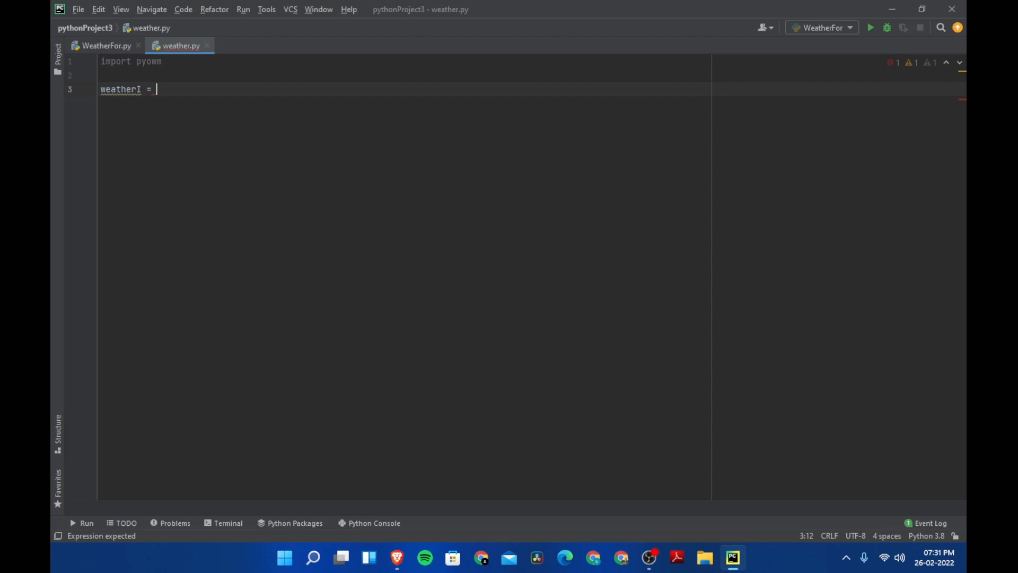
pyautogui.write('p')
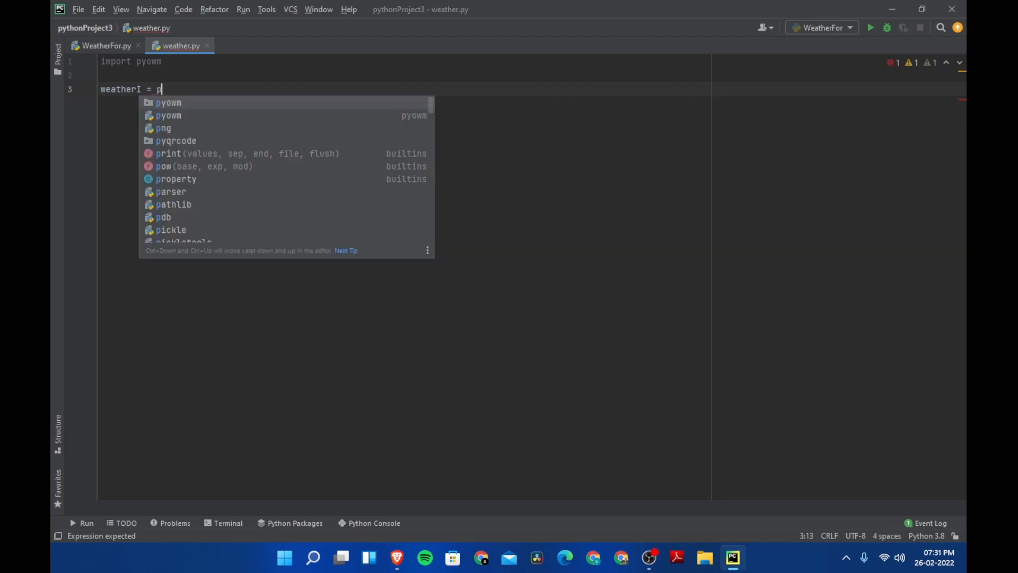
pyautogui.write('yowm.OWM(')
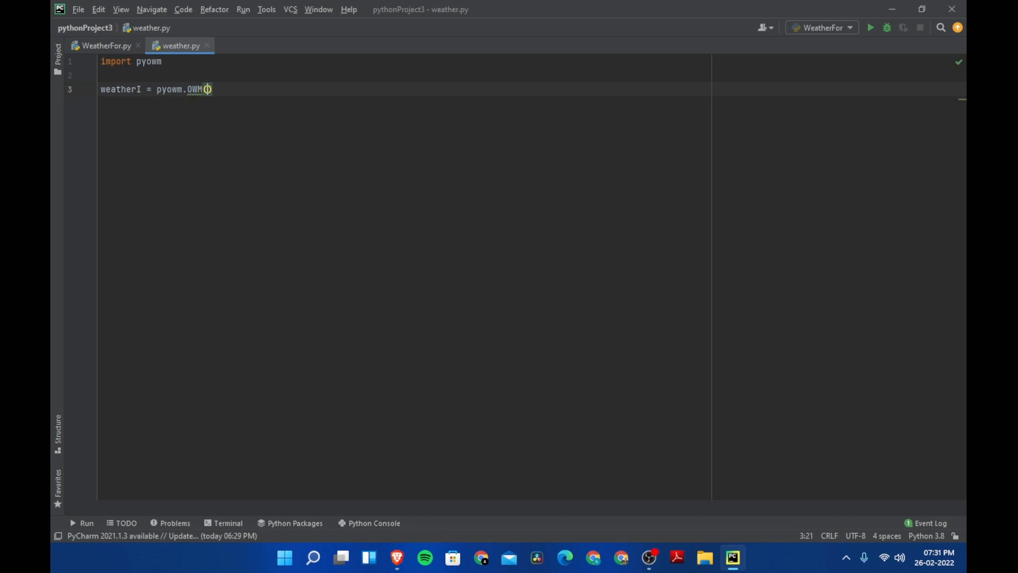
pyautogui.write("'")
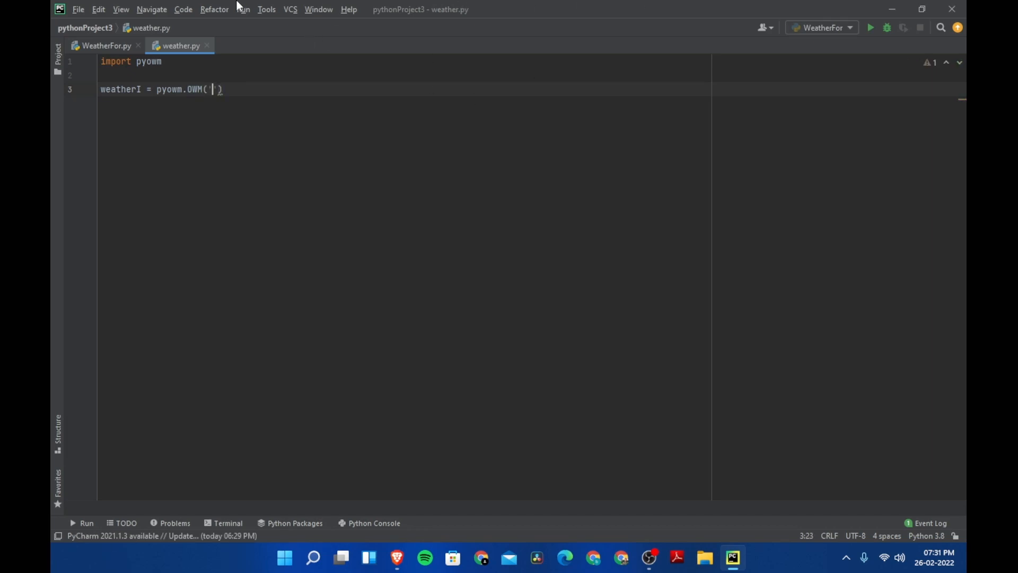
pyautogui.moveTo(416, 163)
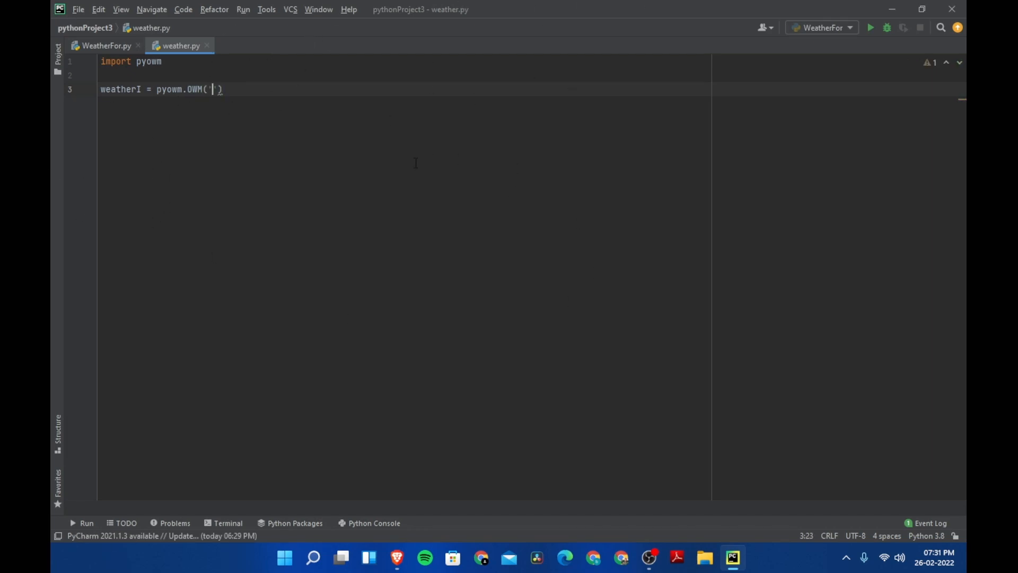
# Step: Return to the OpenWeather API keys page to copy the FunWithCode key
pyautogui.click(395, 558)
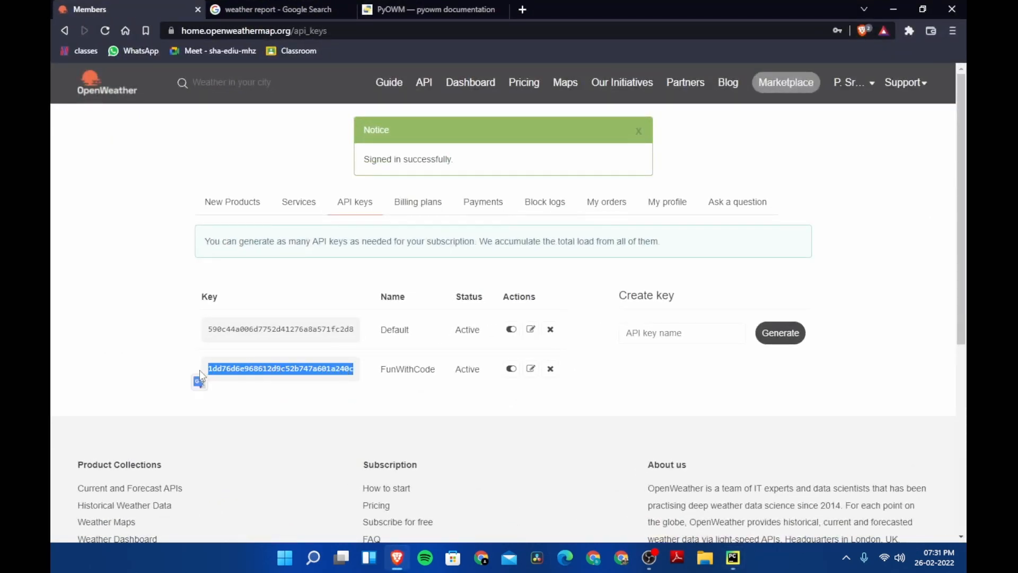
pyautogui.moveTo(578, 80)
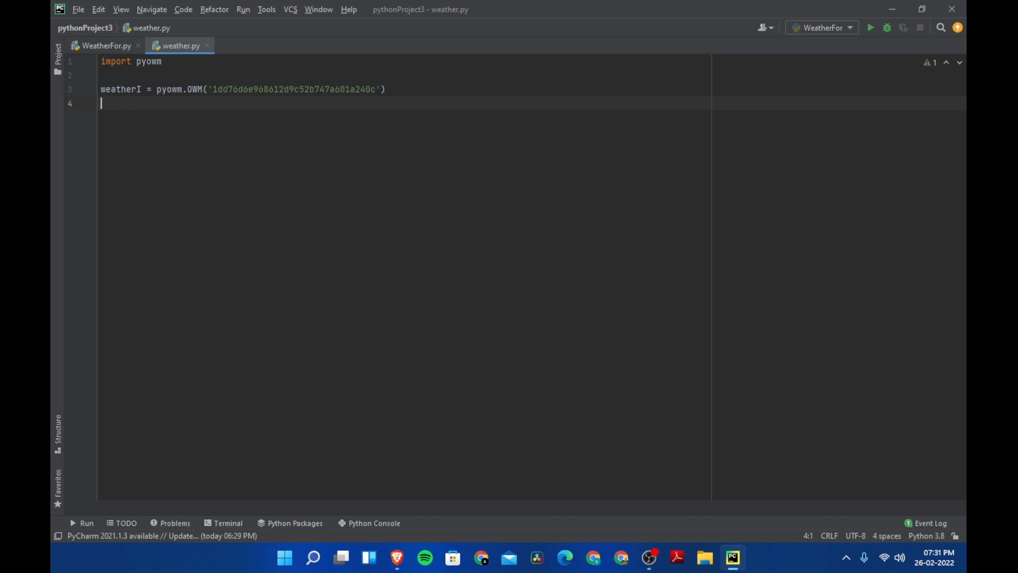
# Step: Add weatherManager = weatherI.weather_manager() below the OWM line
pyautogui.write('w')
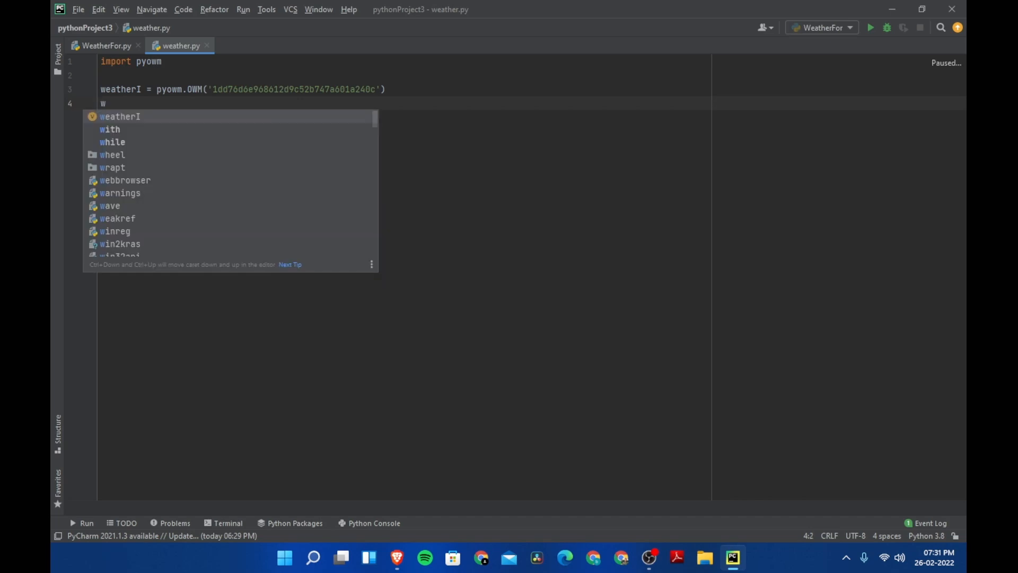
pyautogui.write('ea')
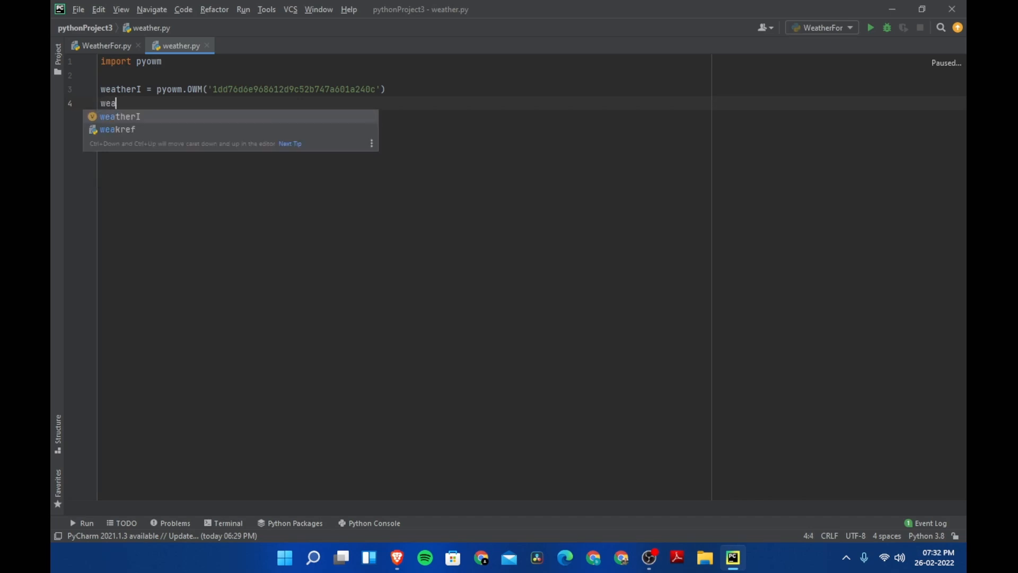
pyautogui.write('ther')
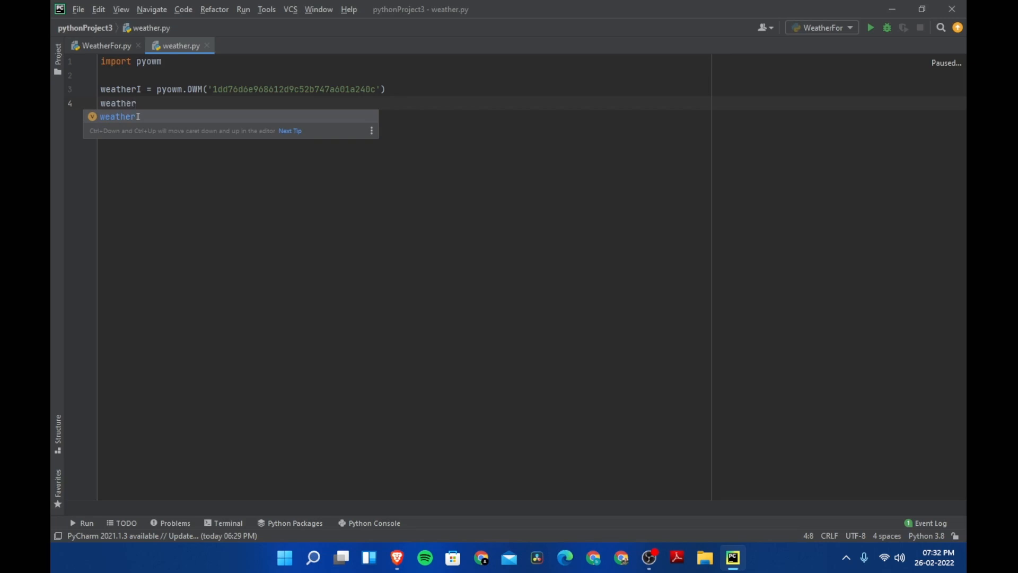
pyautogui.write('Mana')
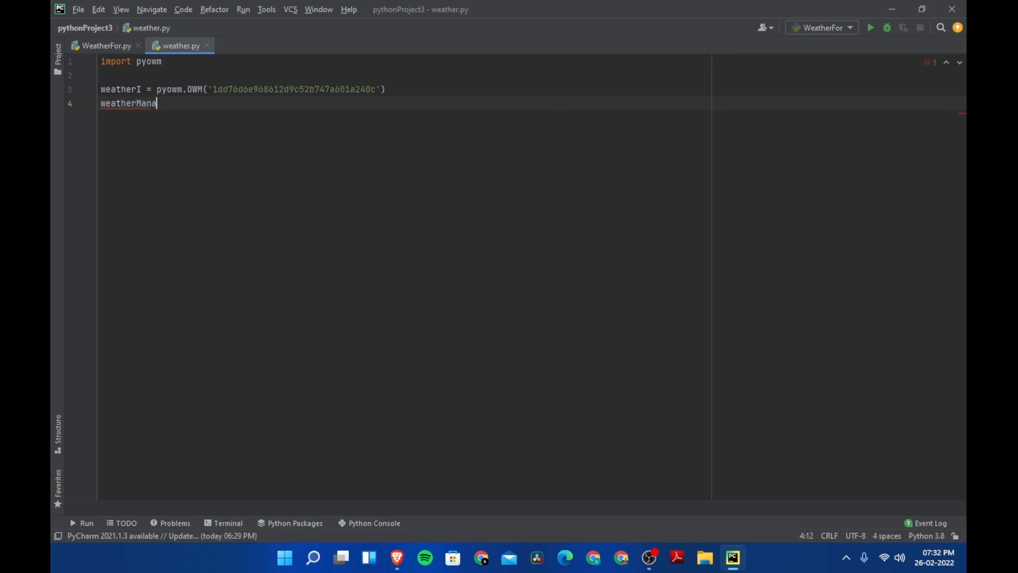
pyautogui.write('ger =')
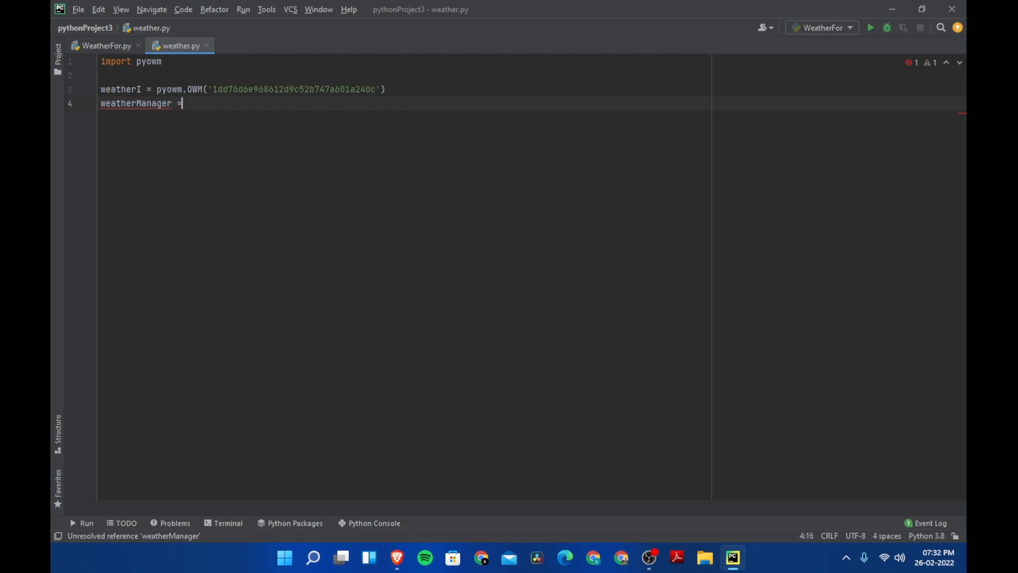
pyautogui.write('" "')
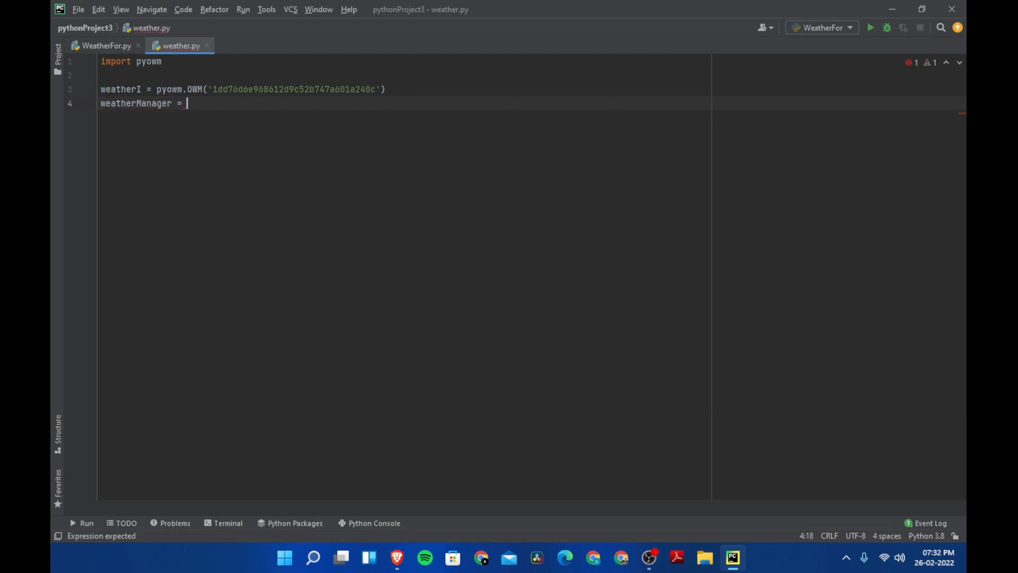
pyautogui.write('weatherI.weather_manager(')
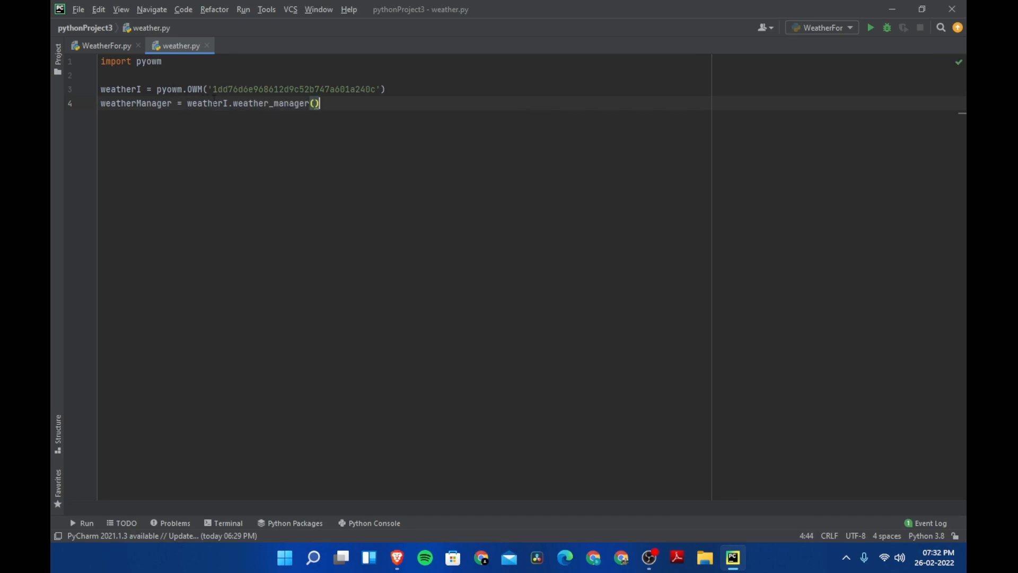
pyautogui.press('Enter')
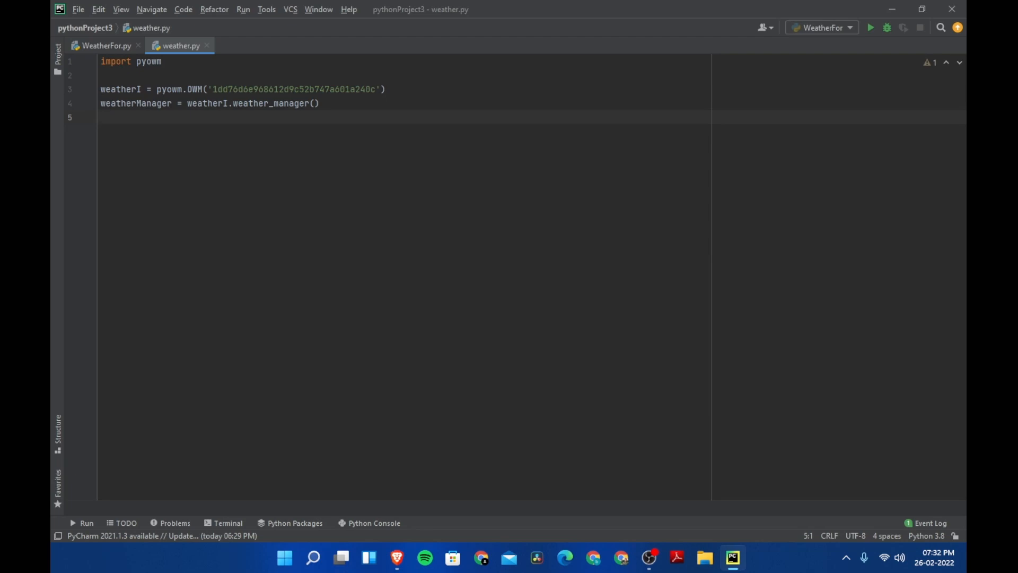
# Step: Add weatherAtPlace = weatherManager.weather_at_place() with empty parentheses
pyautogui.write('we')
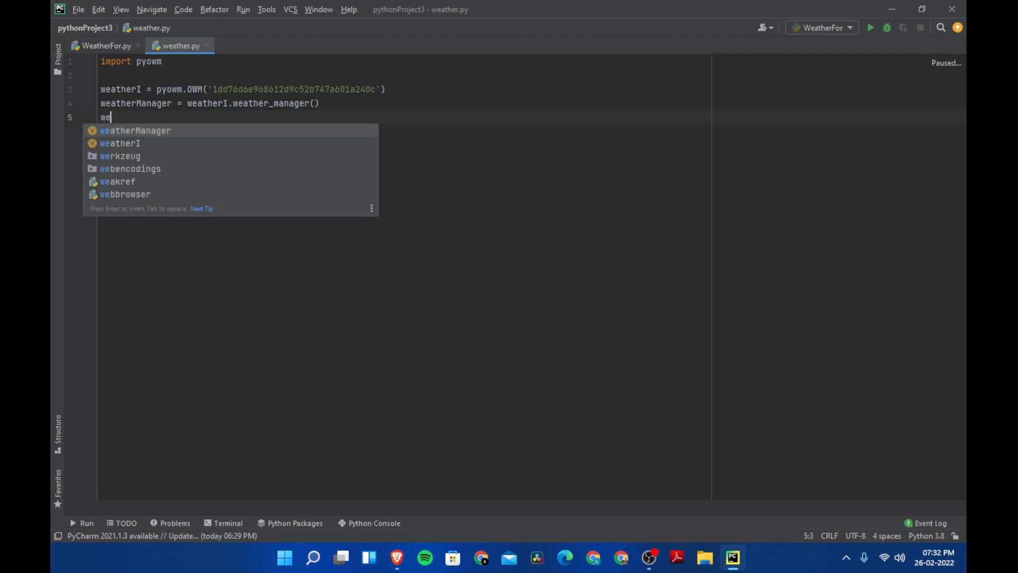
pyautogui.write('ather')
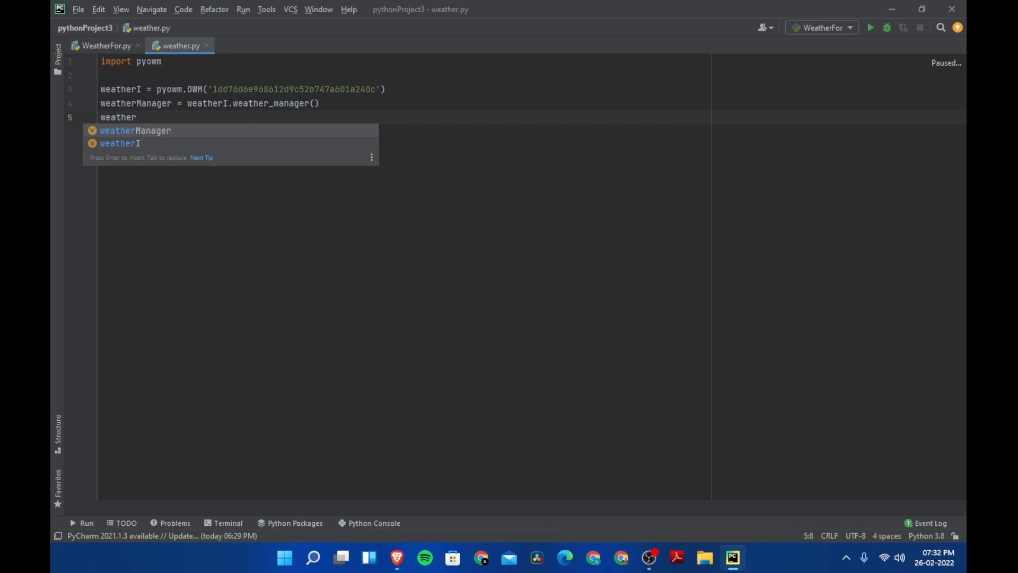
pyautogui.write('AtP')
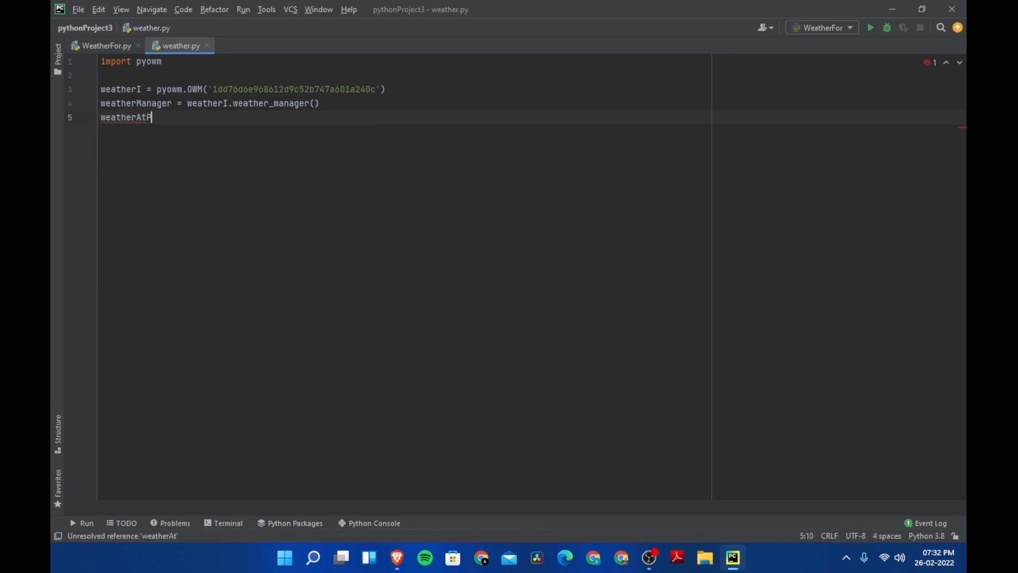
pyautogui.write('lace')
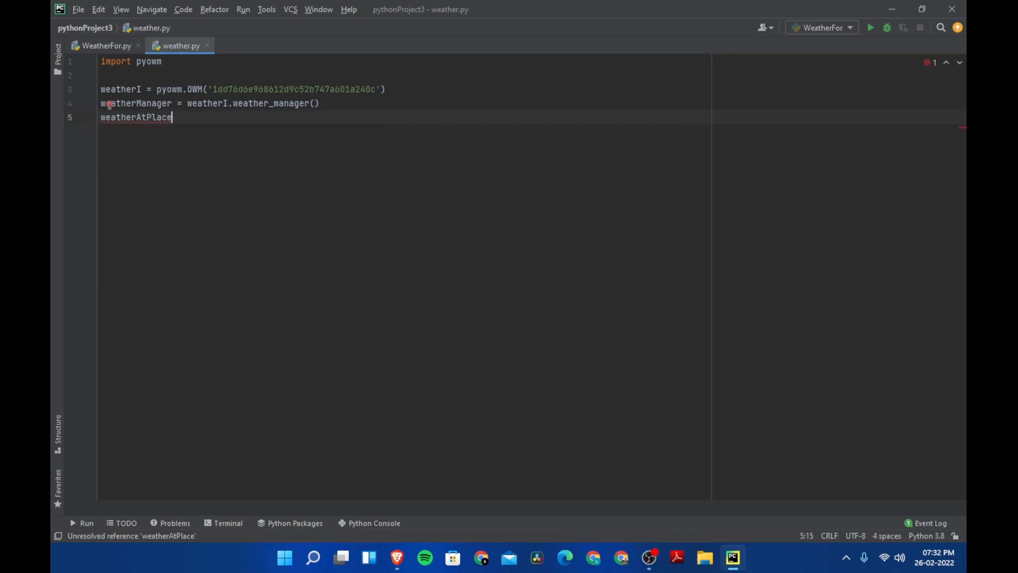
pyautogui.write('= w')
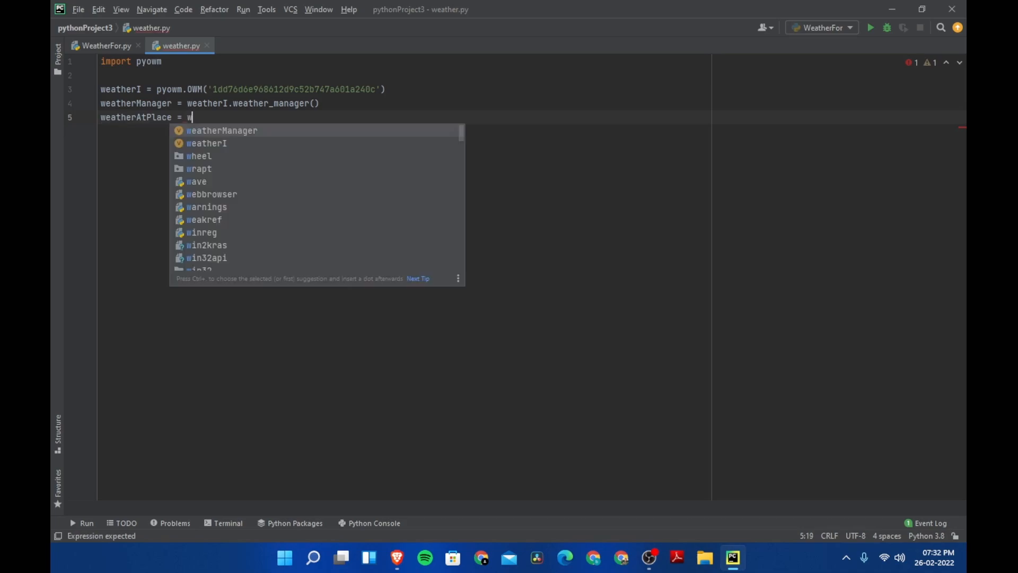
pyautogui.write('eatherManager.')
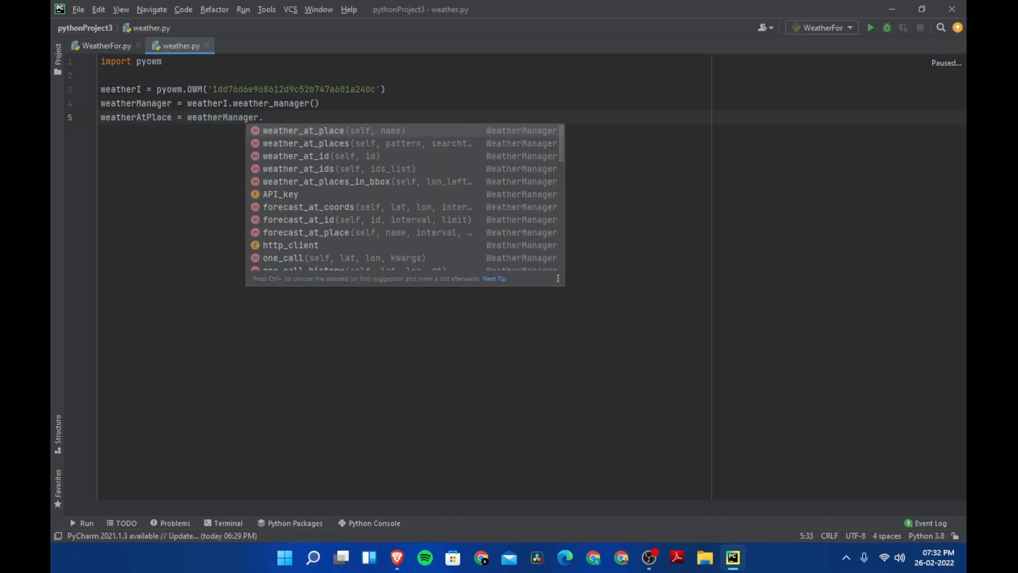
pyautogui.click(302, 131)
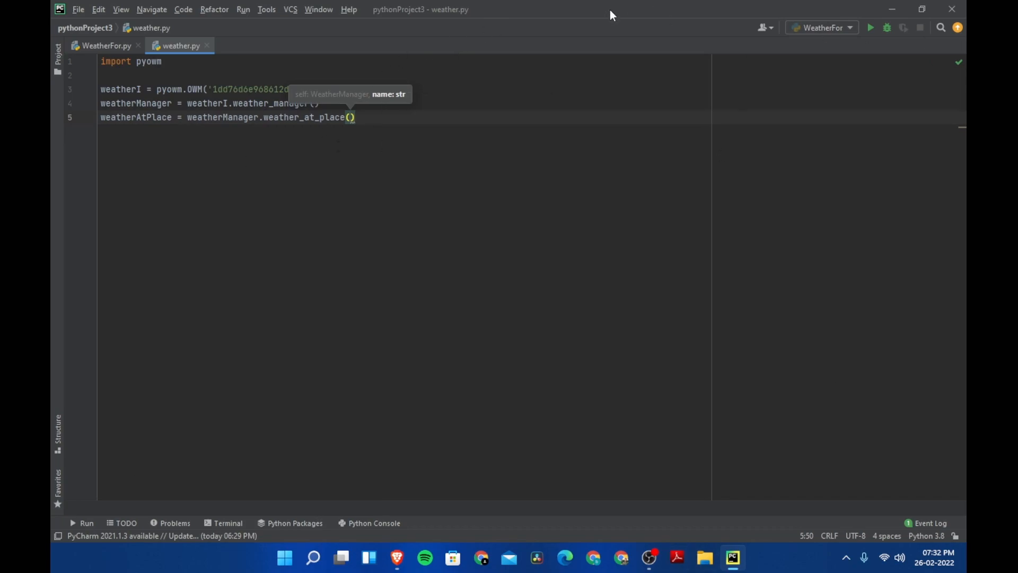
pyautogui.moveTo(475, 108)
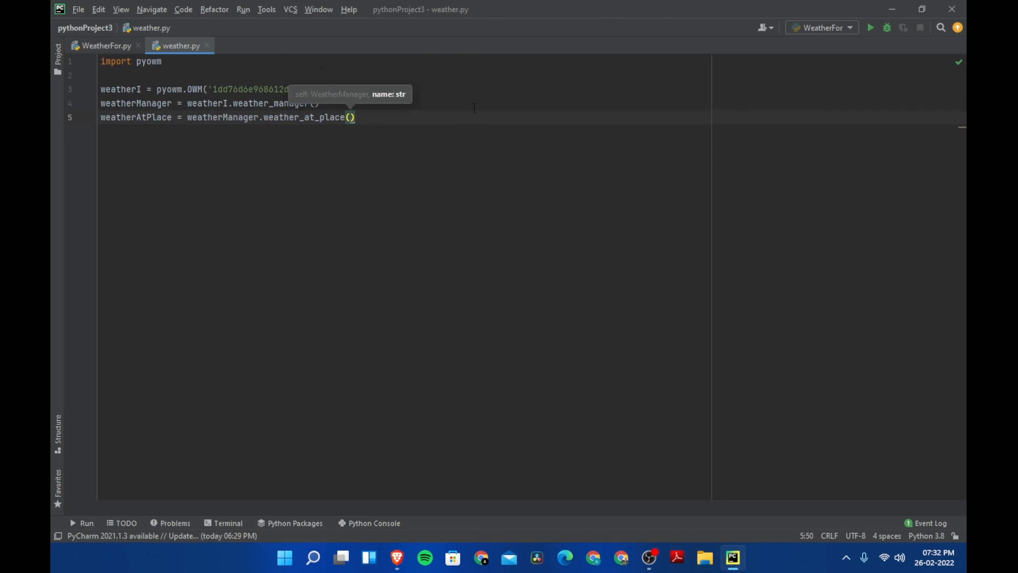
pyautogui.moveTo(364, 142)
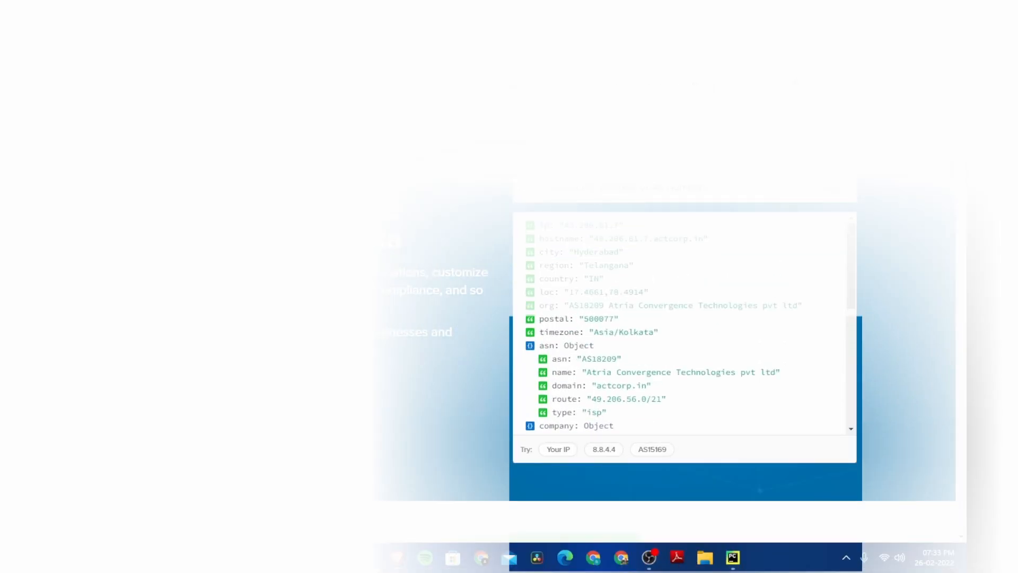
# Step: Scroll through ipinfo.io's sample JSON response with city, region, timezone, ASN and privacy fields
pyautogui.scroll(-3)
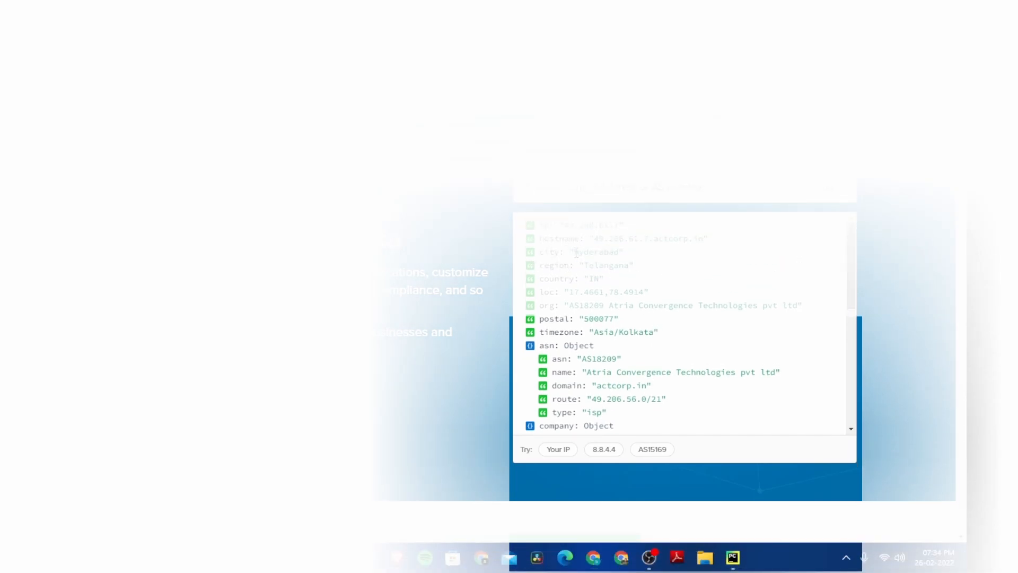
pyautogui.scroll(-3)
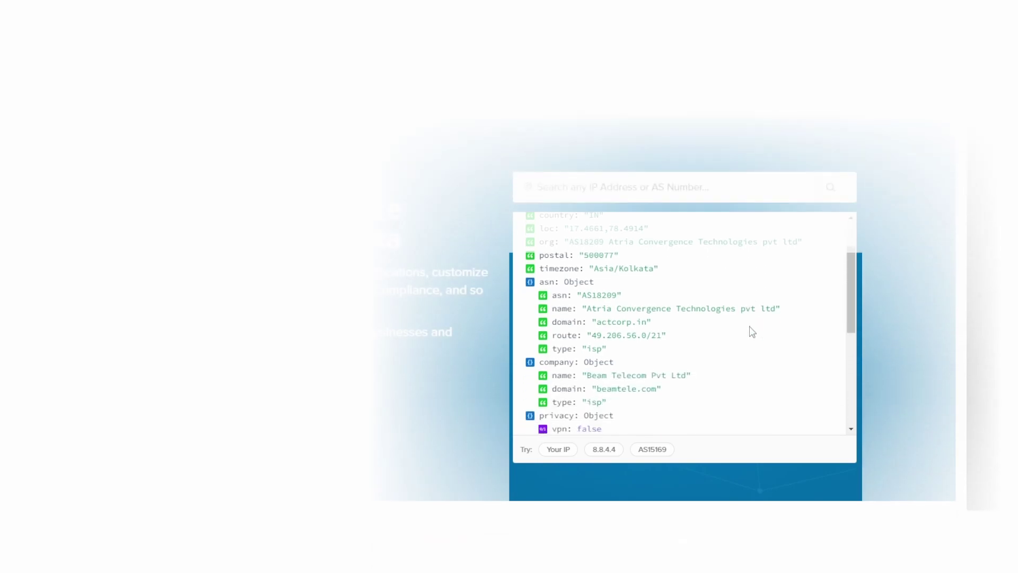
pyautogui.moveTo(811, 470)
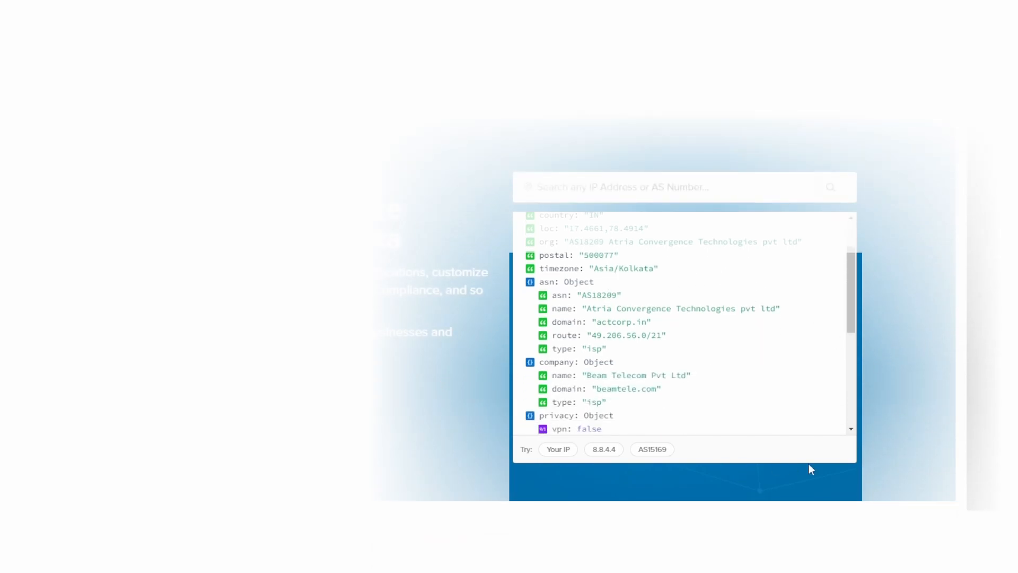
pyautogui.scroll(-3)
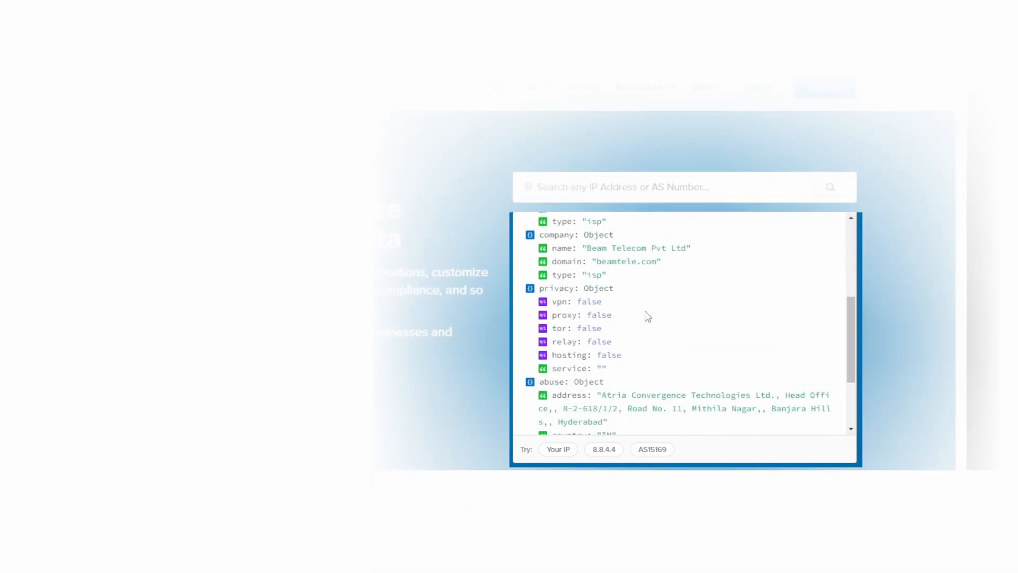
pyautogui.scroll(-3)
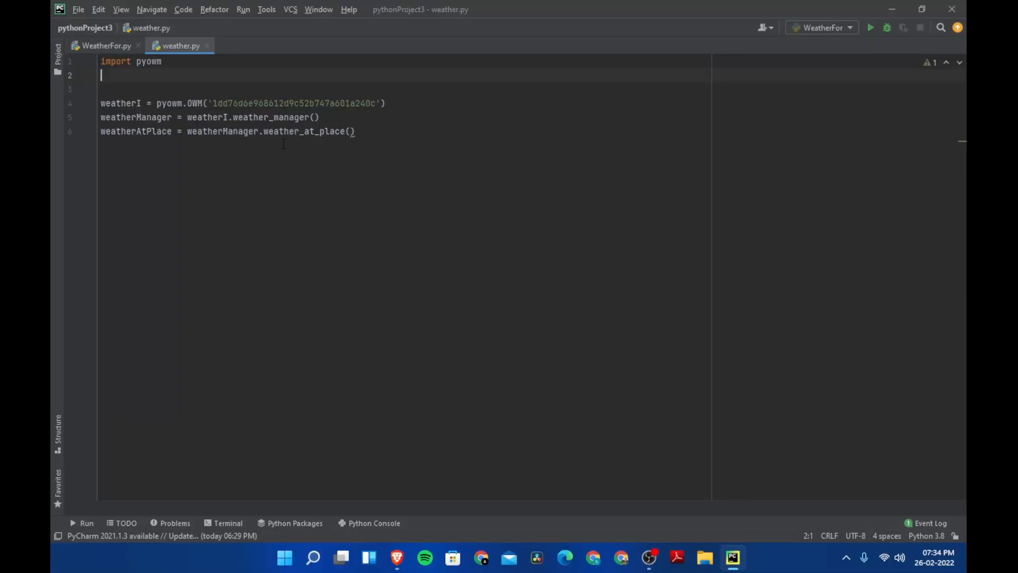
# Step: Add 'import requests' under 'import pyowm'
pyautogui.write('in')
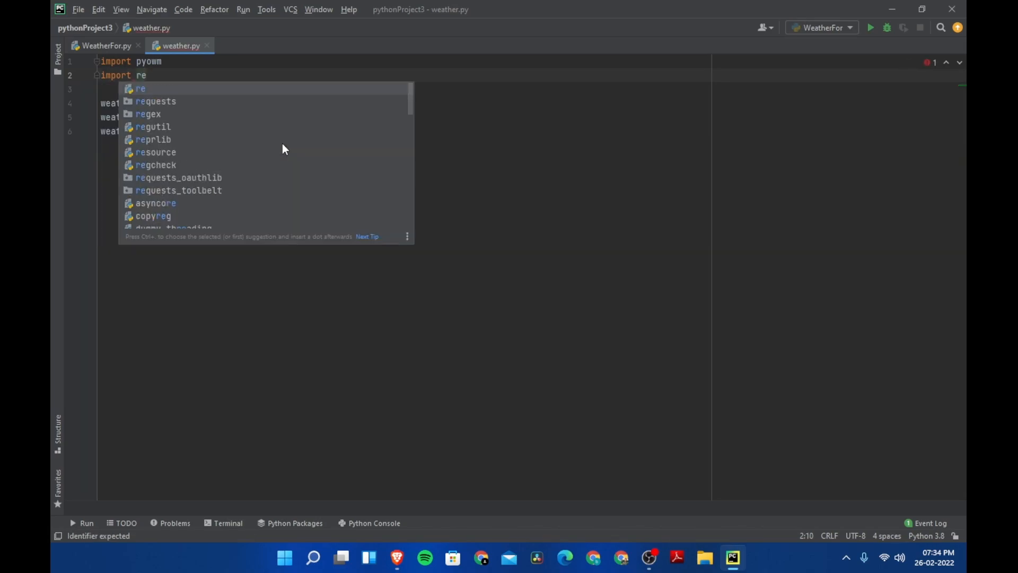
pyautogui.click(155, 102)
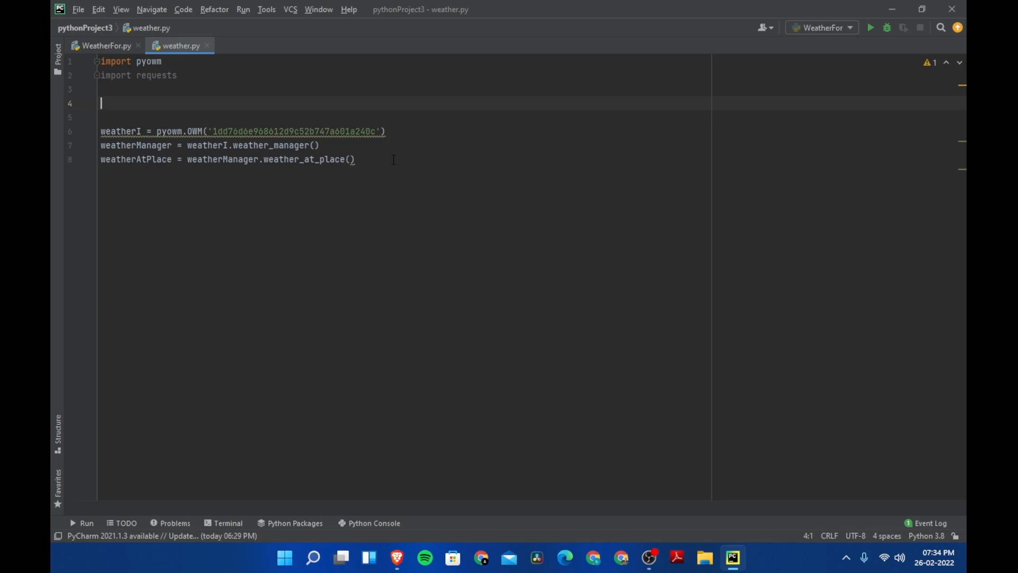
pyautogui.write('place')
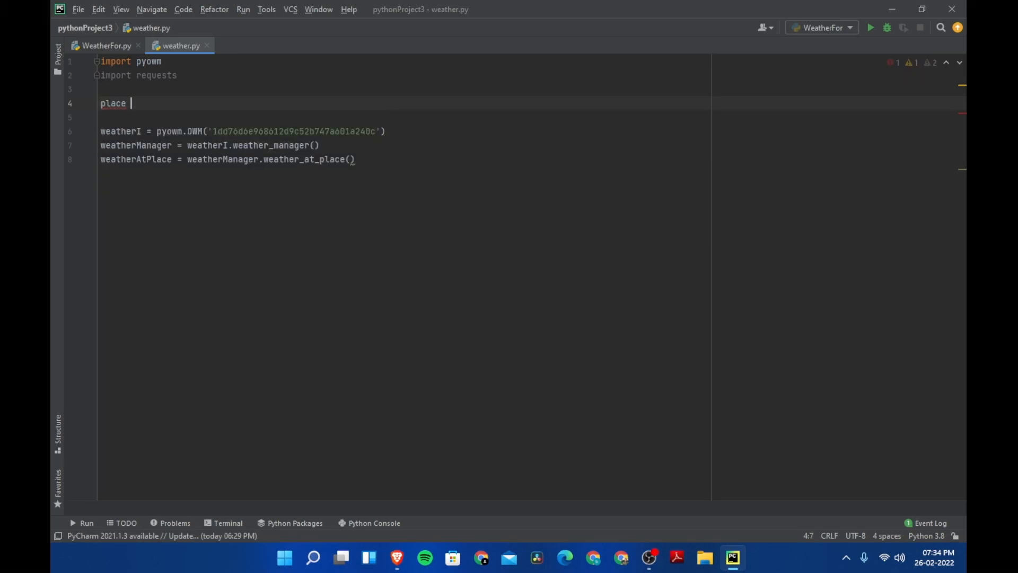
pyautogui.write('requests.get(')
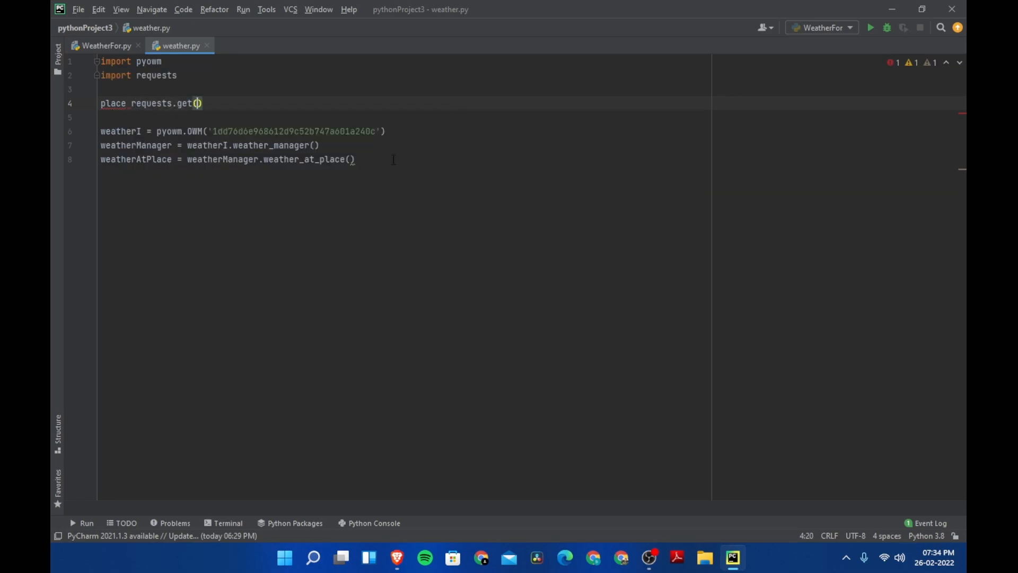
pyautogui.click(198, 102)
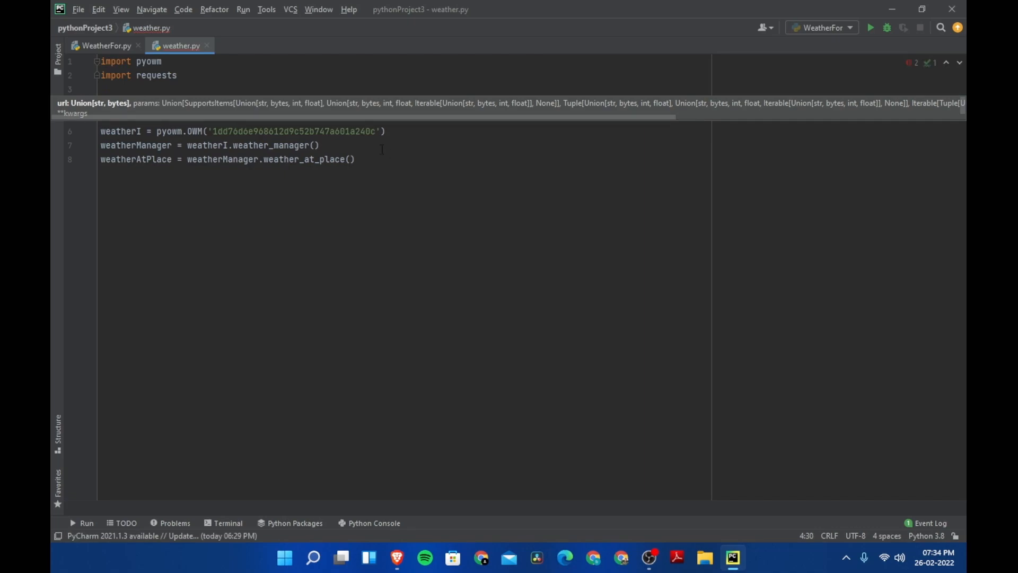
pyautogui.write("place requests.get('ipinfo.io')")
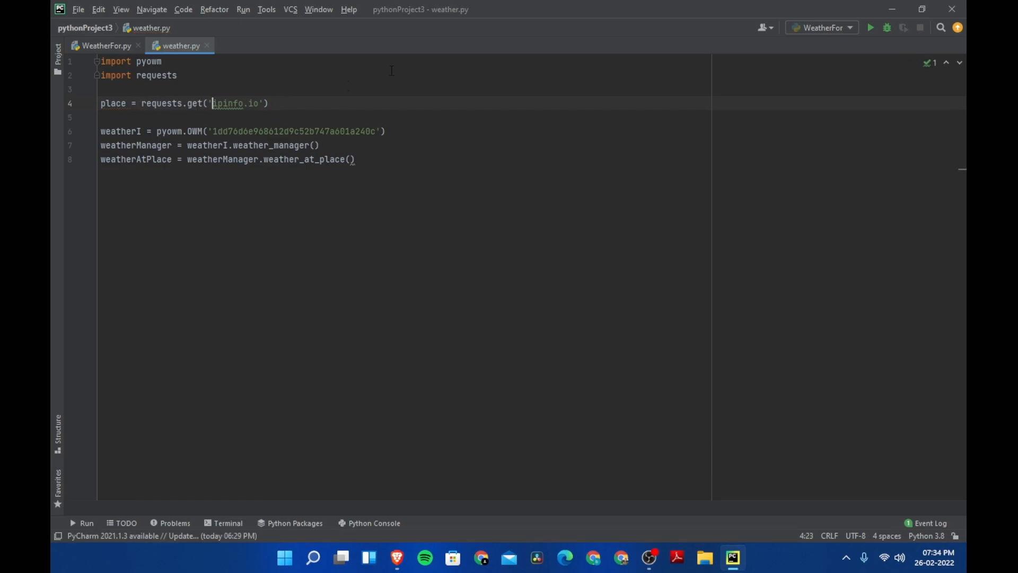
pyautogui.write('http')
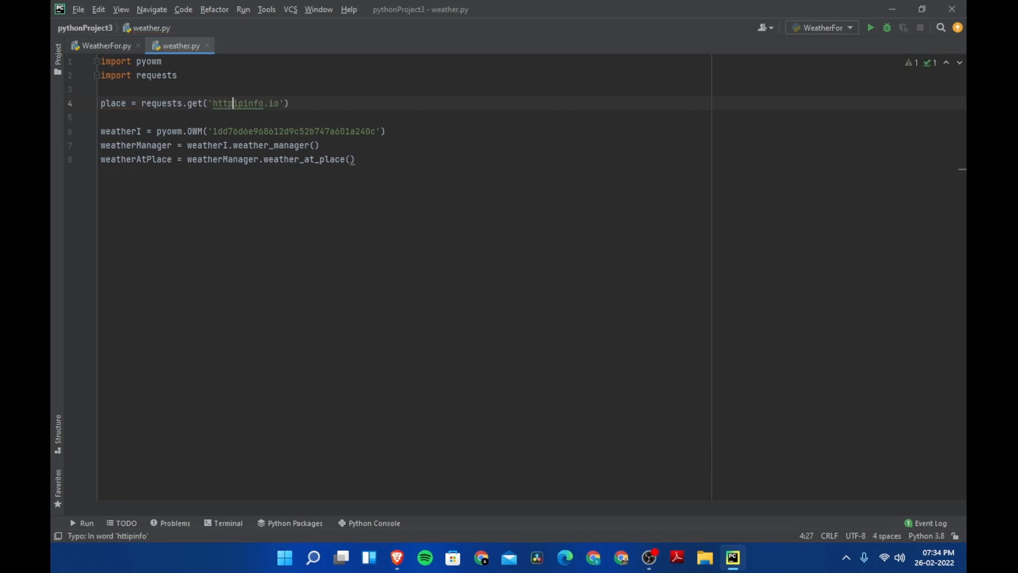
pyautogui.write('s://')
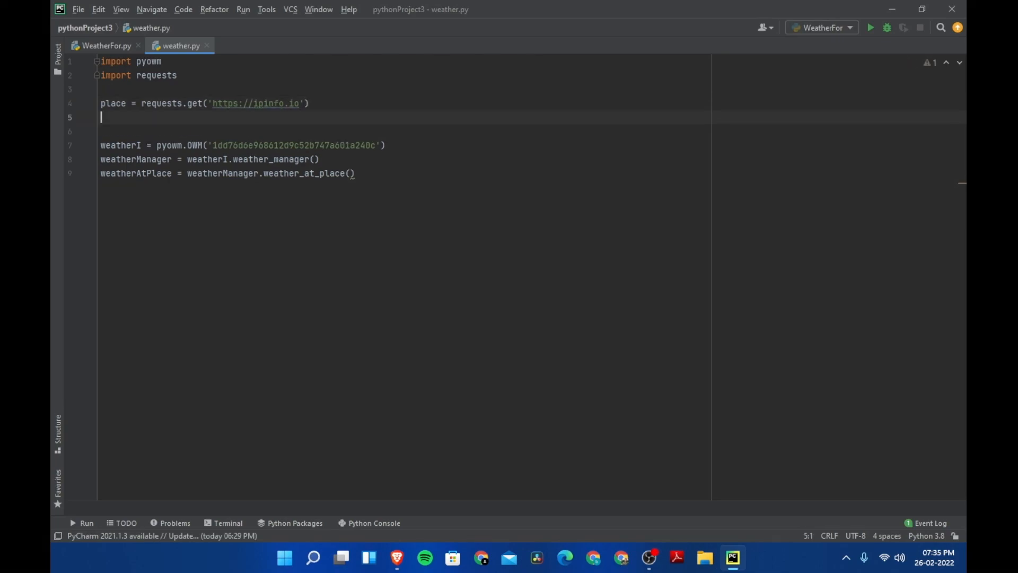
pyautogui.write('print(place')
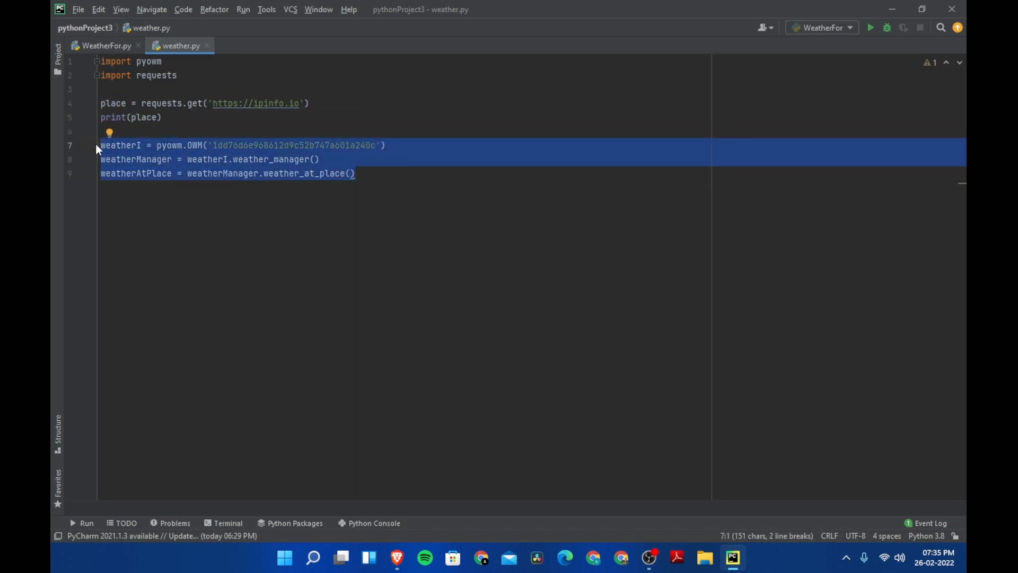
# Step: Wrap the OWM lines in triple quotes and run weather.py, getting <Response [200]>
pyautogui.write('"""')
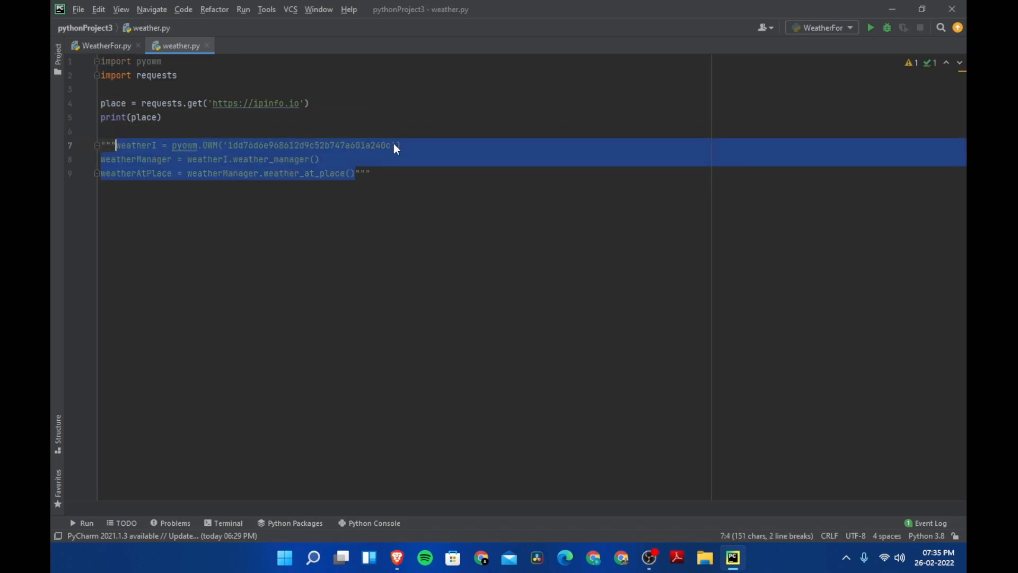
pyautogui.rightClick(395, 148)
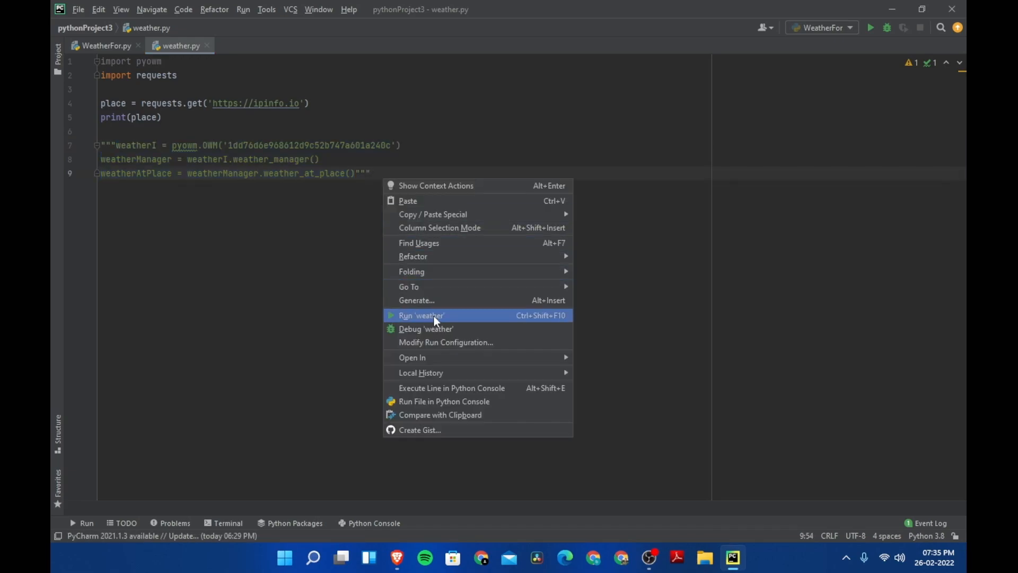
pyautogui.click(420, 315)
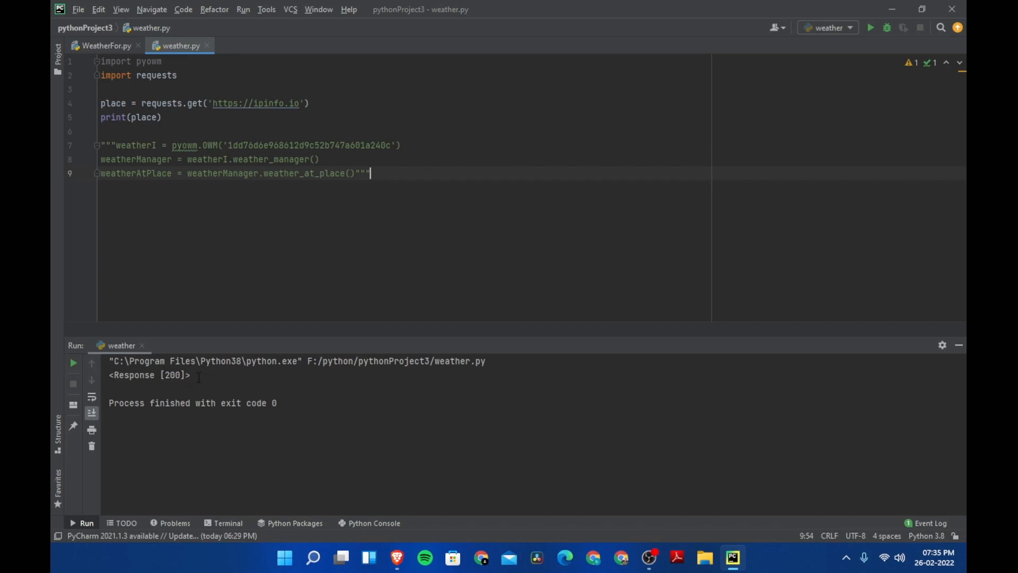
pyautogui.moveTo(115, 375); pyautogui.dragTo(190, 375)
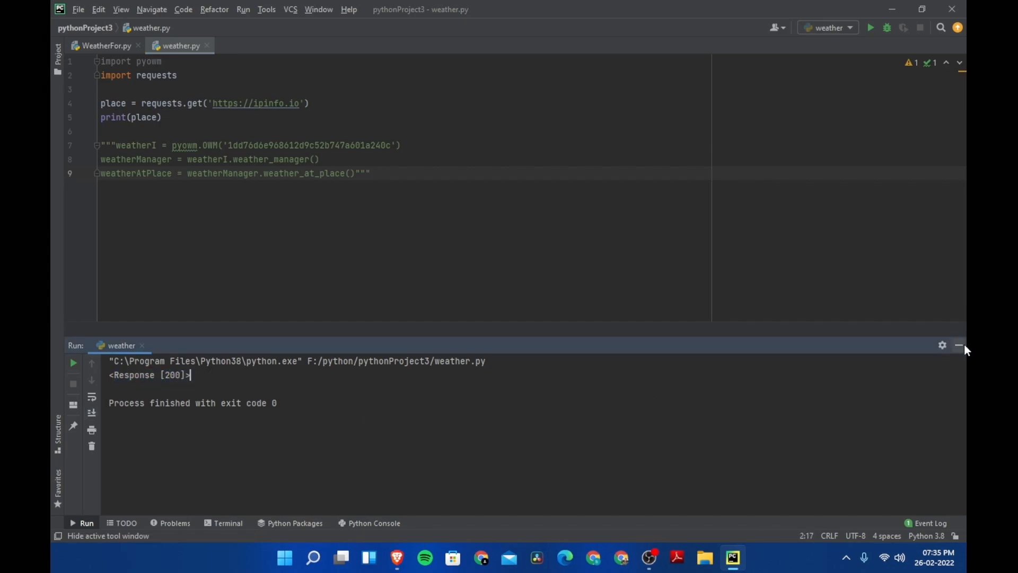
pyautogui.click(960, 346)
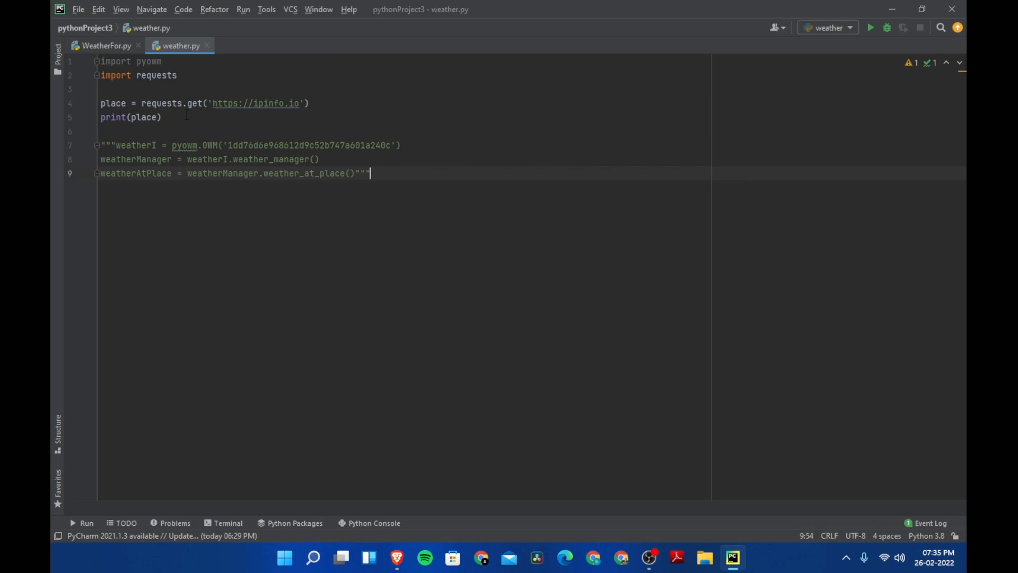
pyautogui.moveTo(560, 248)
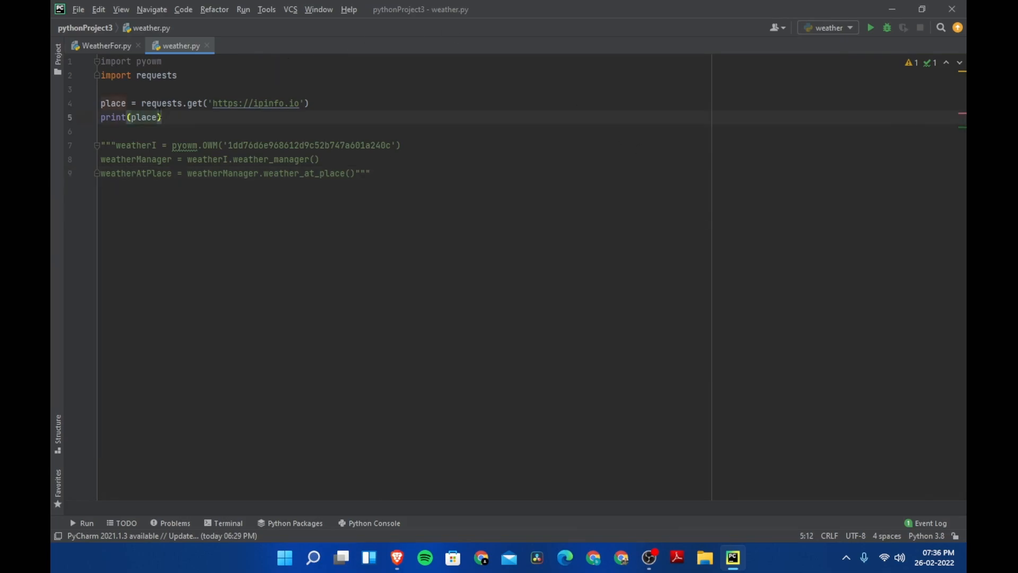
# Step: Print place.text instead and rerun, outputting the ipinfo.io JSON with city Hyderabad
pyautogui.write('.text')
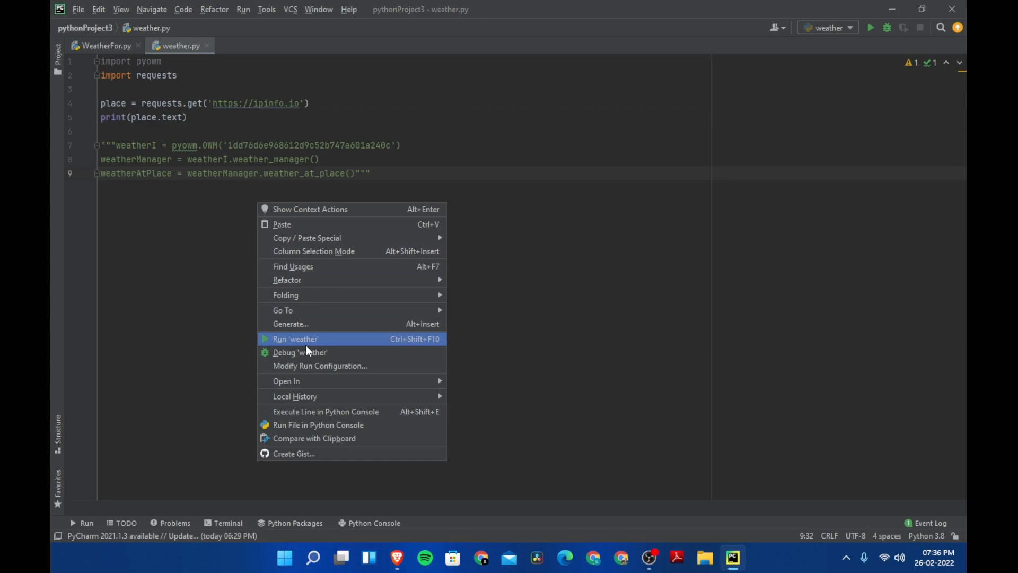
pyautogui.click(295, 340)
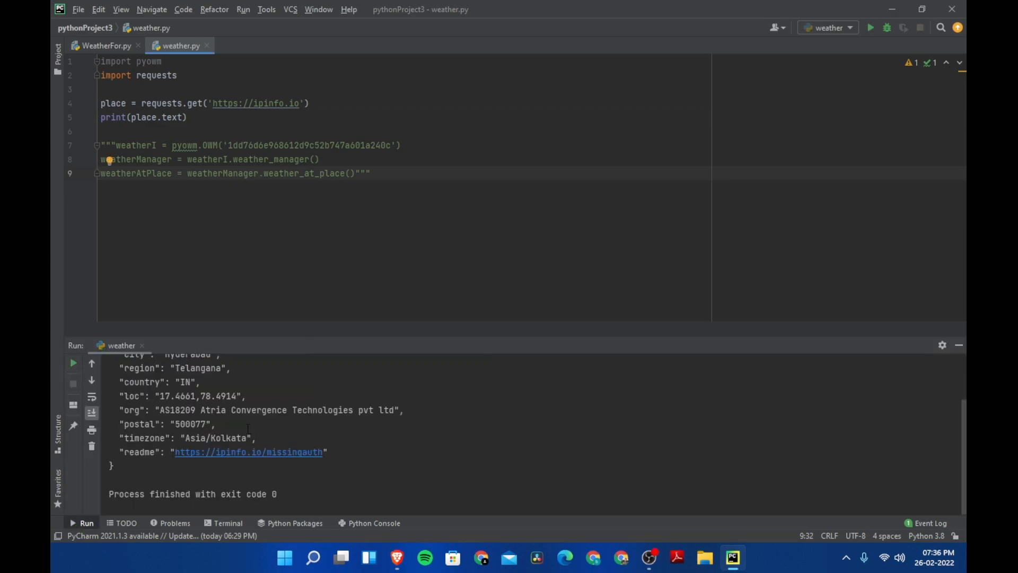
pyautogui.moveTo(64, 402)
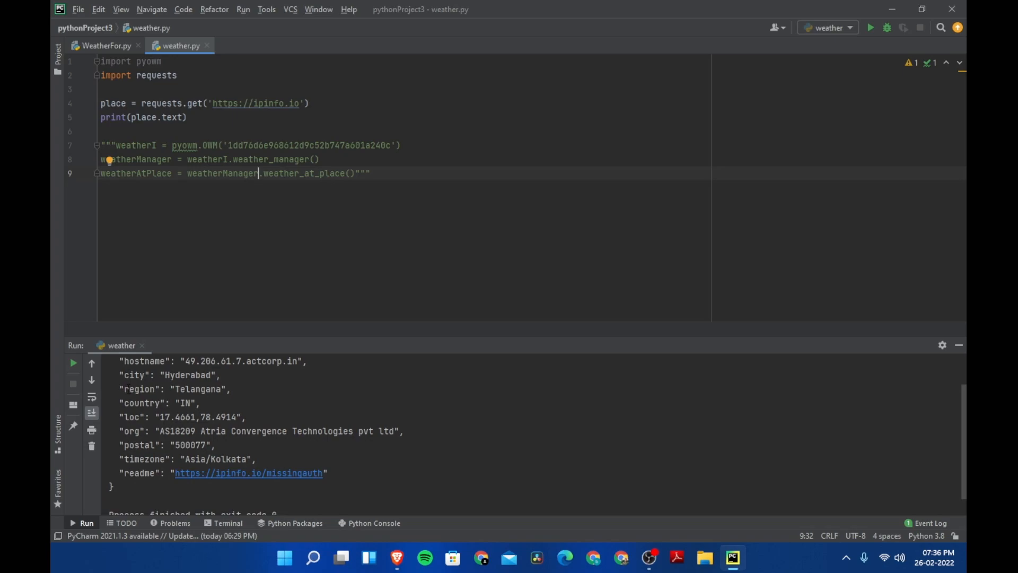
pyautogui.doubleClick(210, 389)
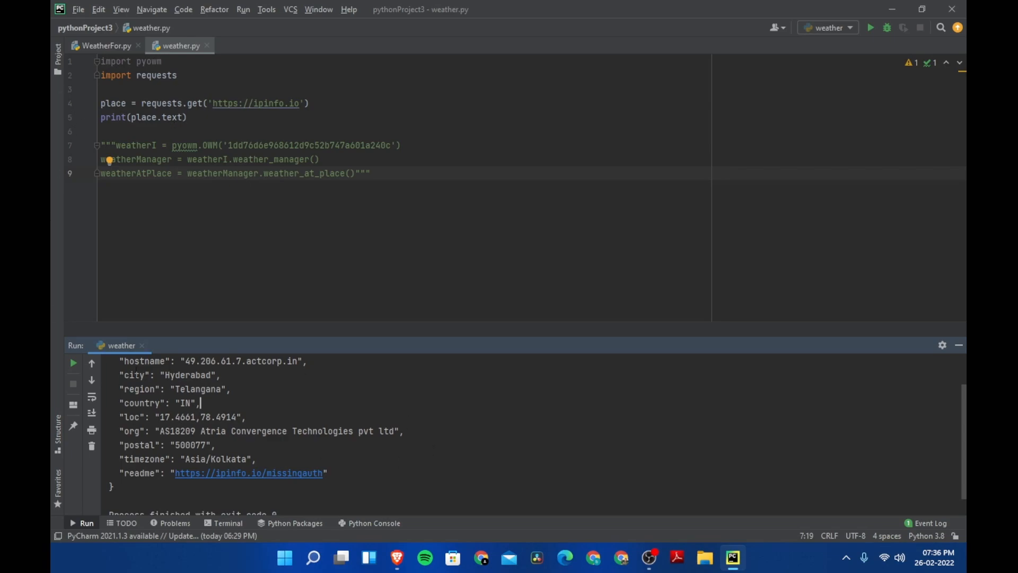
pyautogui.moveTo(124, 375); pyautogui.dragTo(195, 374)
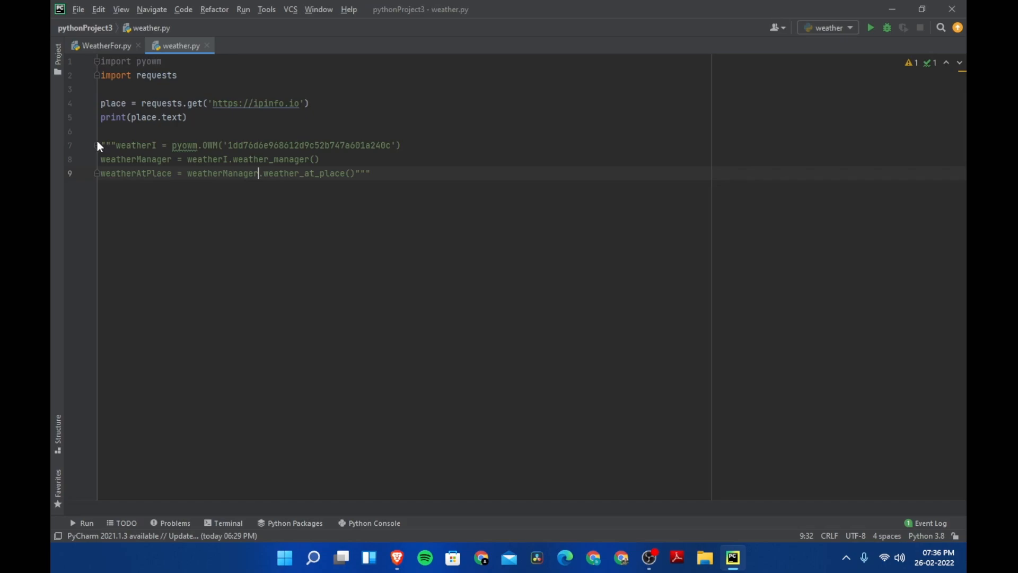
# Step: Add data = place.json() to parse the response
pyautogui.write('d')
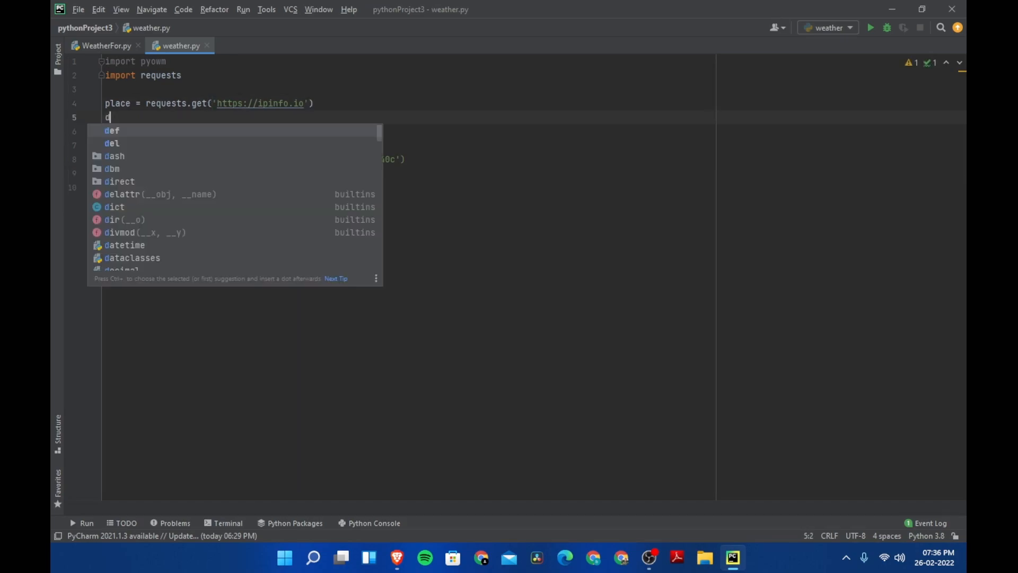
pyautogui.write('ata =')
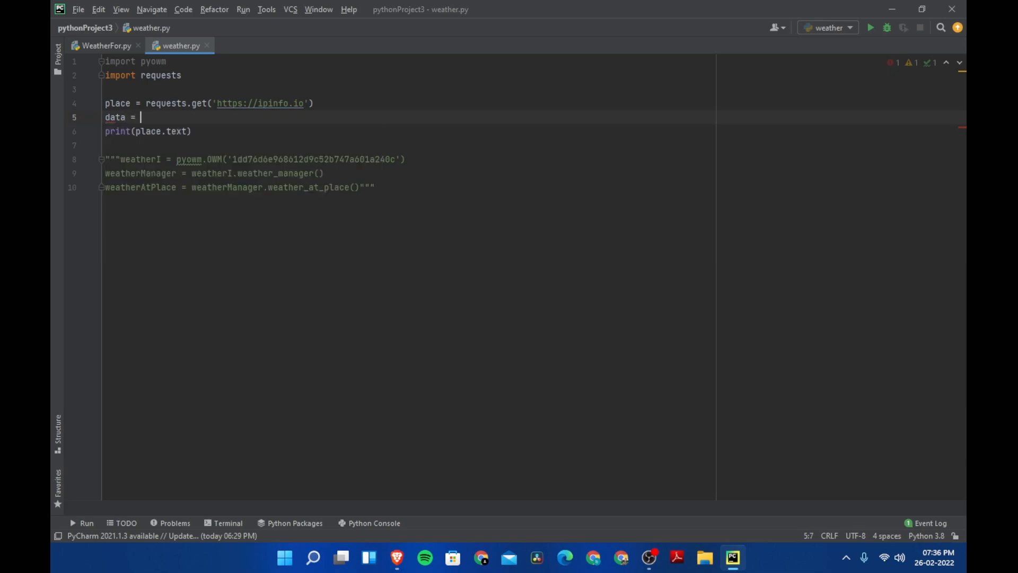
pyautogui.write('pl')
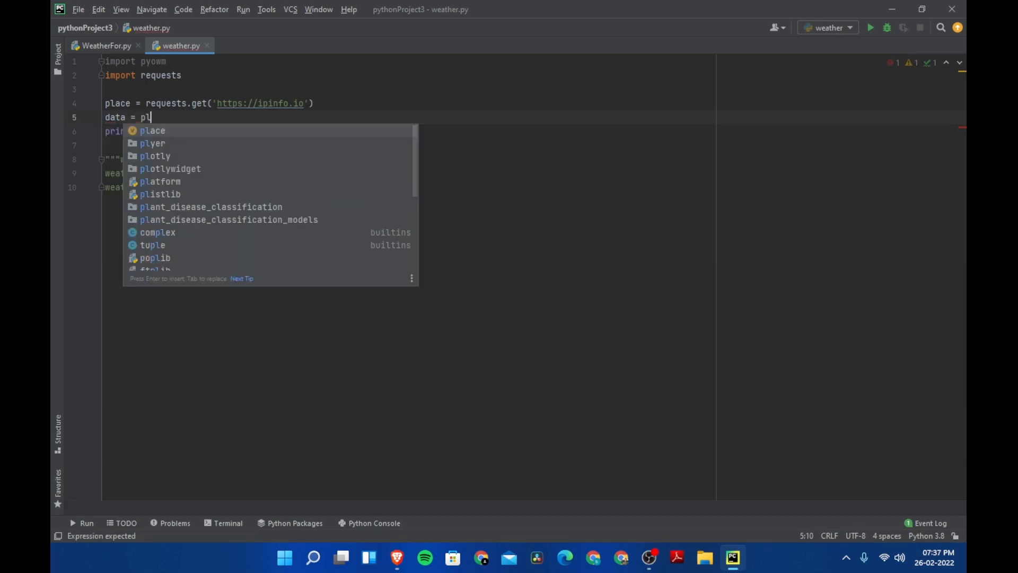
pyautogui.write('ace.json()')
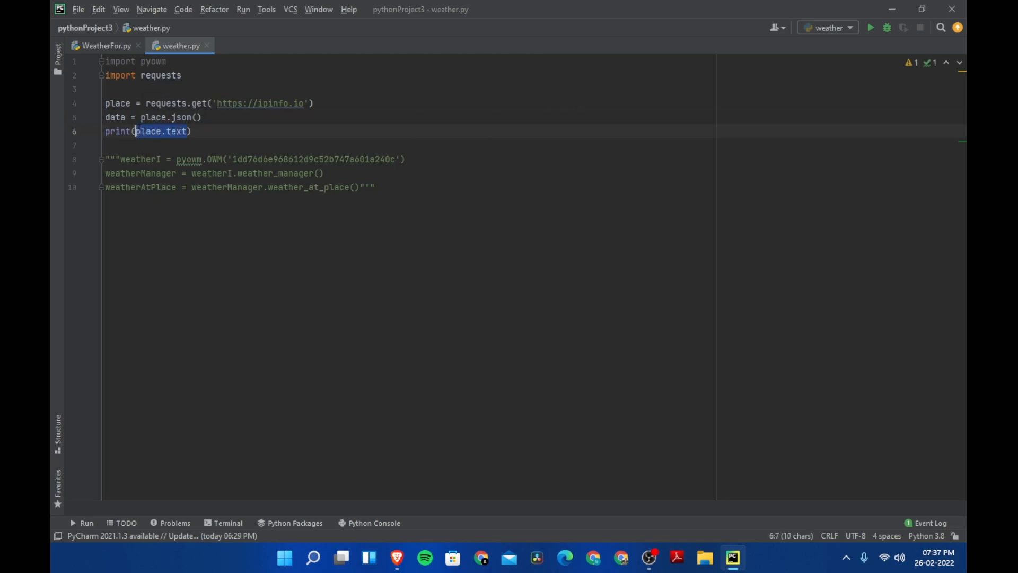
# Step: Print data['city'] and run the script, outputting Hyderabad
pyautogui.write('data')
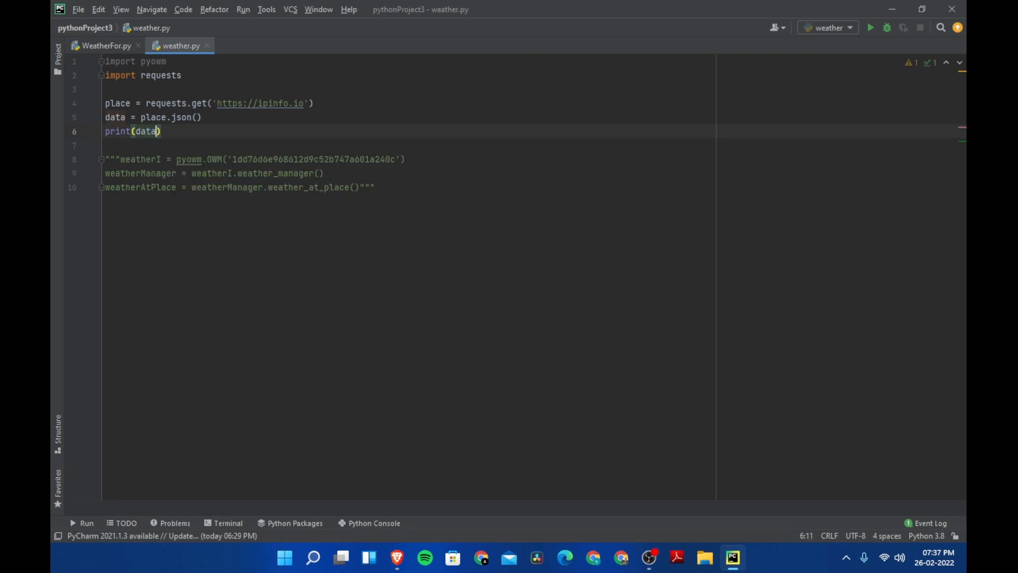
pyautogui.write('[]')
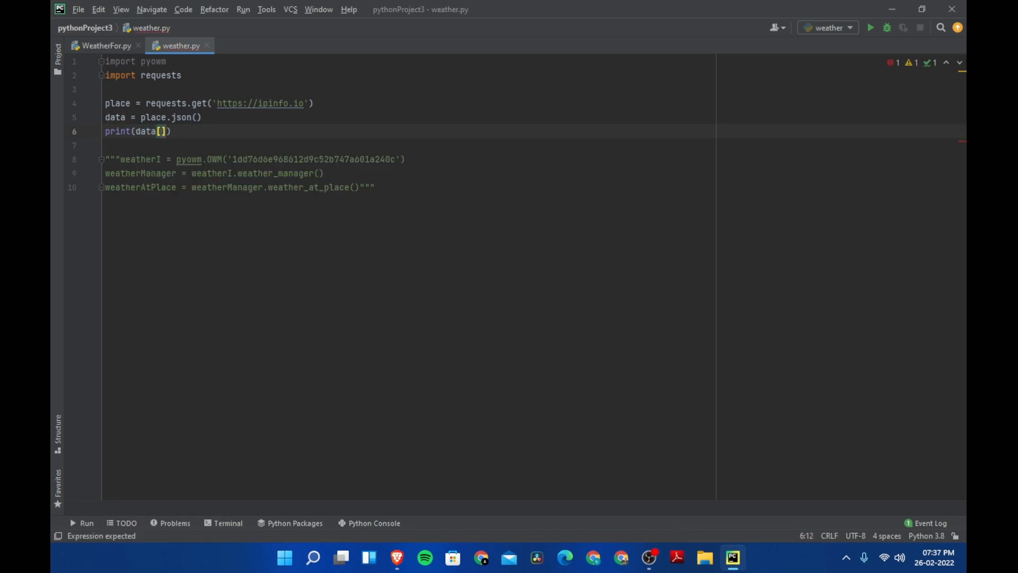
pyautogui.write("'c'")
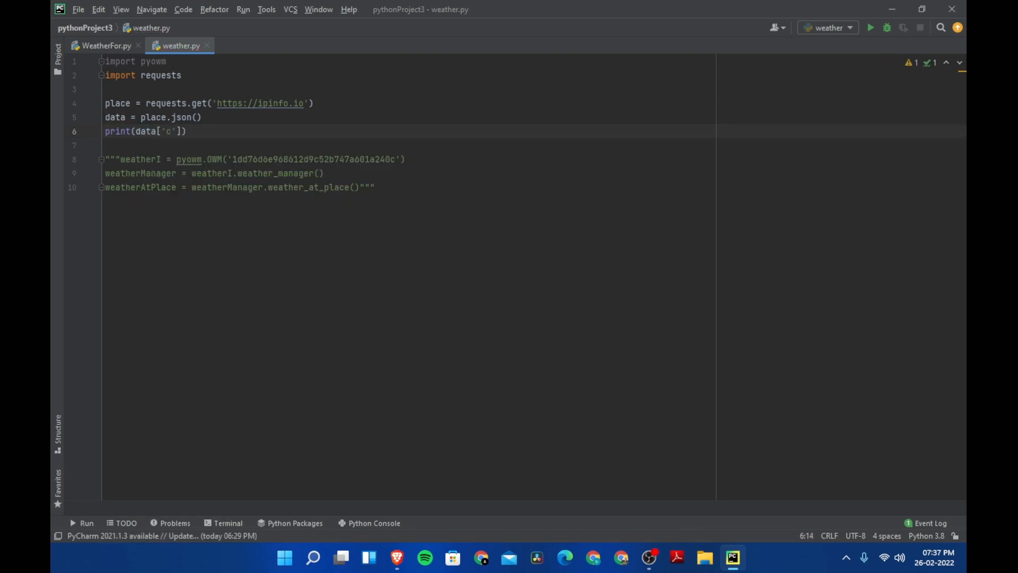
pyautogui.write('ity')
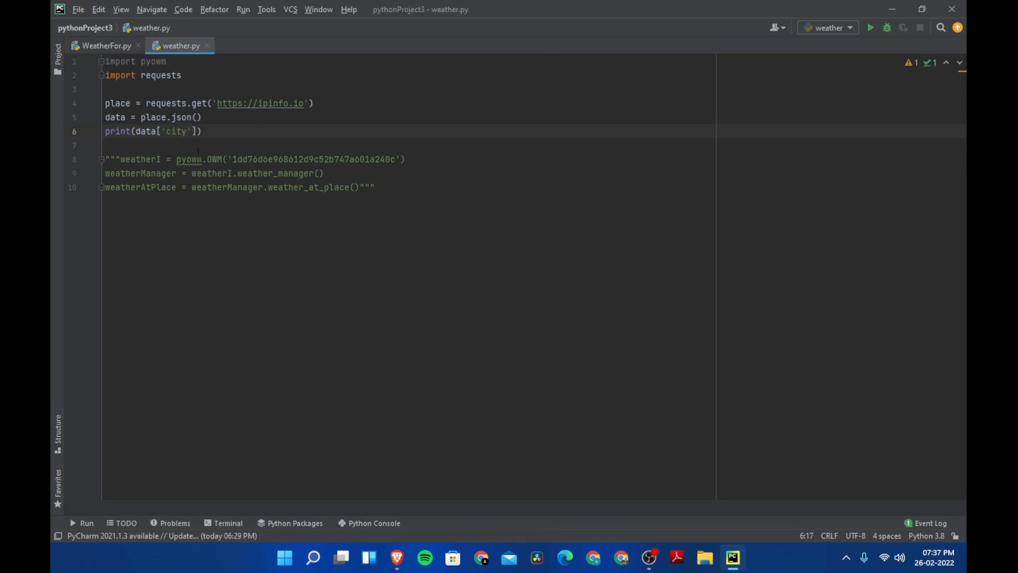
pyautogui.click(871, 27)
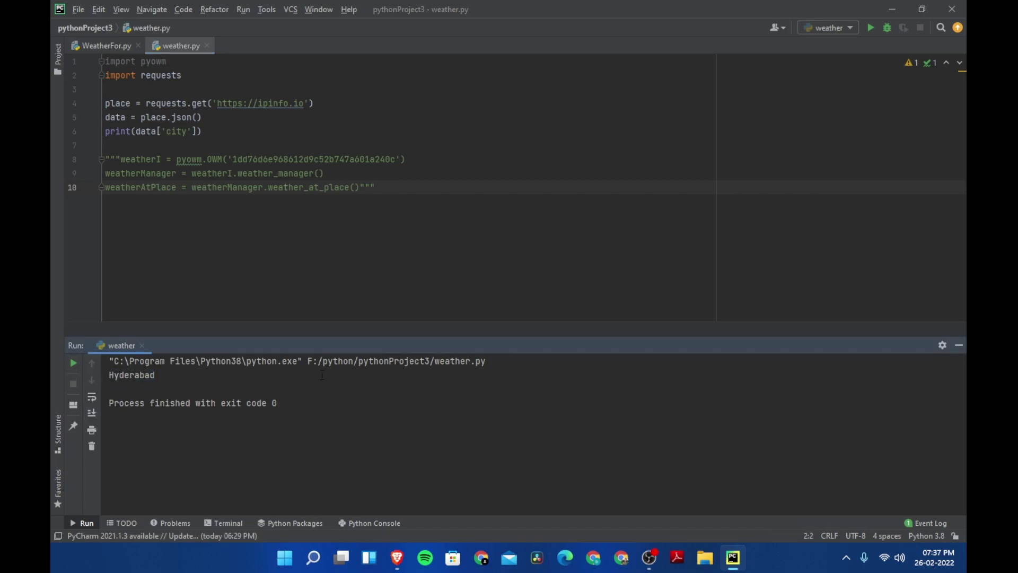
pyautogui.moveTo(785, 5)
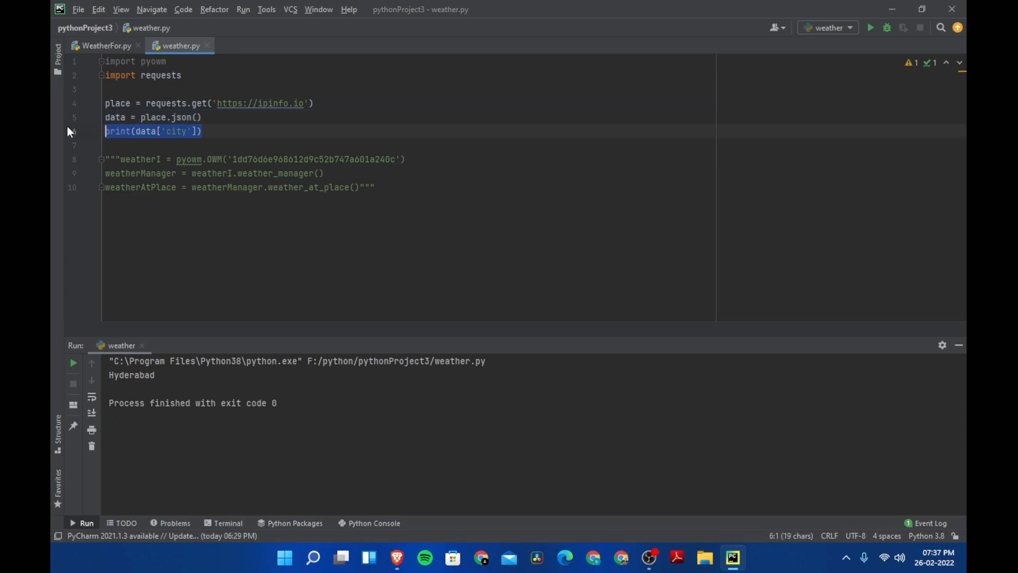
# Step: Replace the print line with city = data['city'] to store the detected city
pyautogui.write('c')
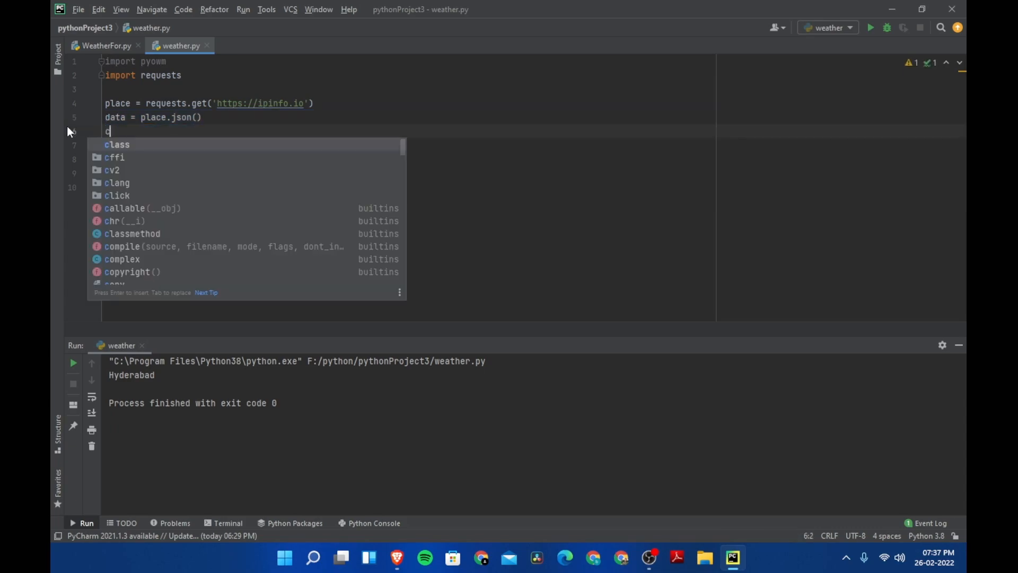
pyautogui.write('ity =')
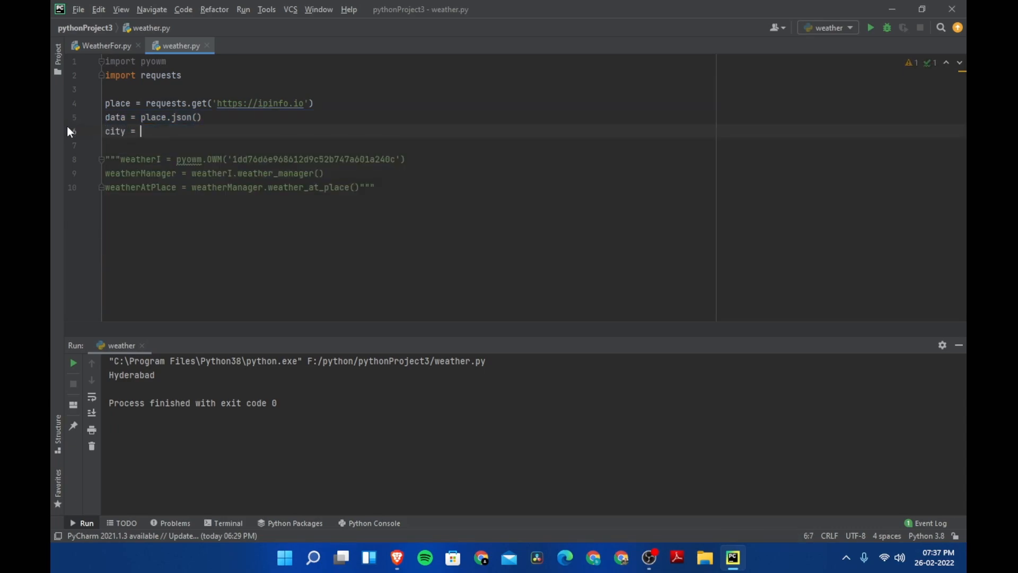
pyautogui.write('data')
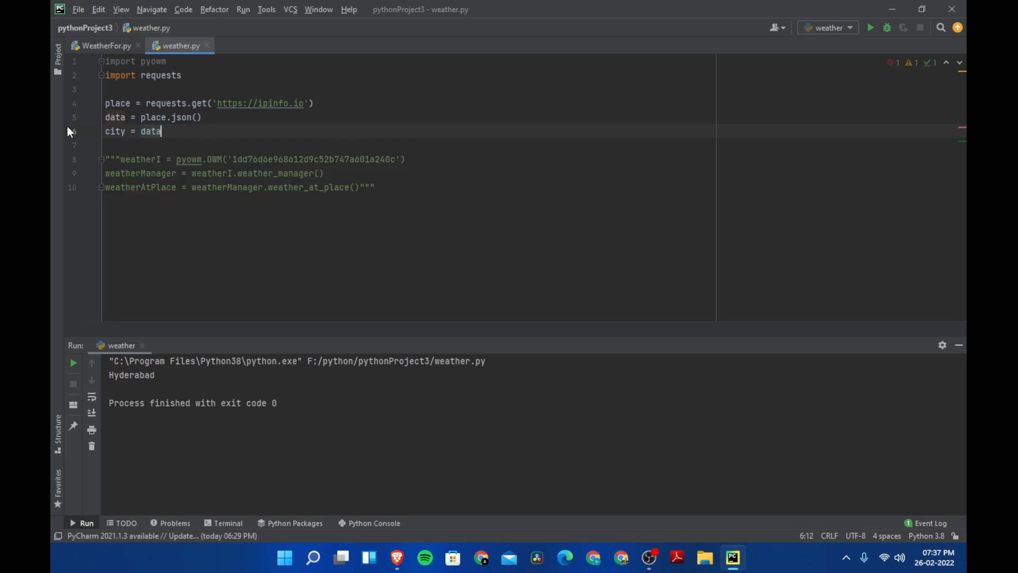
pyautogui.write("['c']")
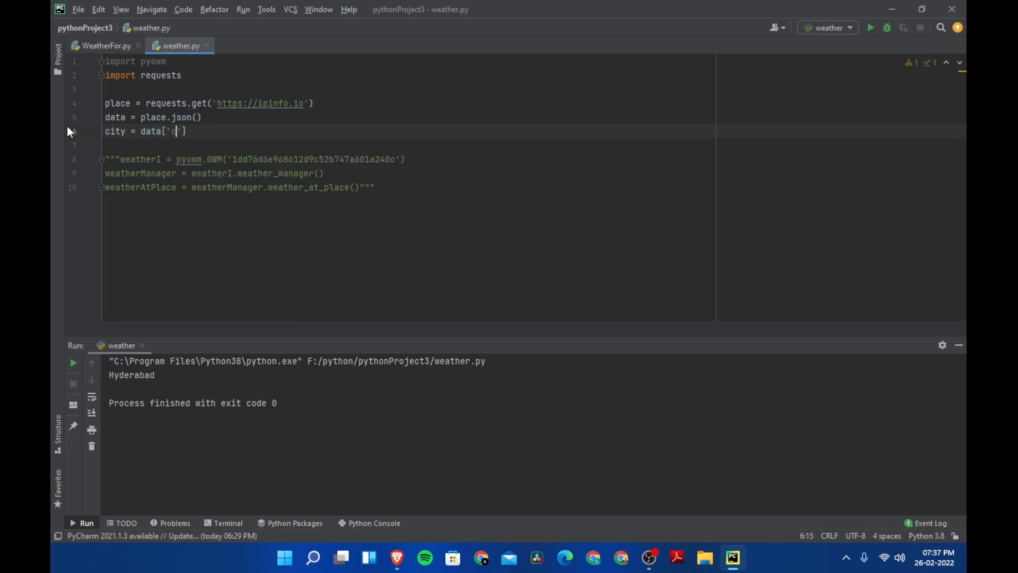
pyautogui.write('ity')
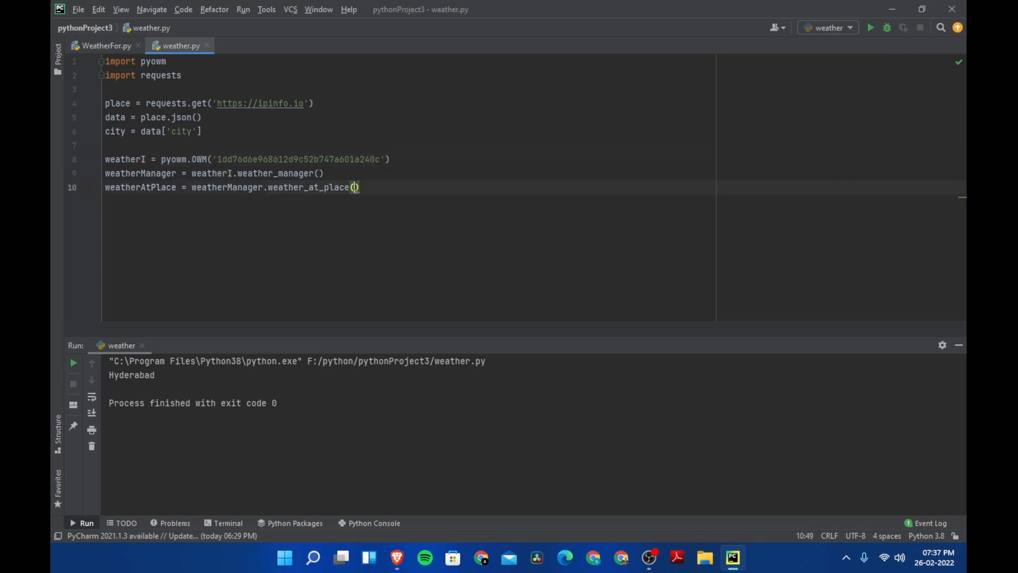
# Step: Pass city into weather_at_place(), add print(weatherAtPlace) and run the script
pyautogui.write('city')
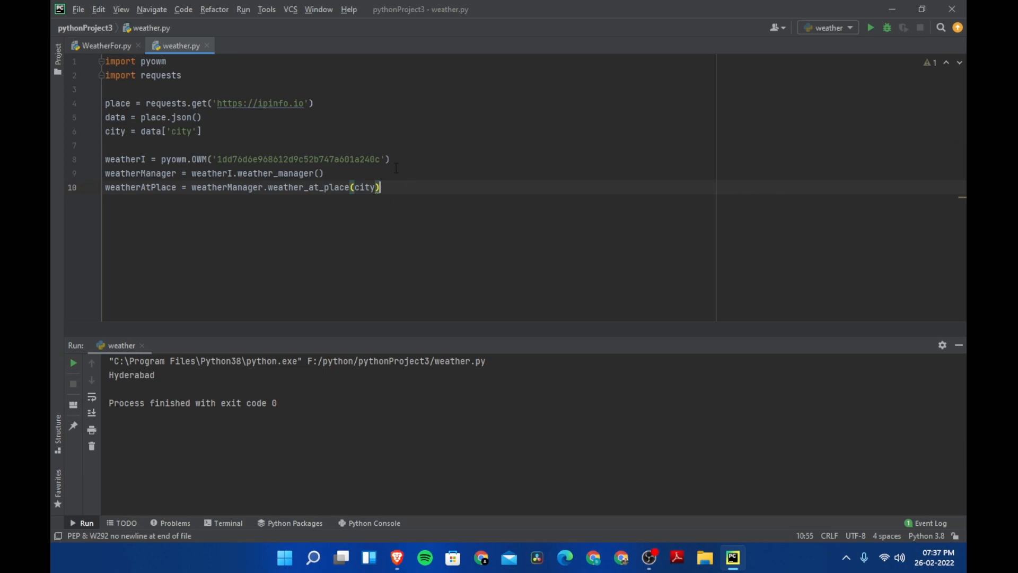
pyautogui.press('Enter')
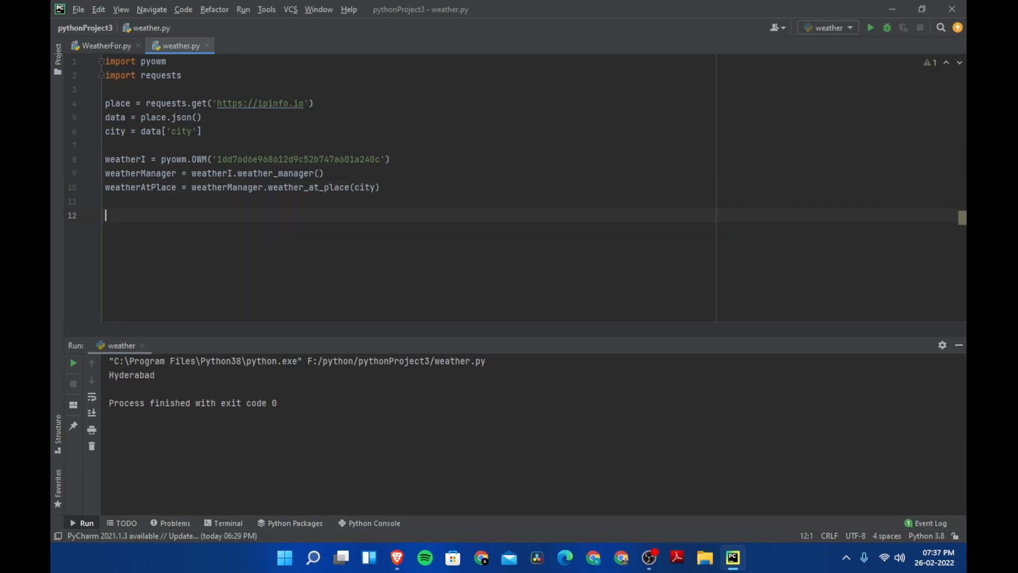
pyautogui.write('print(')
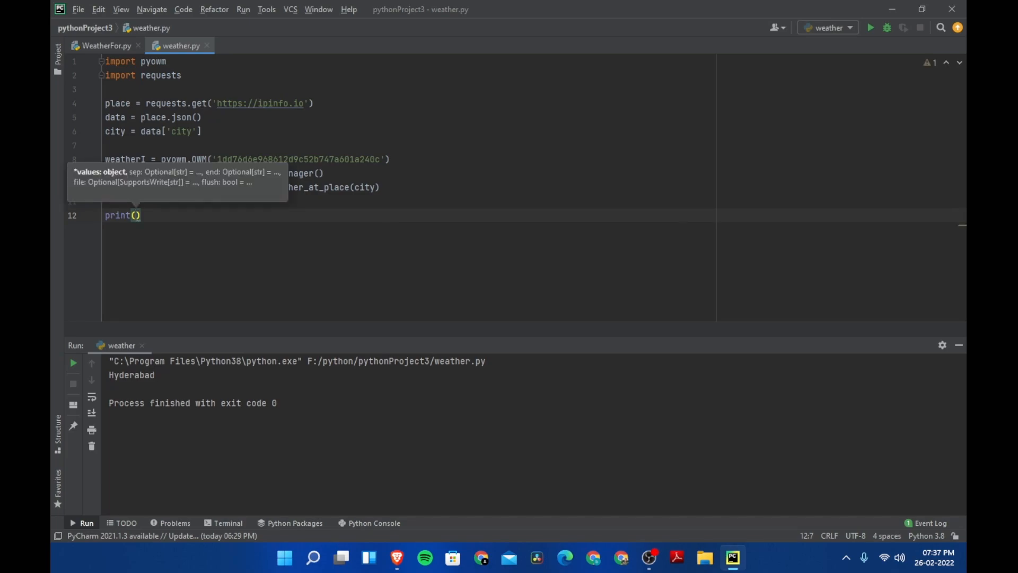
pyautogui.write('weatherAtPlace')
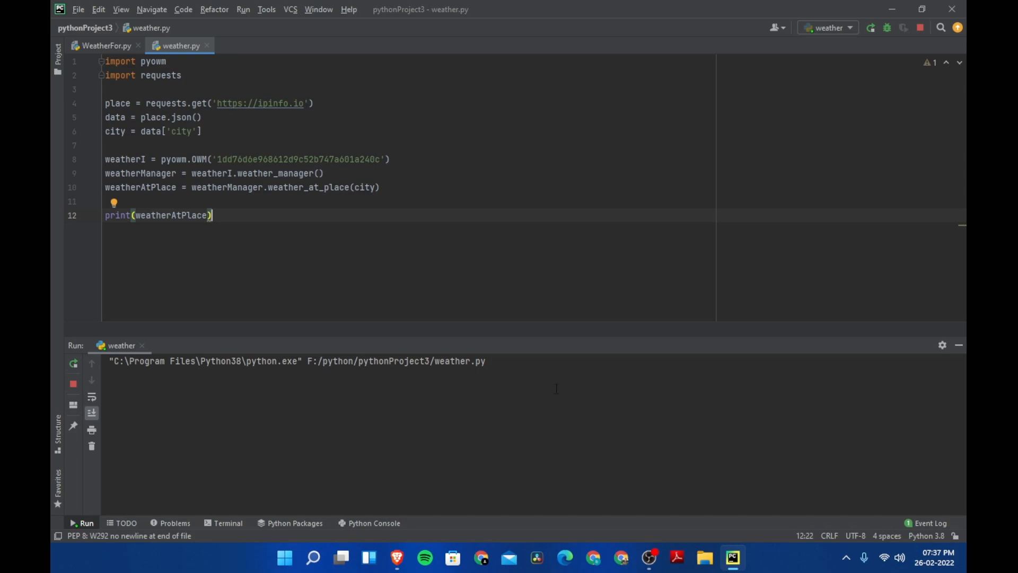
pyautogui.click(875, 27)
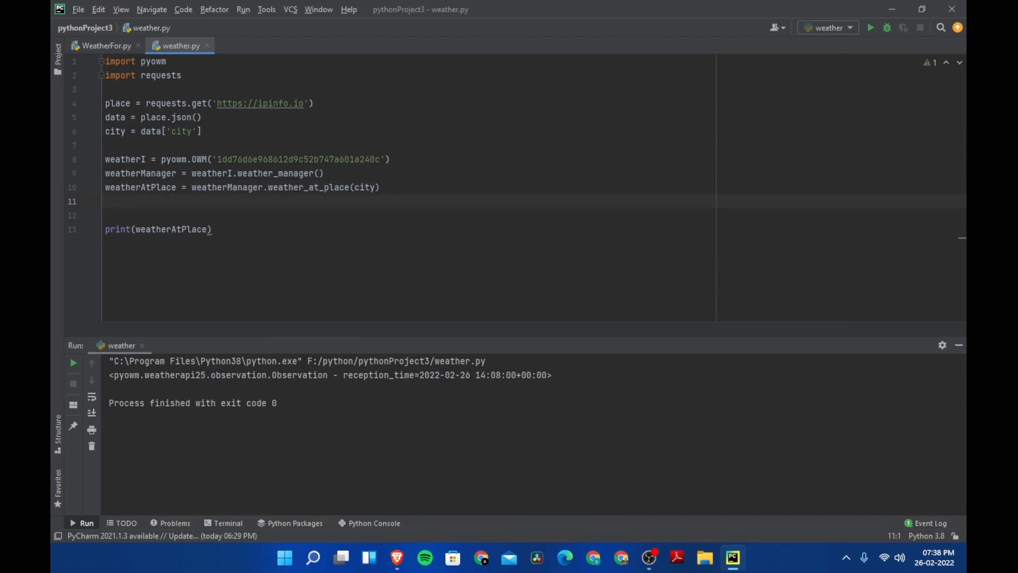
# Step: Add temp = weather.temperature() taking the observation's weather on line 13
pyautogui.write('weather =')
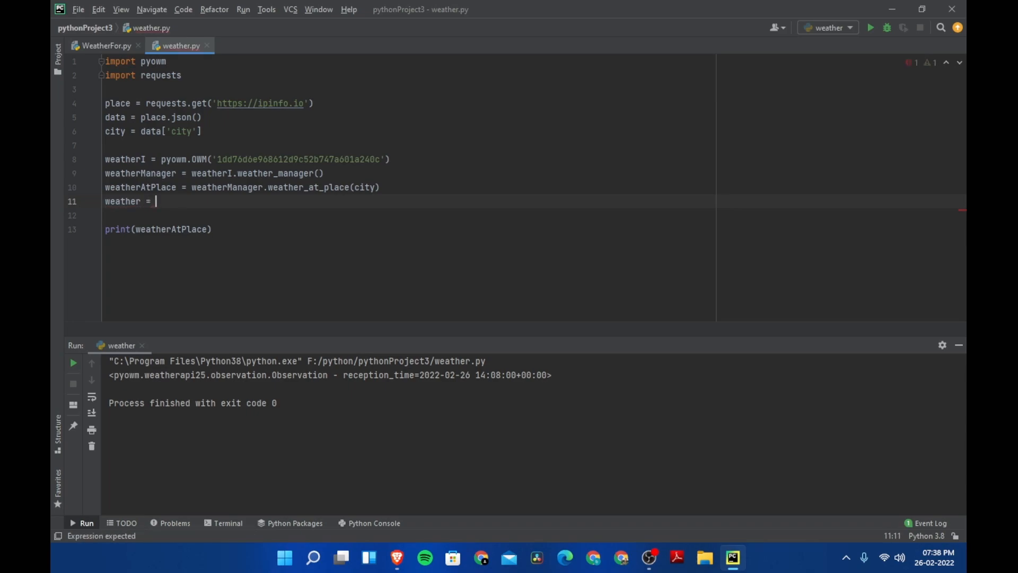
pyautogui.write('weatherAtPlace.weather')
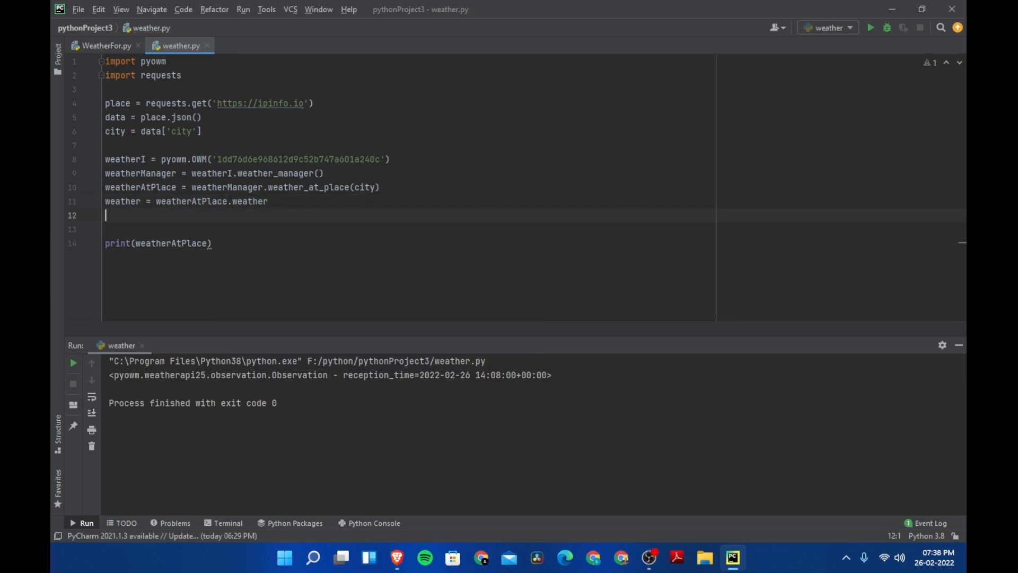
pyautogui.write('temper')
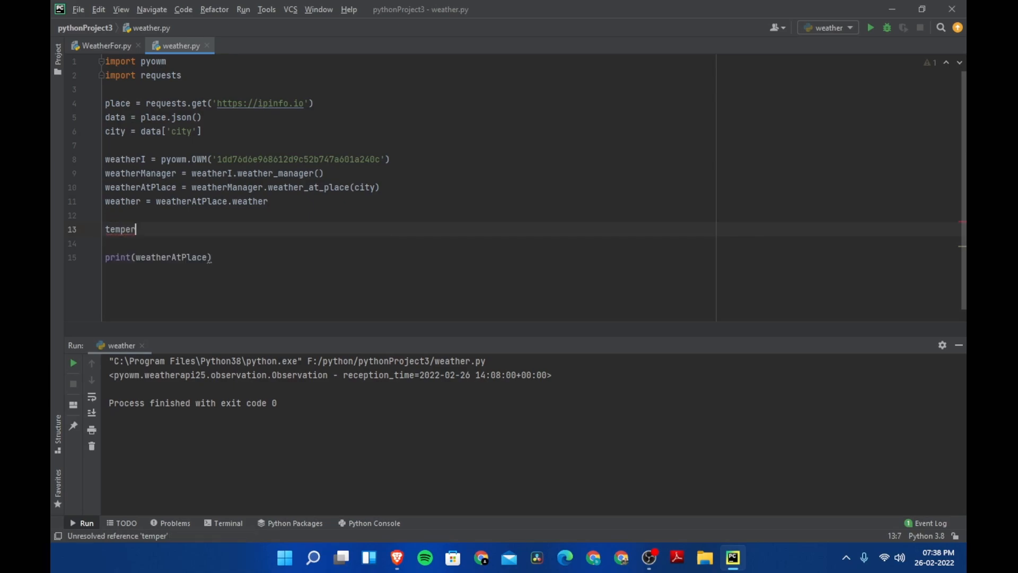
pyautogui.press('Backspace')
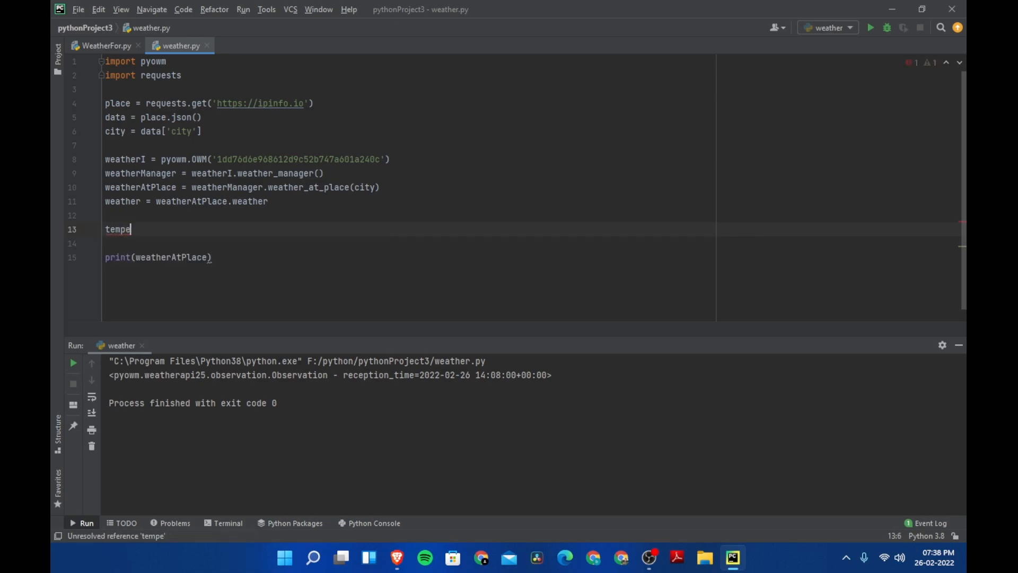
pyautogui.press('BackSpace')
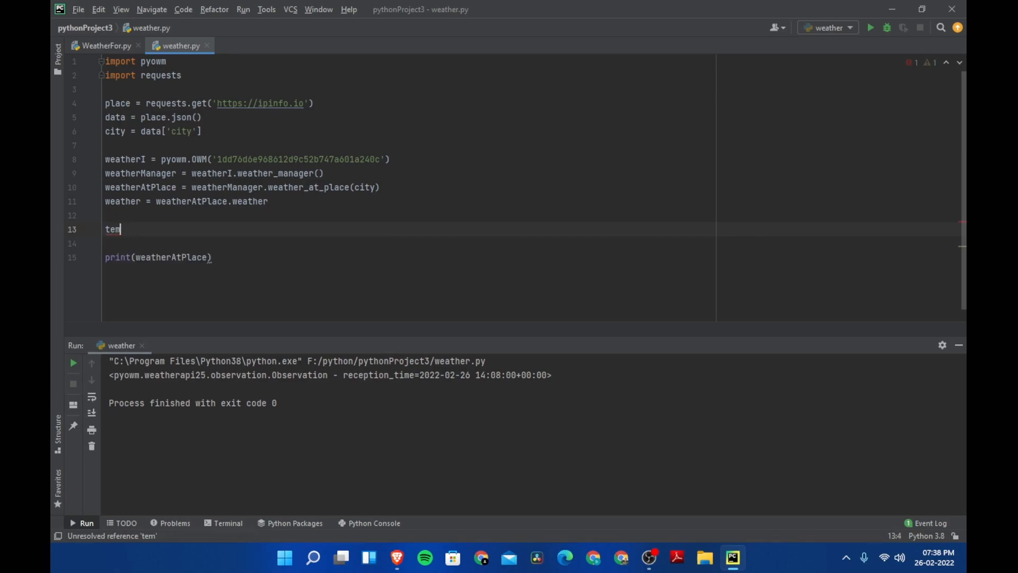
pyautogui.write('po =')
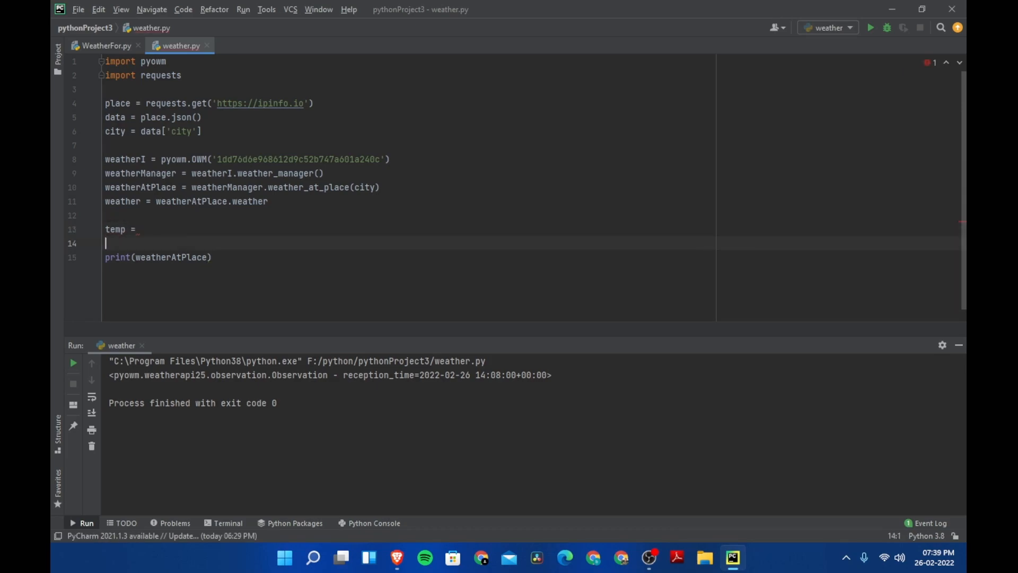
pyautogui.write('weather.')
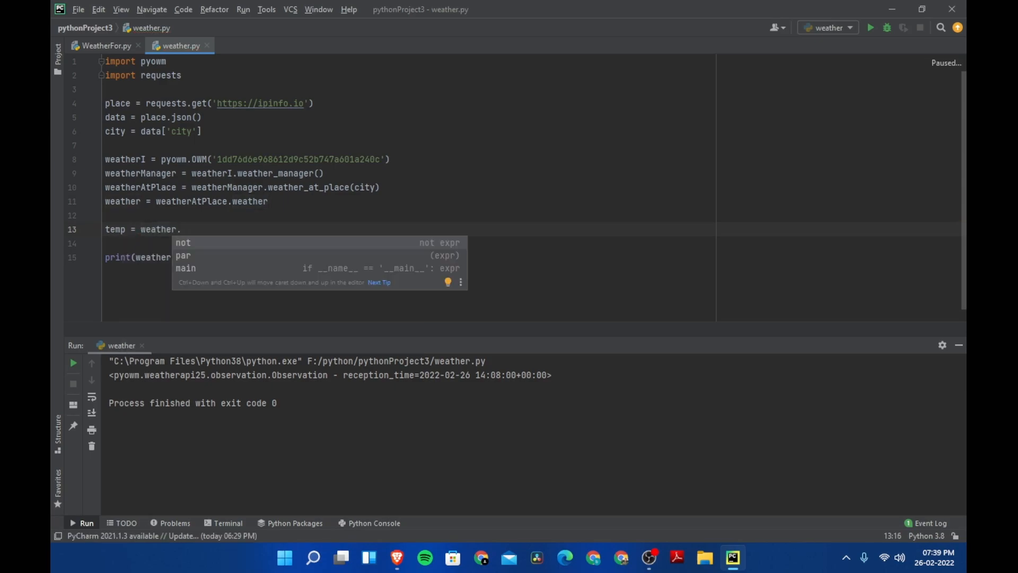
pyautogui.write('te')
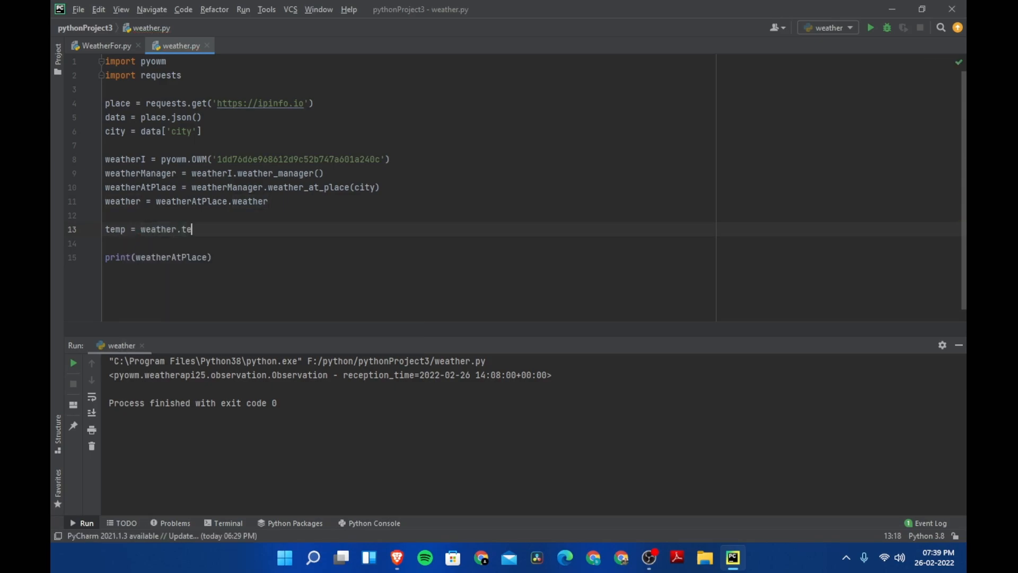
pyautogui.write('mperatu')
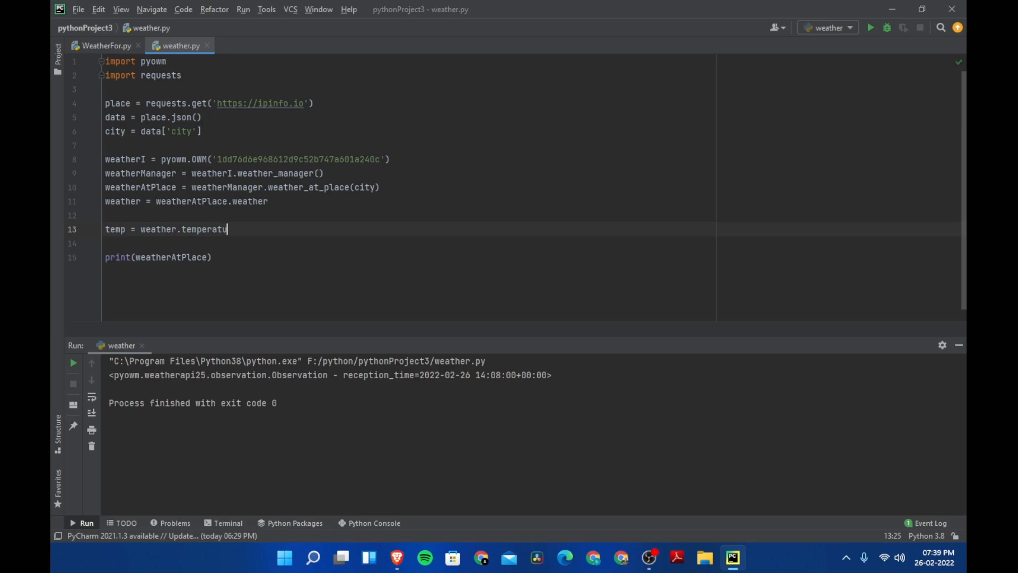
pyautogui.write('re')
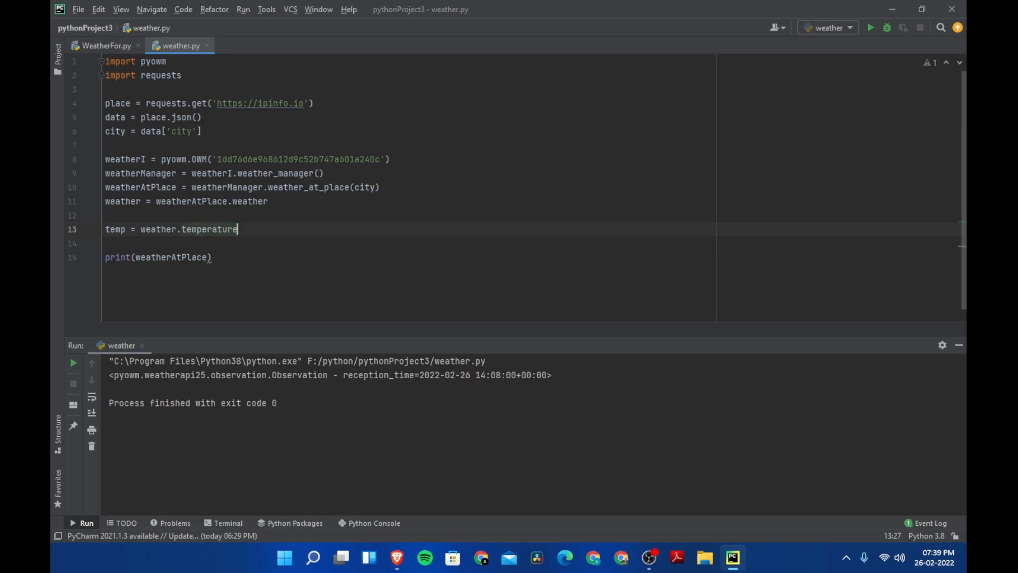
pyautogui.write('()')
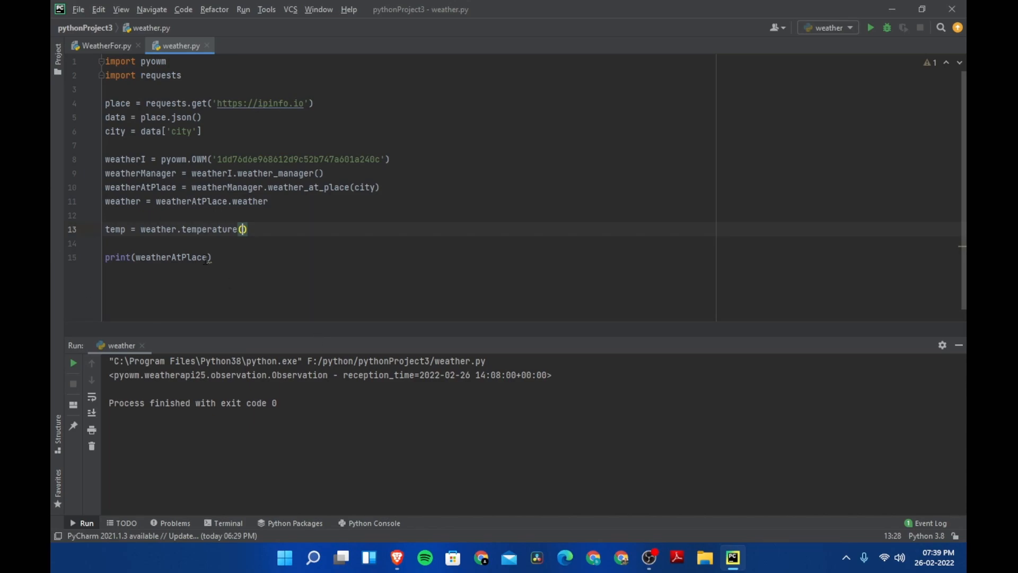
# Step: Make the final line print temp instead of weatherAtPlace
pyautogui.doubleClick(170, 256)
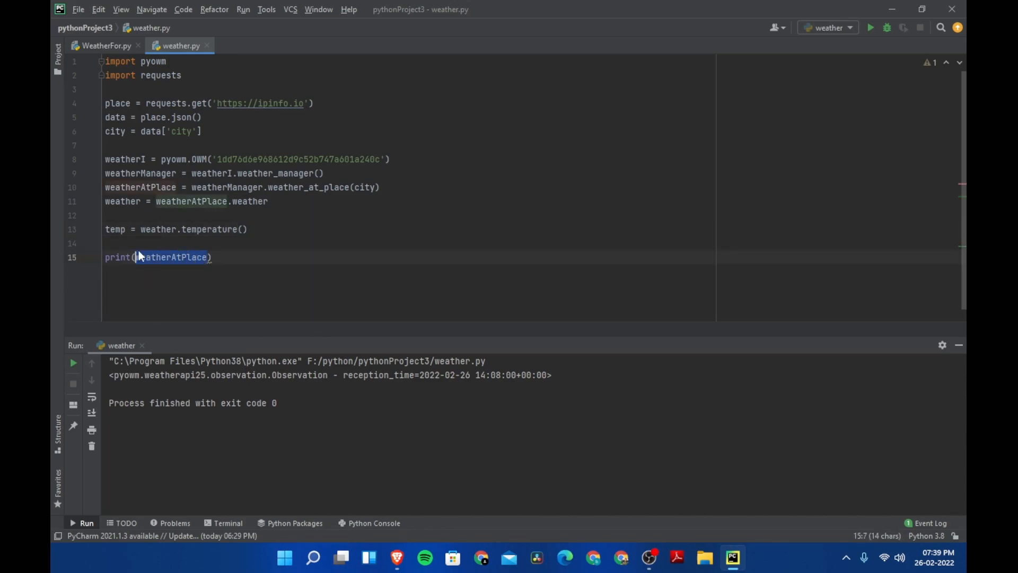
pyautogui.write('temp)')
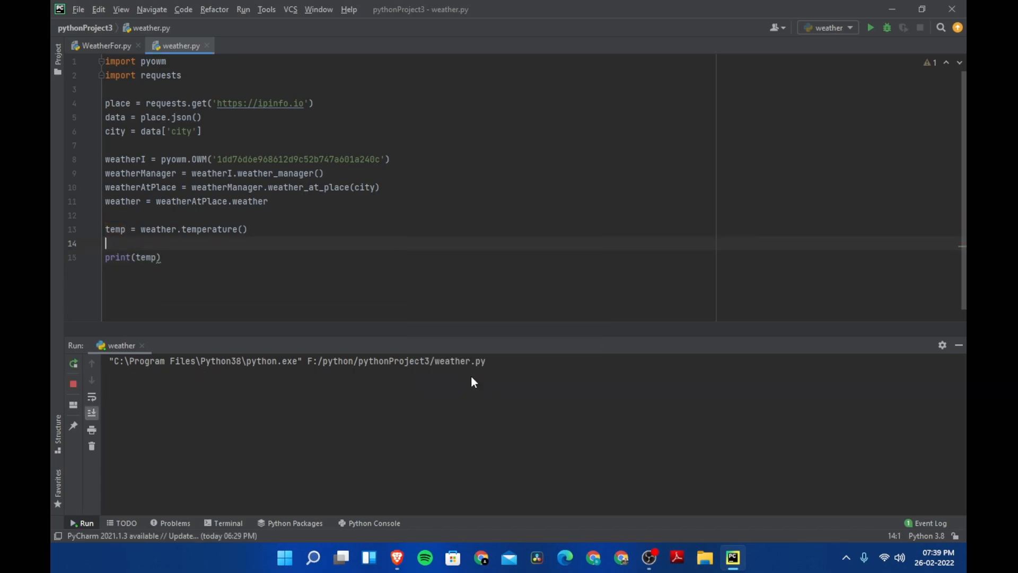
# Step: Run to see Kelvin values, then give temperature() a 'celsius' unit argument, misspelled 'celsisus'
pyautogui.click(874, 27)
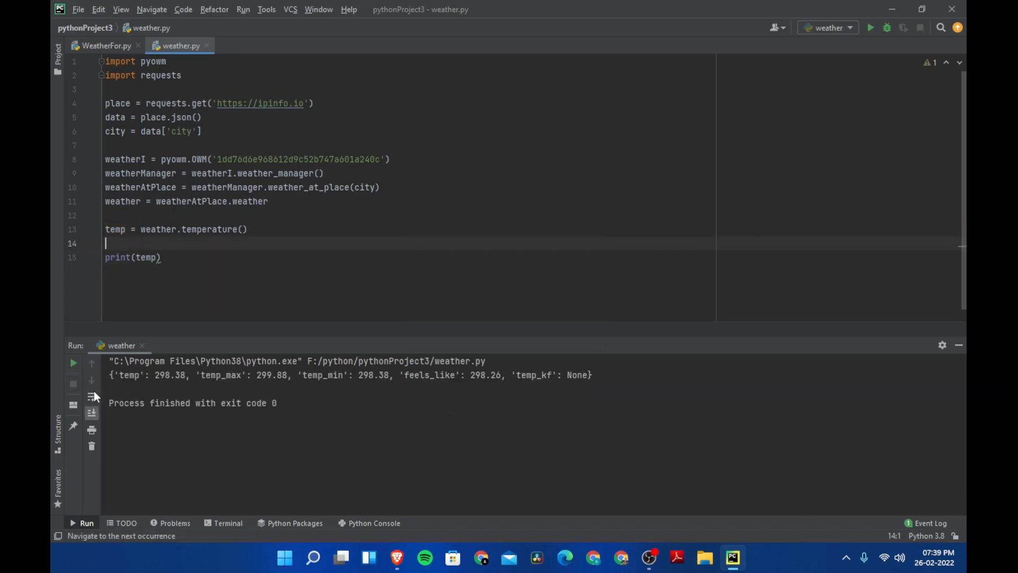
pyautogui.doubleClick(133, 376)
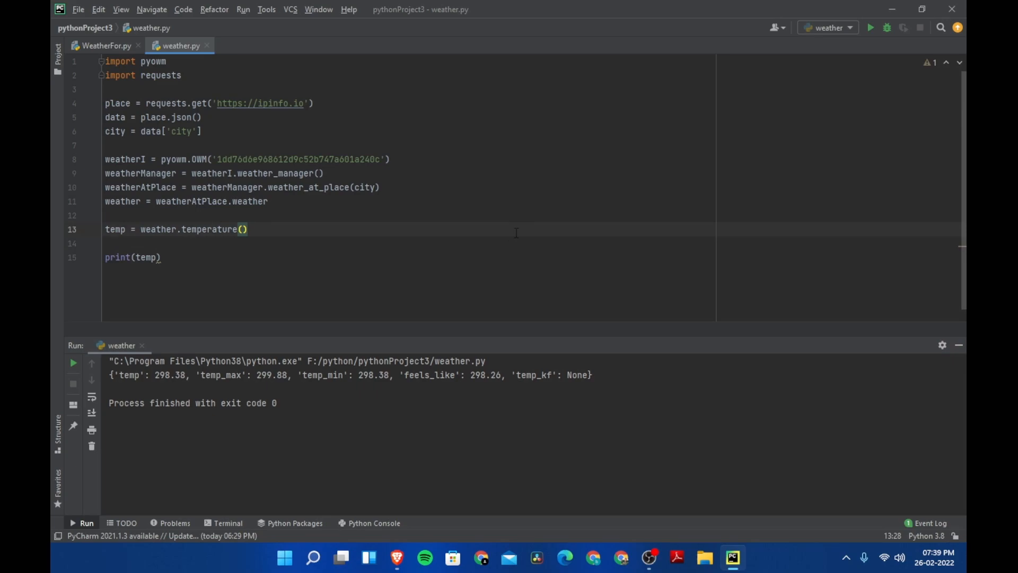
pyautogui.write("'cel'")
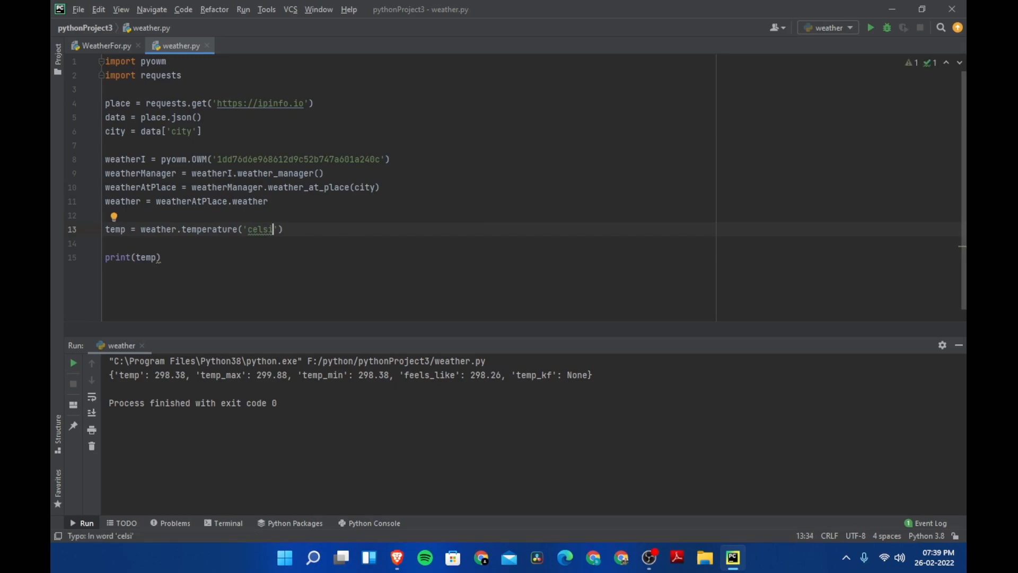
pyautogui.write('us')
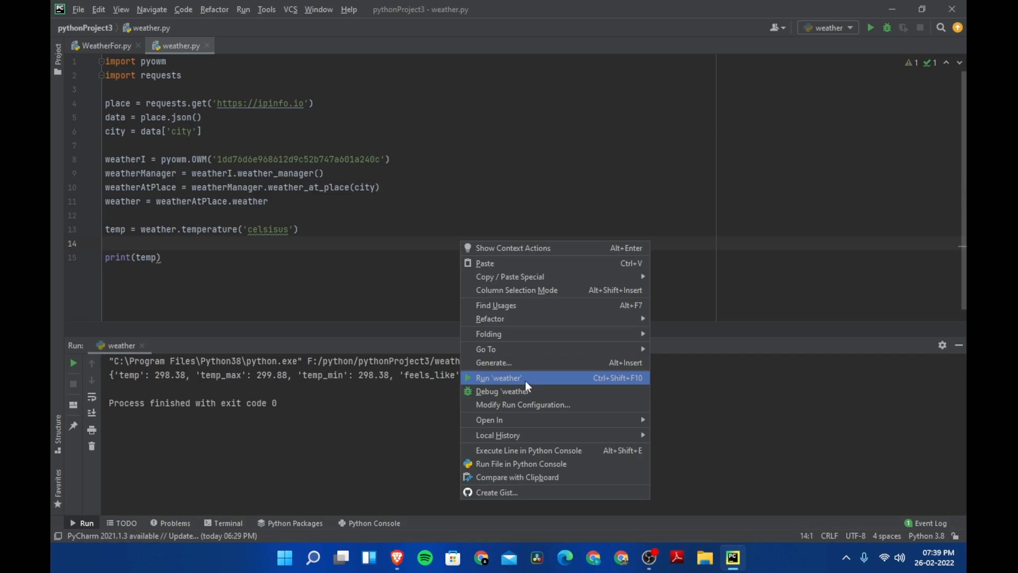
# Step: Run, fix the spelling to 'celsius' and rerun 'weather' for Celsius output
pyautogui.click(496, 377)
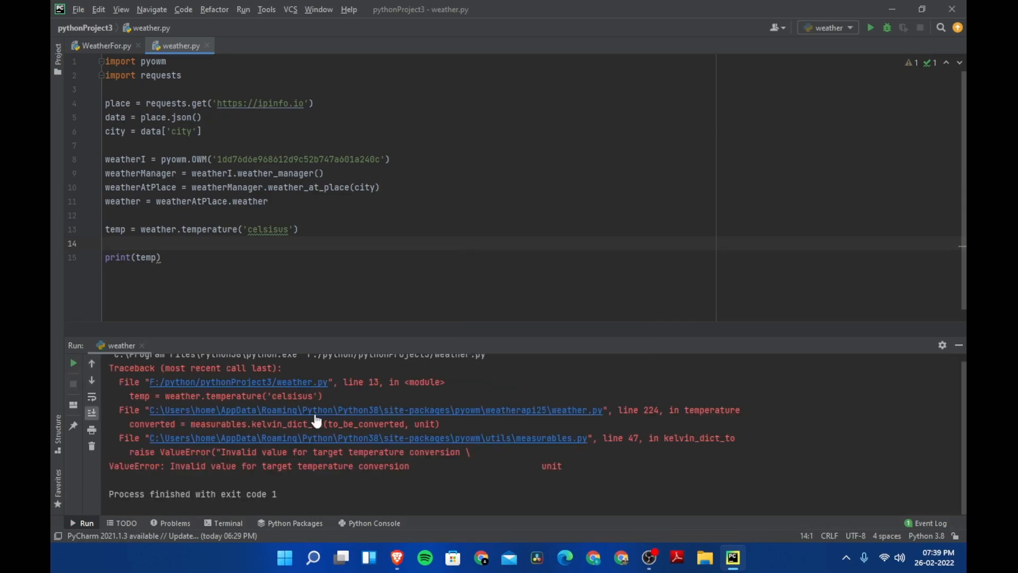
pyautogui.rightClick(375, 186)
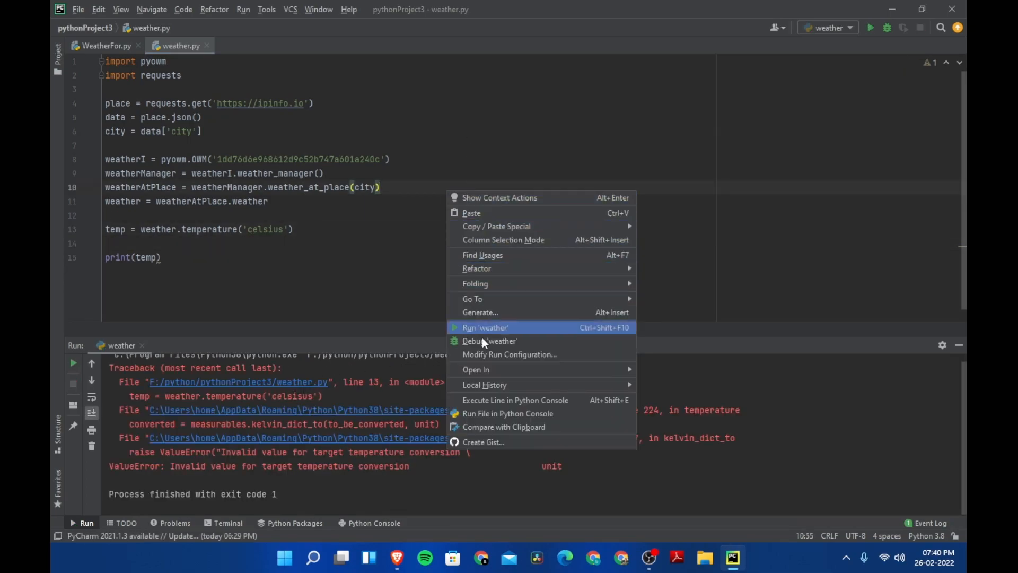
pyautogui.click(484, 326)
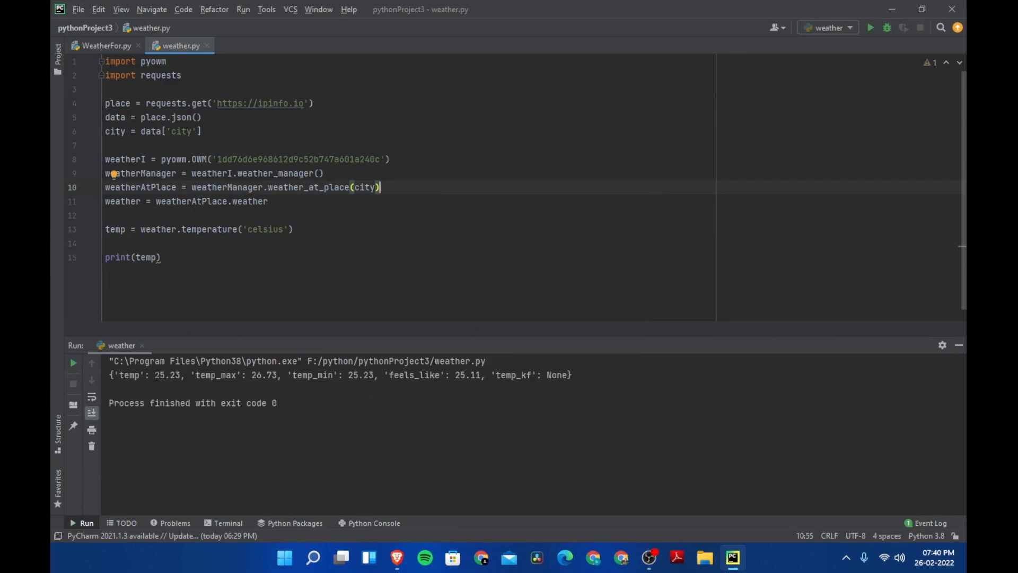
# Step: Point out temp_max 26.73 and the feels_like entries in the output, then return to the editor
pyautogui.doubleClick(159, 375)
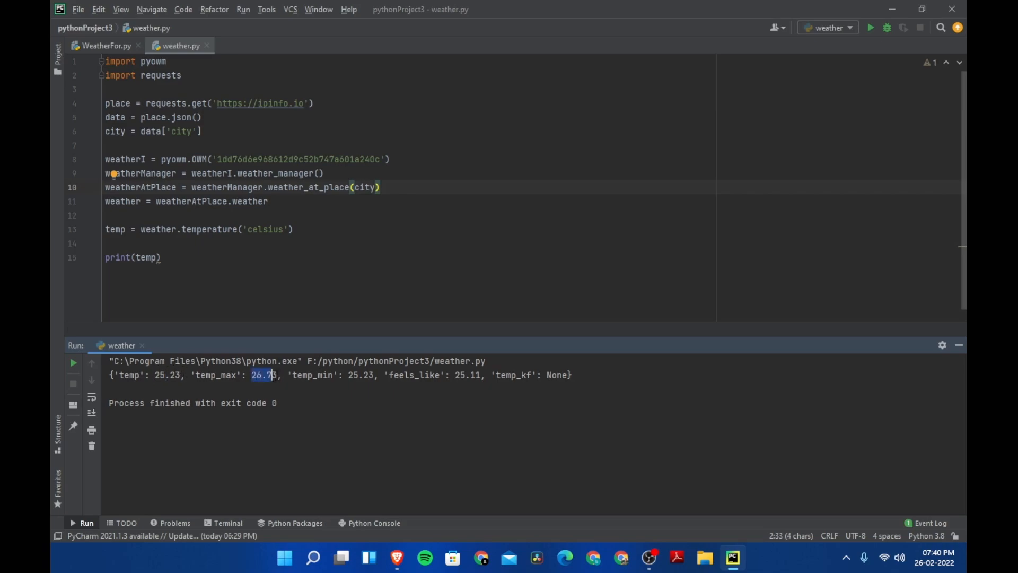
pyautogui.moveTo(252, 374); pyautogui.dragTo(572, 374)
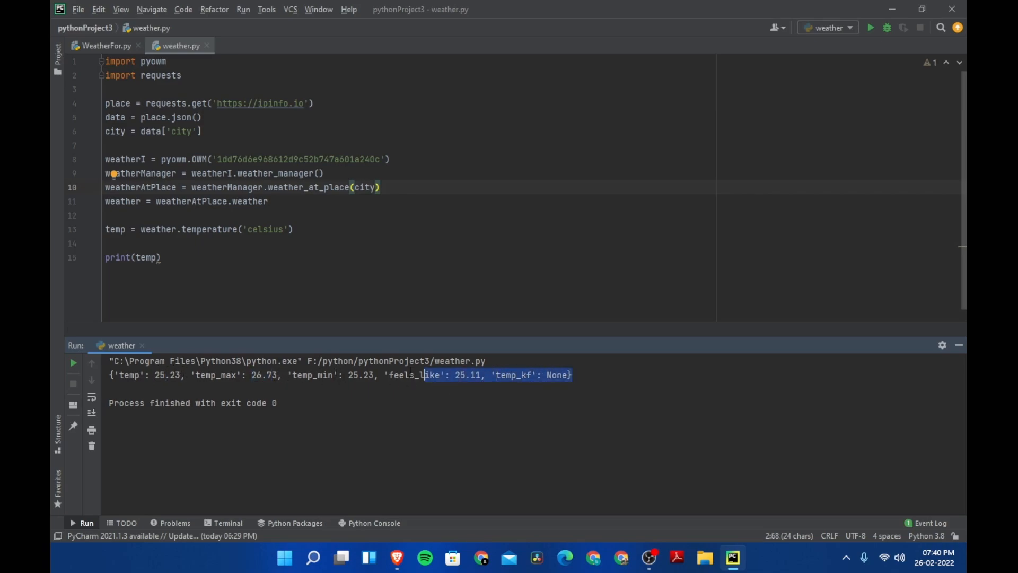
pyautogui.click(128, 375)
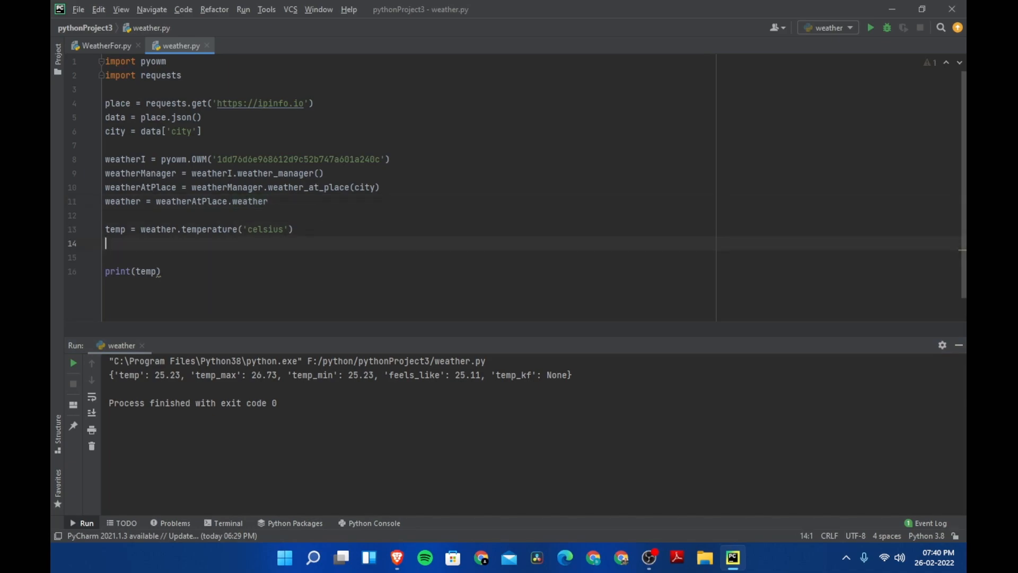
# Step: Add norTemp = temp['temp'] on line 15 to extract the plain temperature value
pyautogui.write('no')
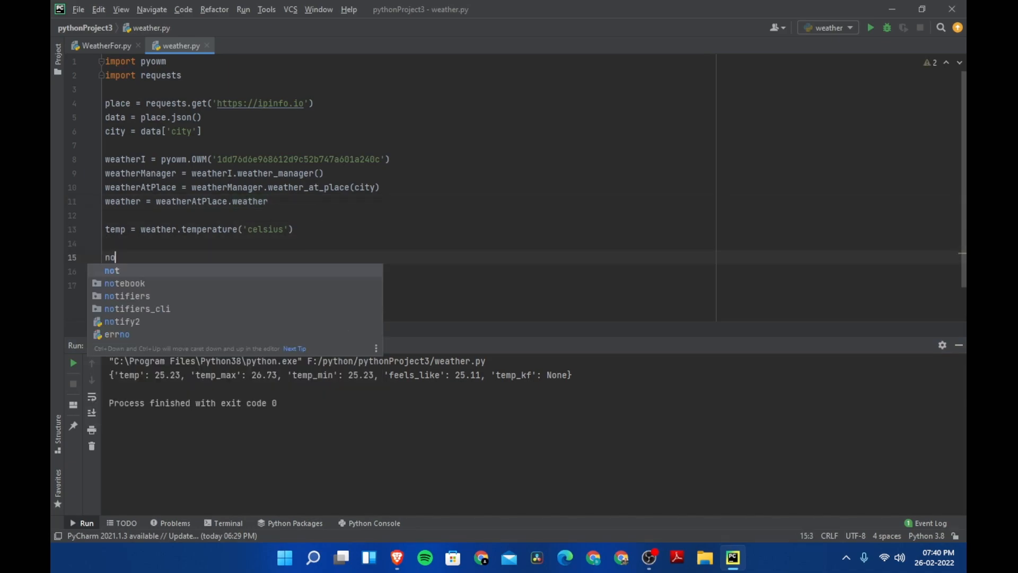
pyautogui.write('rT')
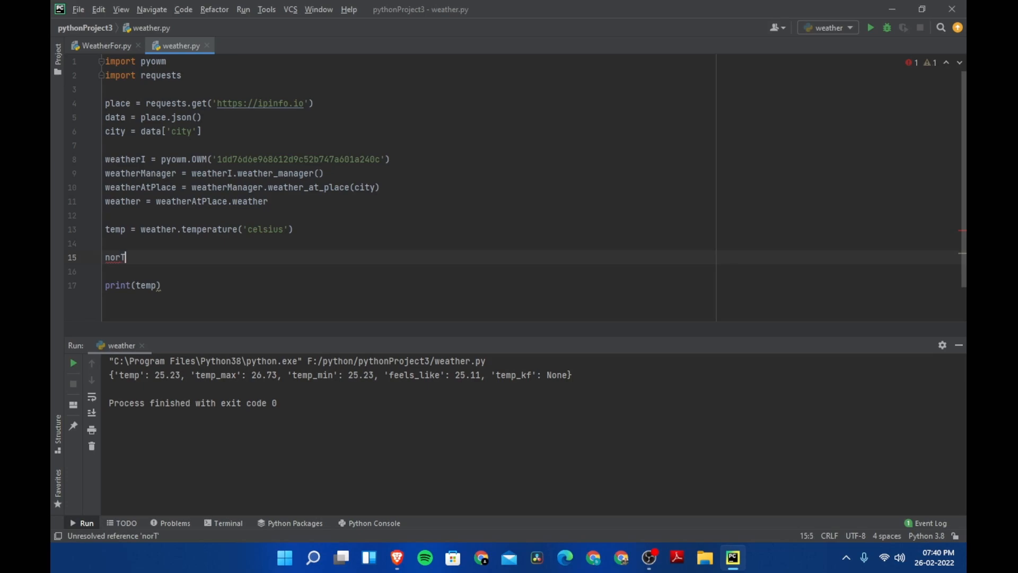
pyautogui.write('emp =')
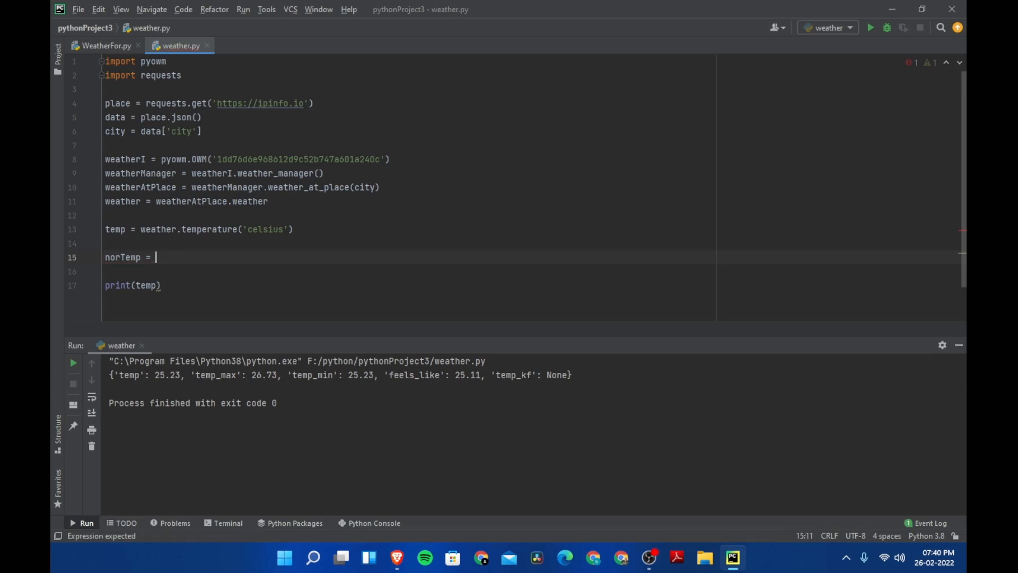
pyautogui.write('temp[')
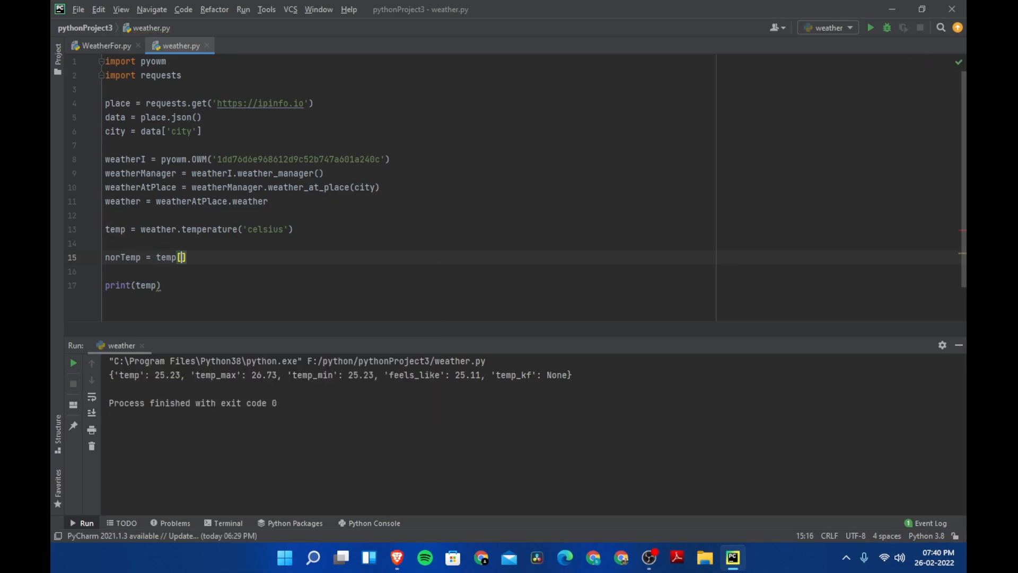
pyautogui.write("'temp")
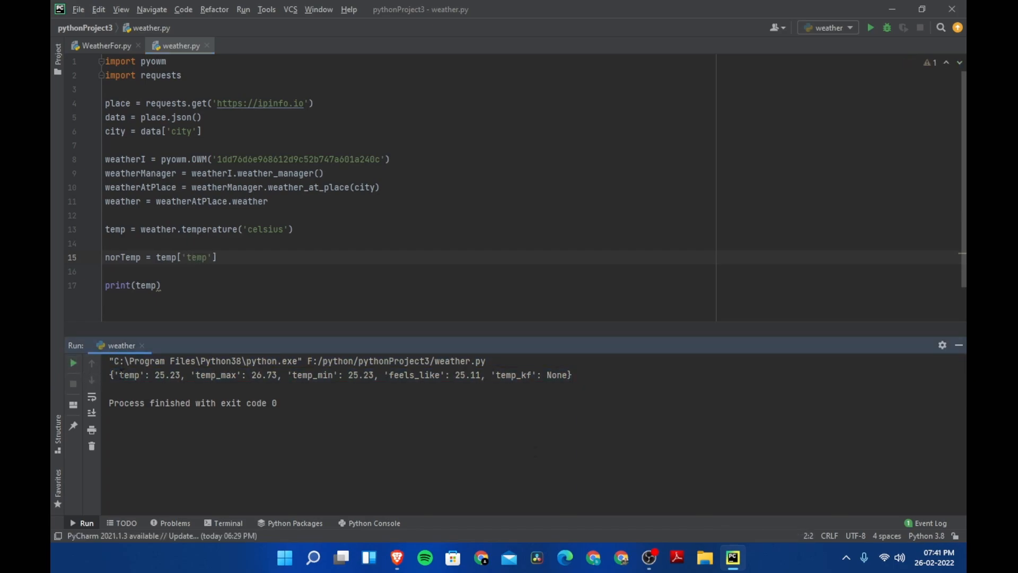
pyautogui.doubleClick(128, 376)
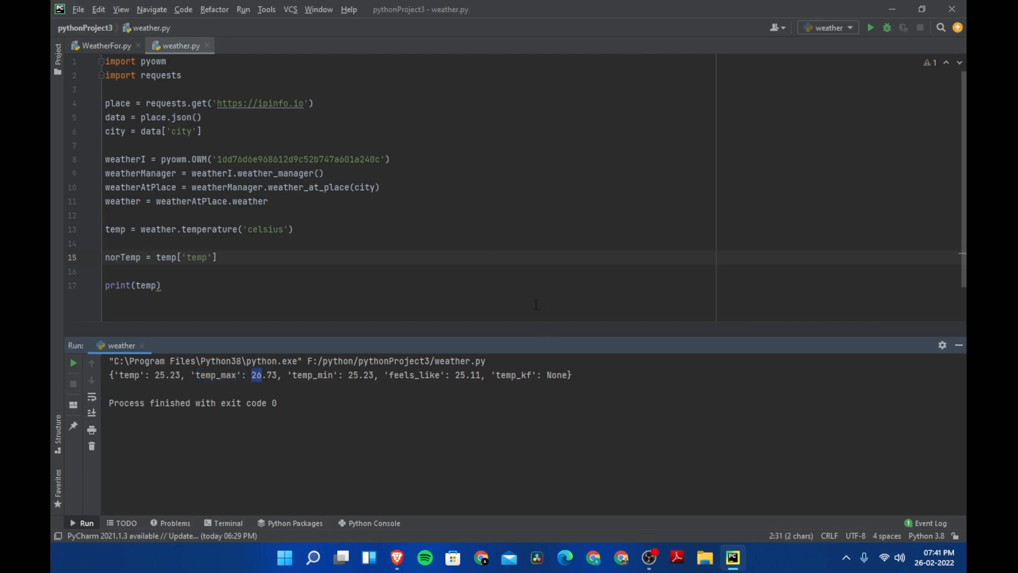
pyautogui.moveTo(973, 346)
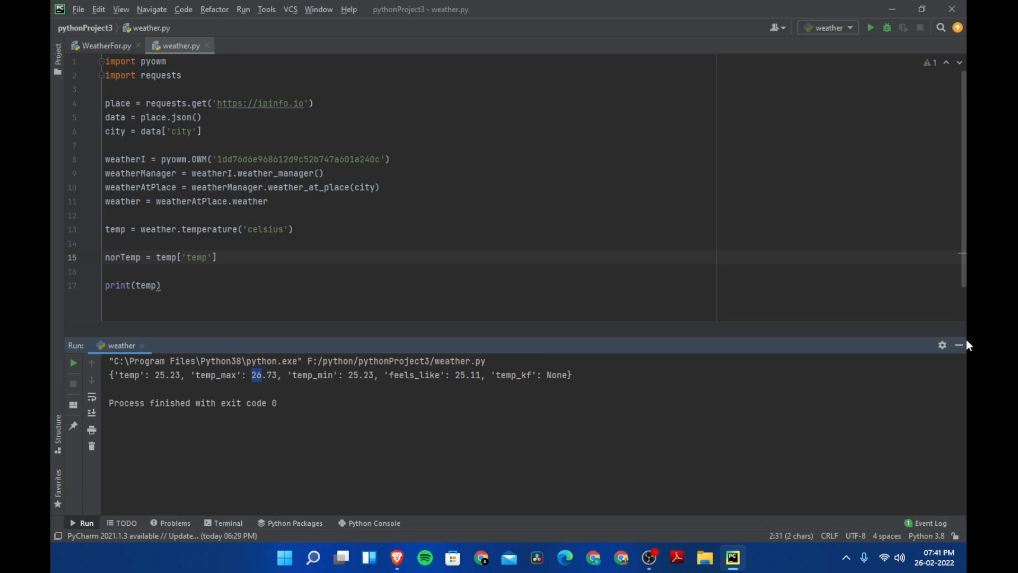
pyautogui.moveTo(548, 337)
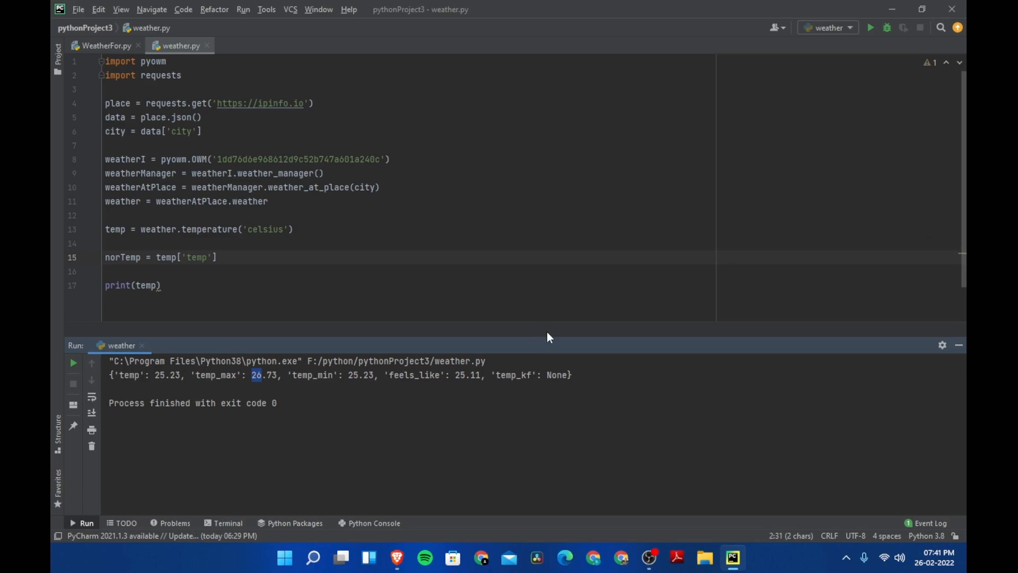